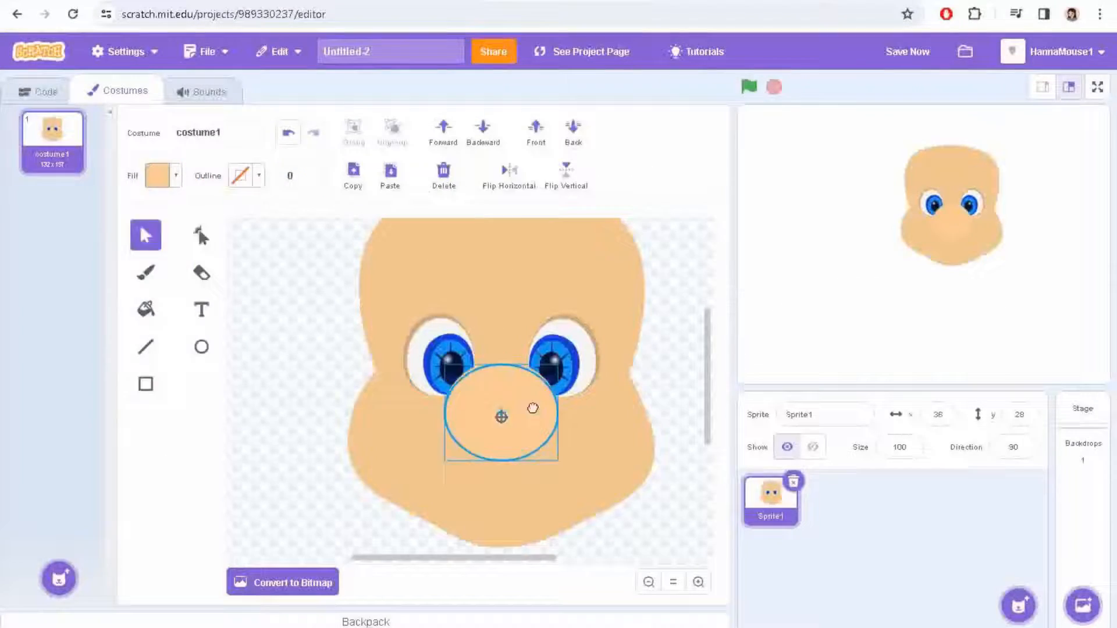
- Browse the sample costumes, cat drawing and backdrop, then select Sprite1's blank costume1
click(1080, 410)
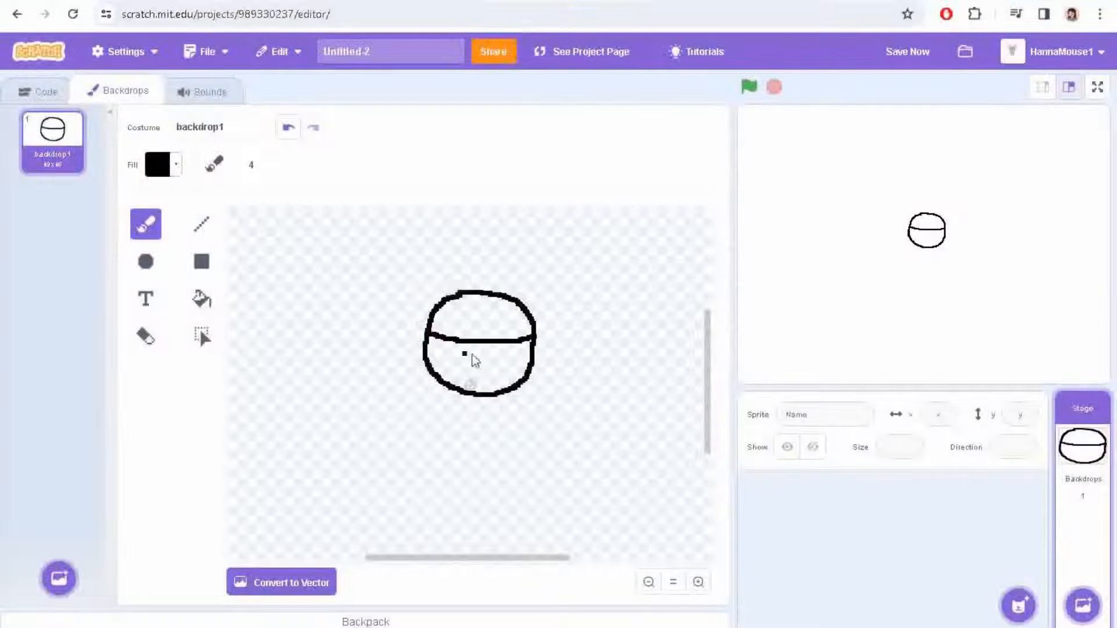
click(163, 164)
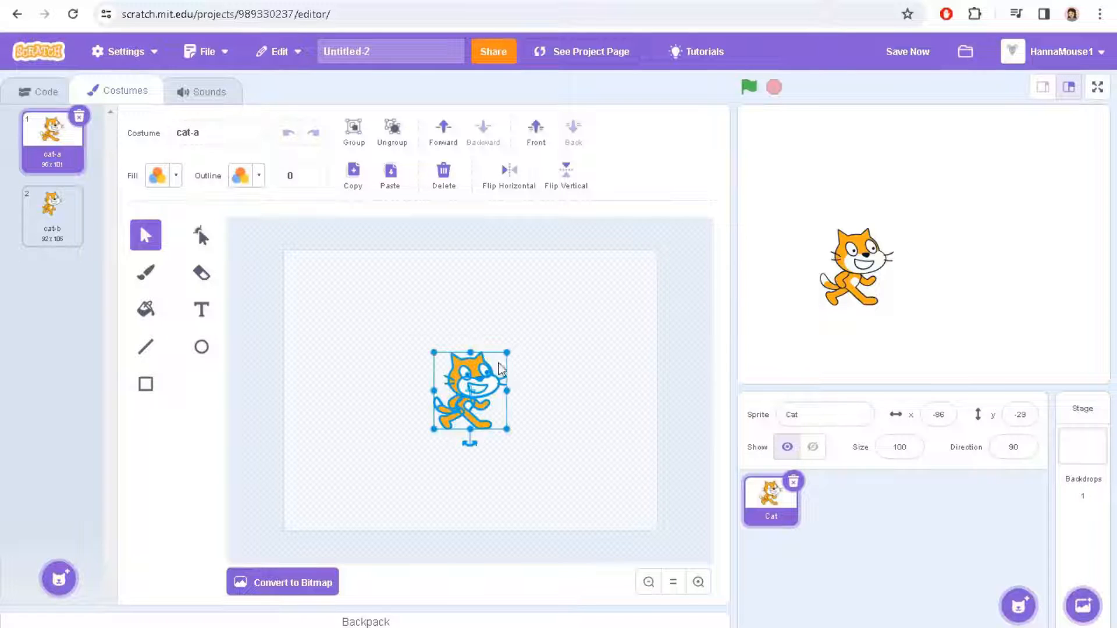
click(697, 583)
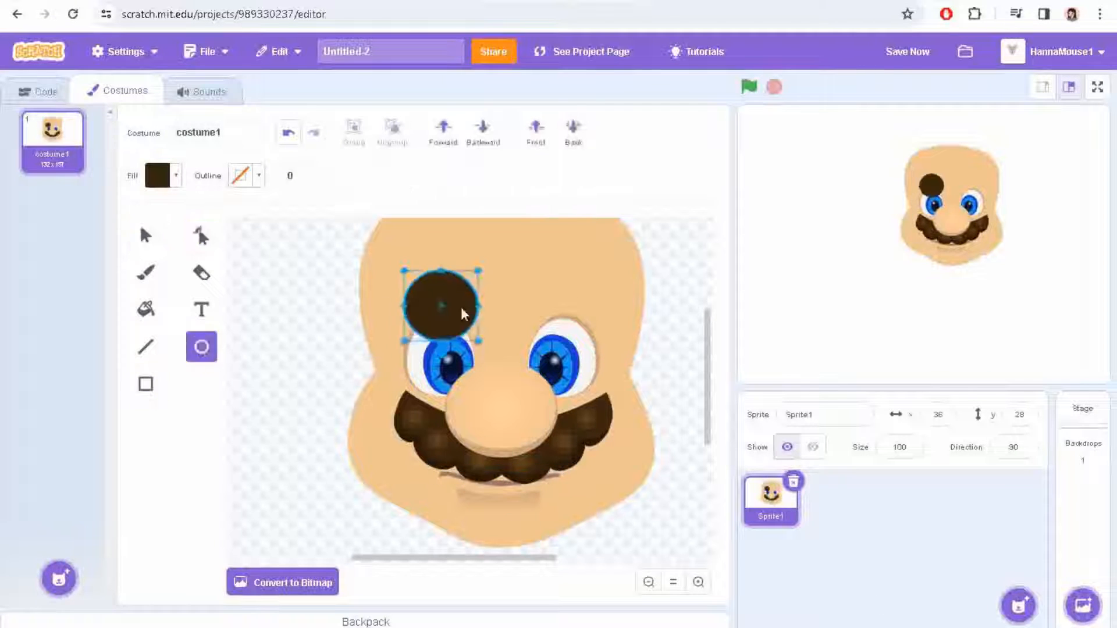
click(1081, 407)
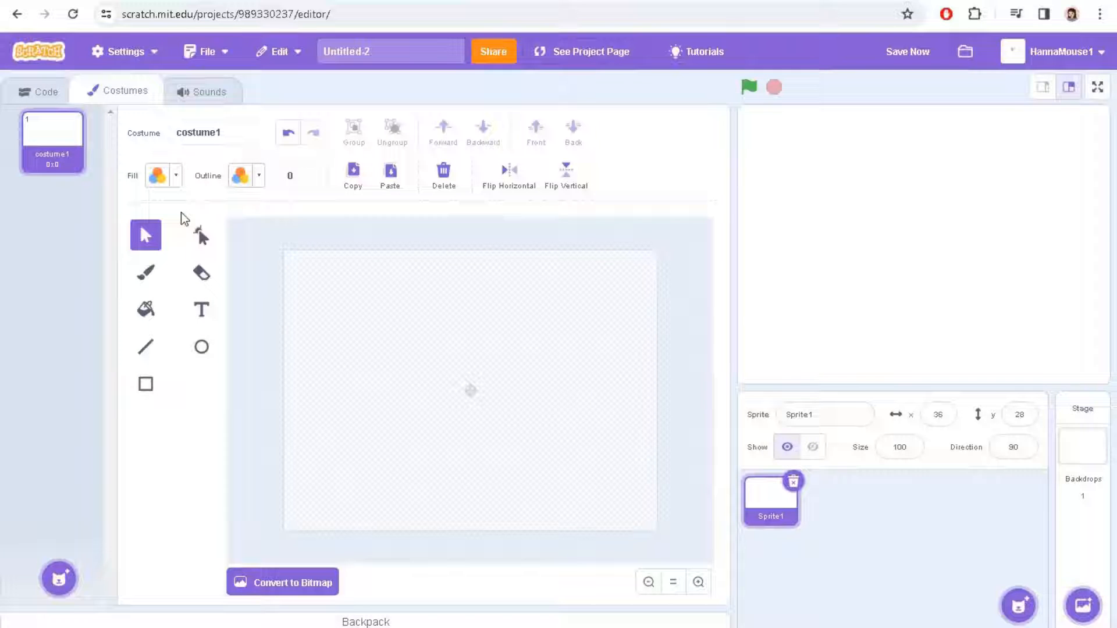
- Rename the costume CostumeName and brush a smiling face with pink cheeks, then go fullscreen
click(215, 133)
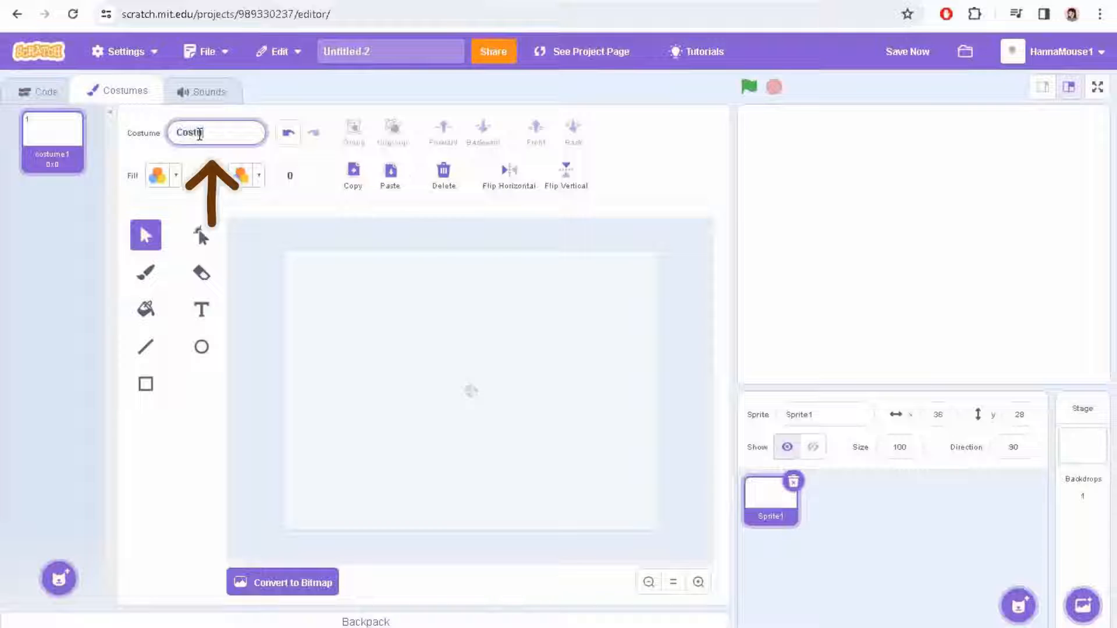
click(145, 272)
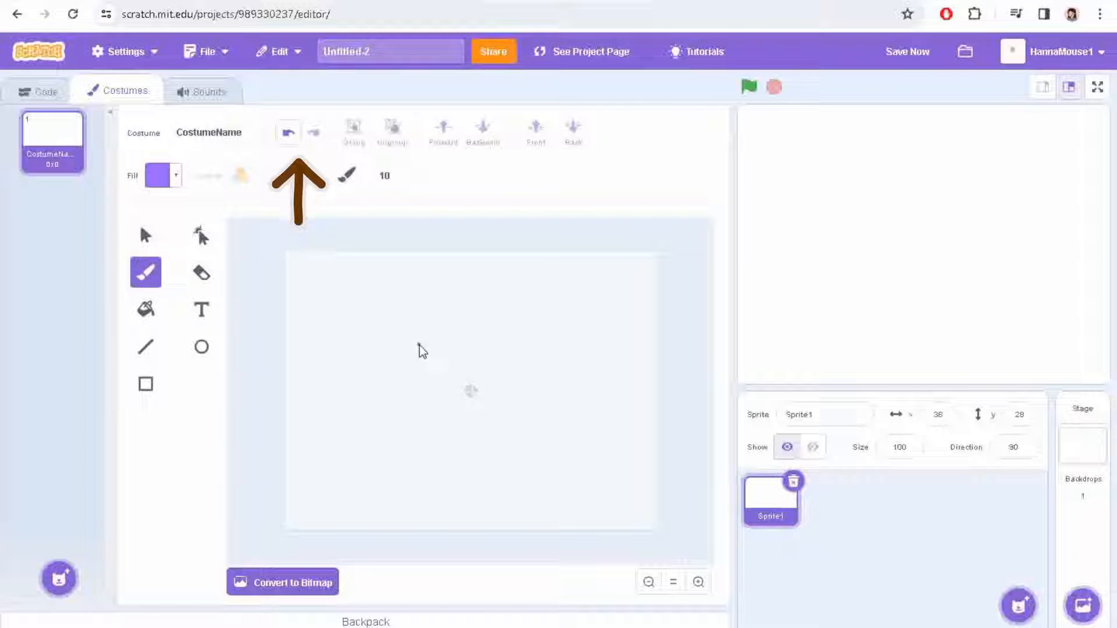
drag(410, 349, 509, 431)
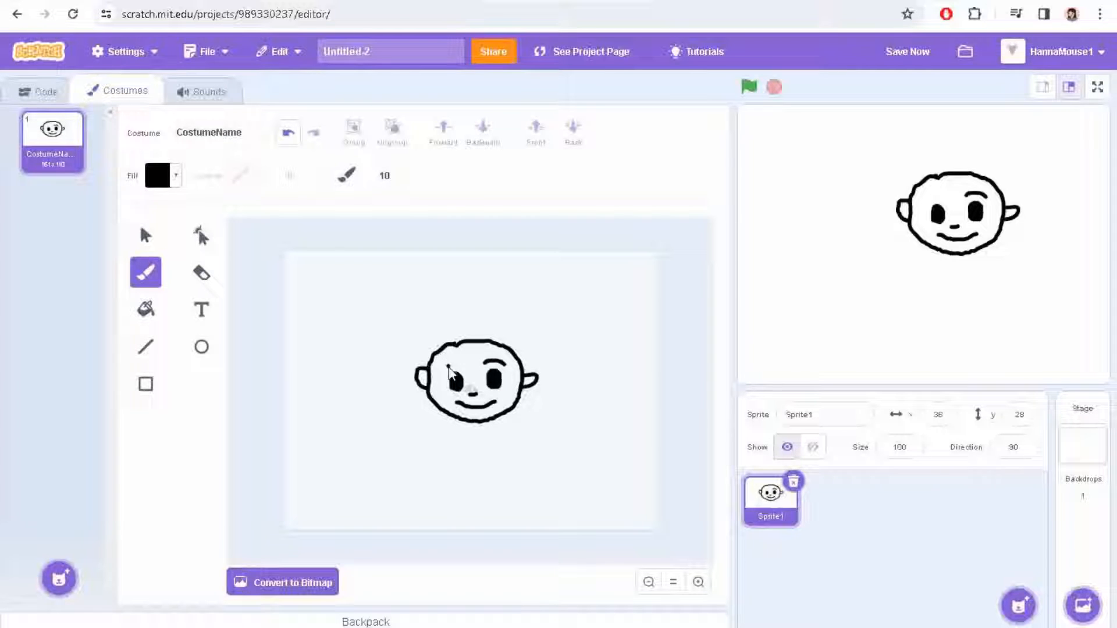
click(160, 176)
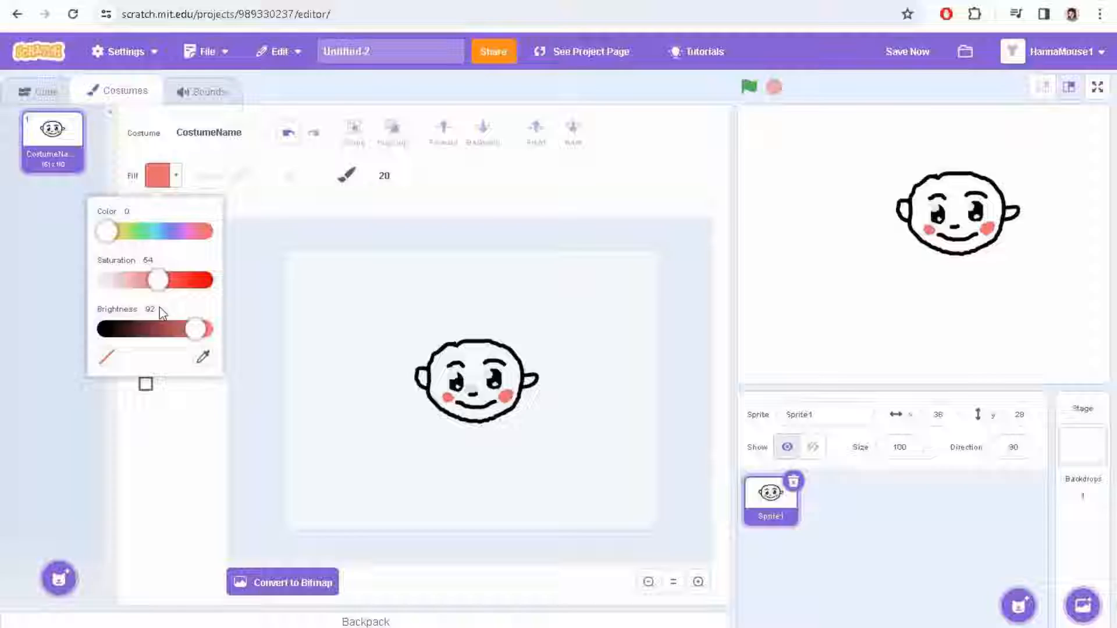
click(1096, 89)
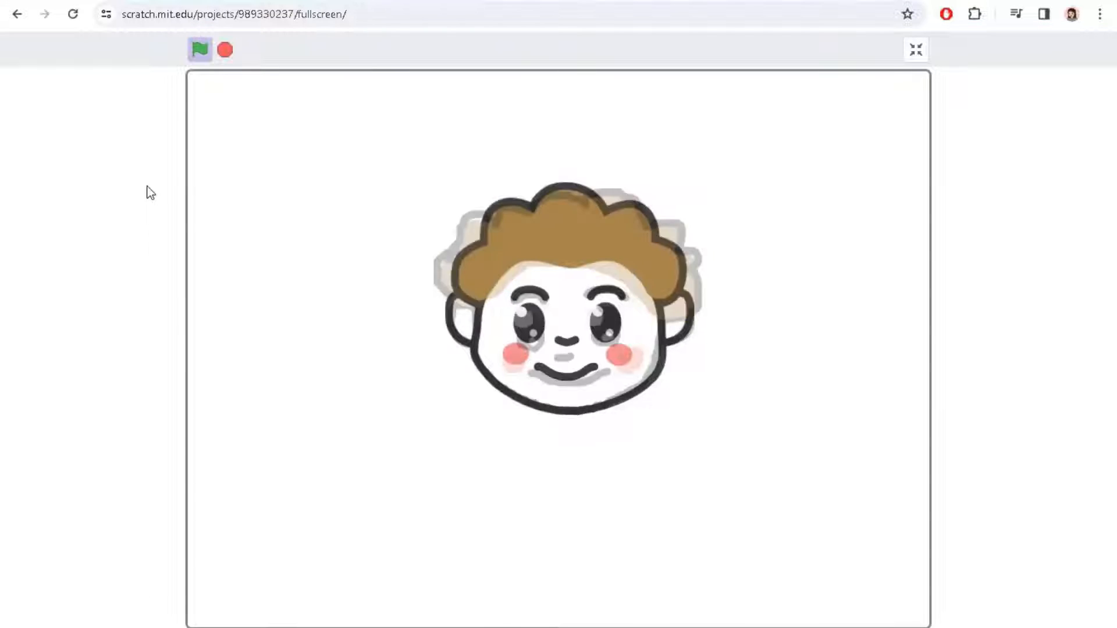
- Exit the fullscreen stage back to the editor with empty costume1 and the Line tool
click(225, 50)
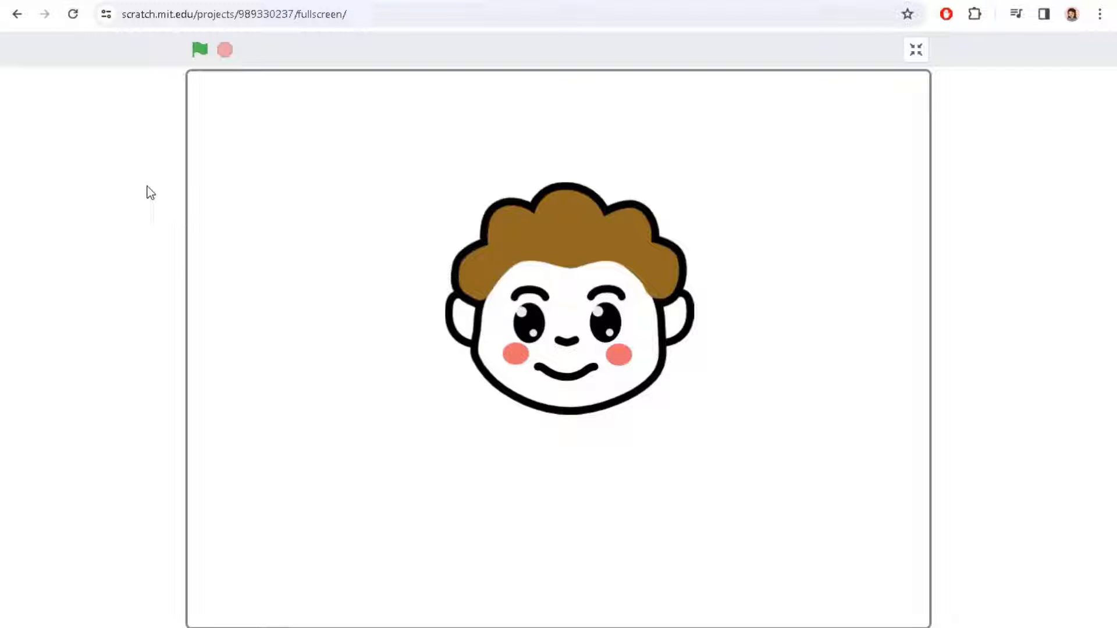
click(915, 48)
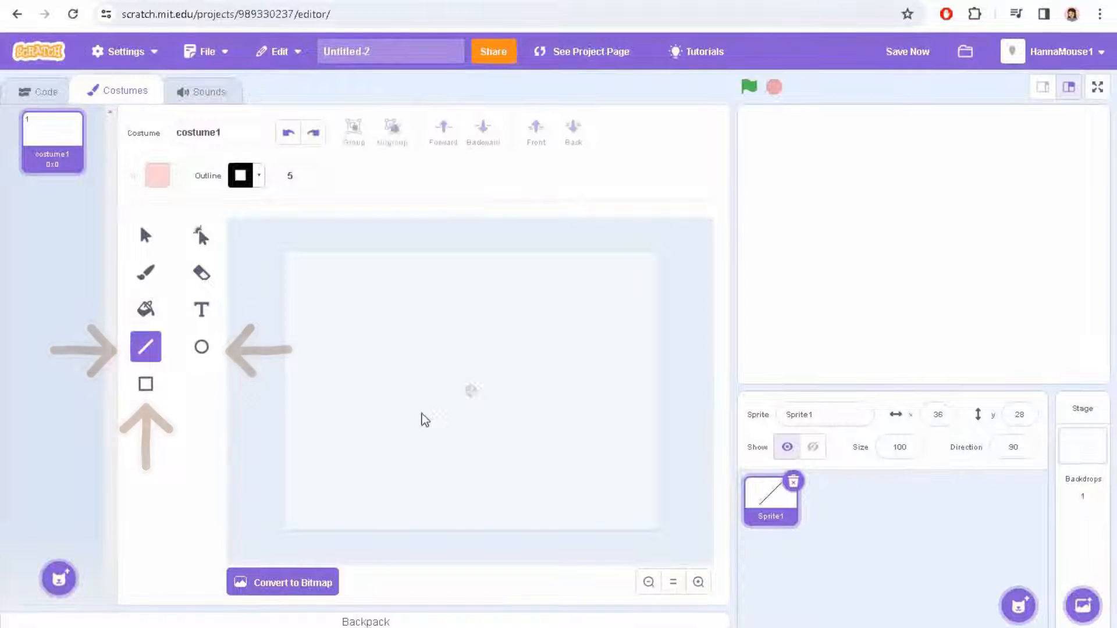
- Draw two straight lines, a rectangle and ellipses, ending with a blue-to-green gradient circle
drag(421, 339, 422, 406)
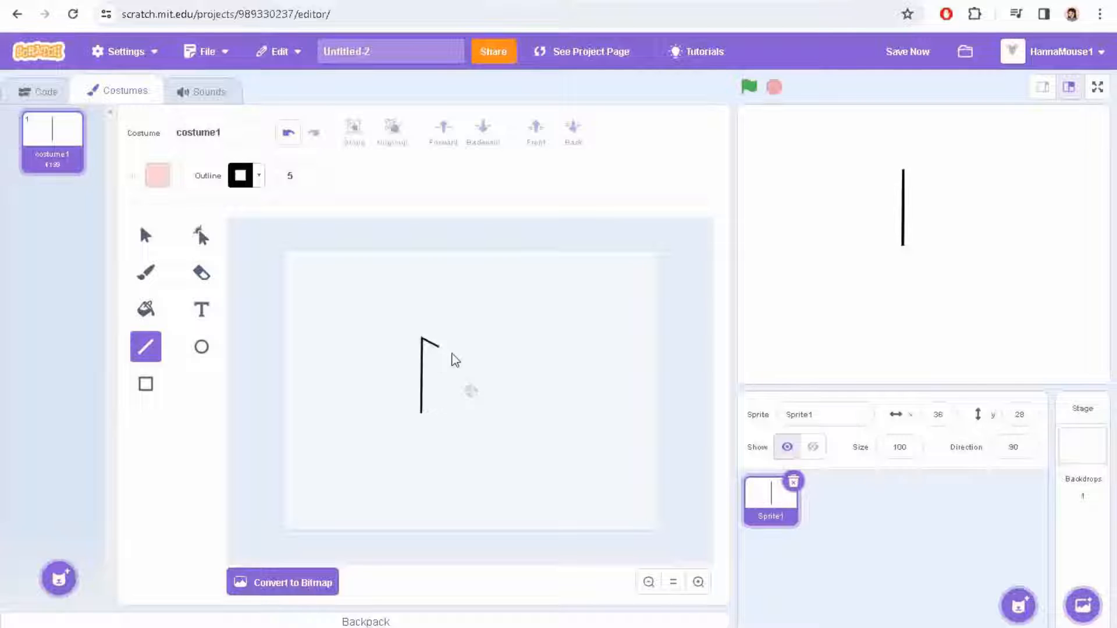
drag(425, 340, 498, 366)
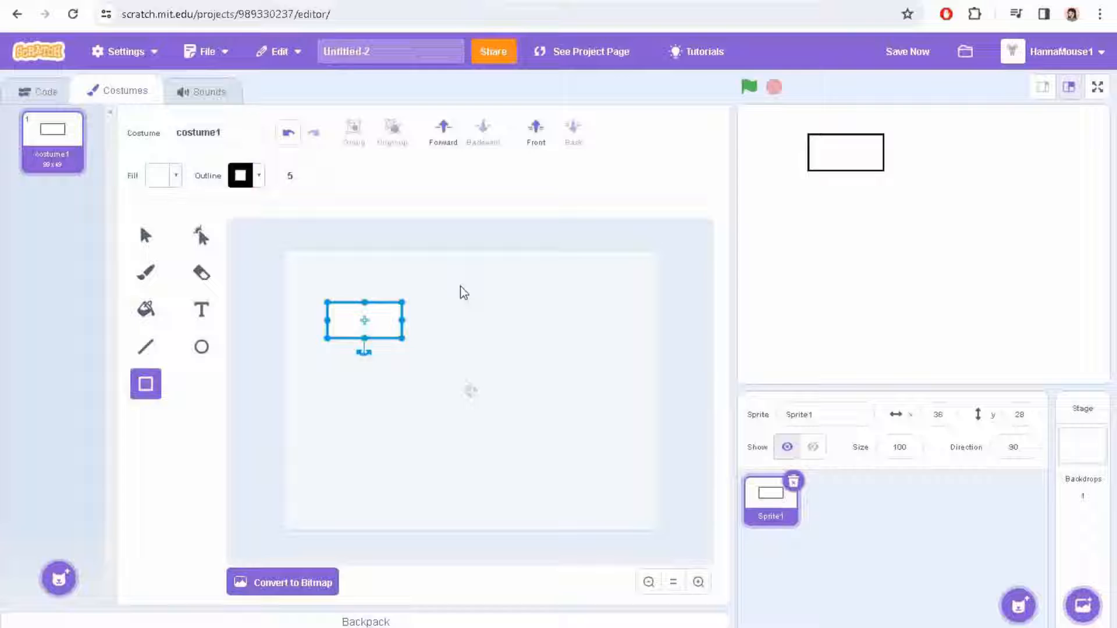
drag(460, 288, 506, 363)
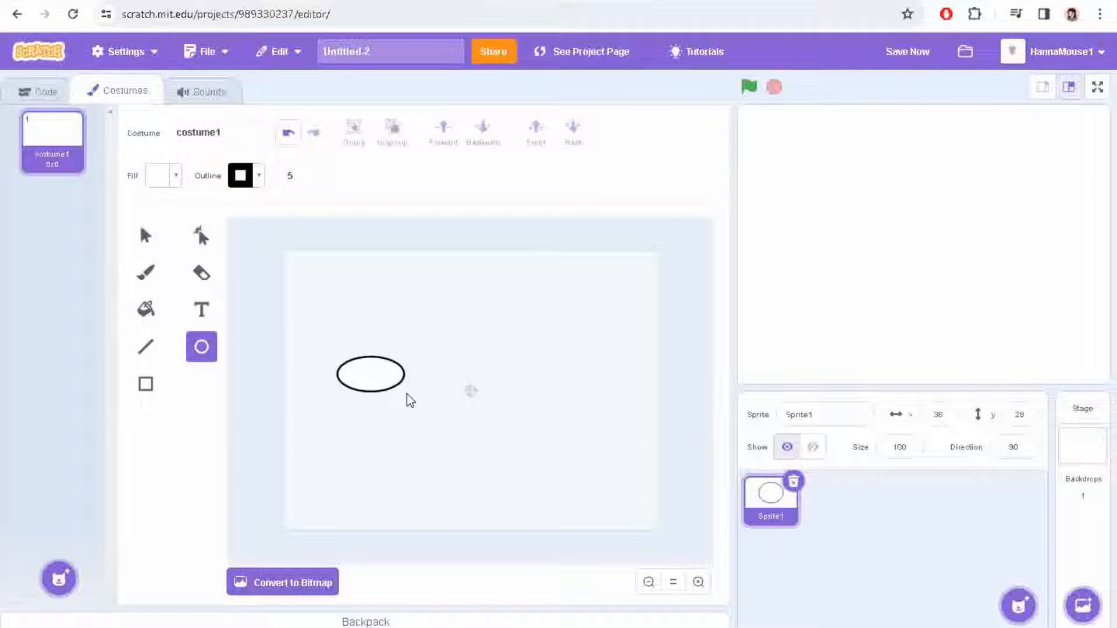
drag(446, 349, 502, 420)
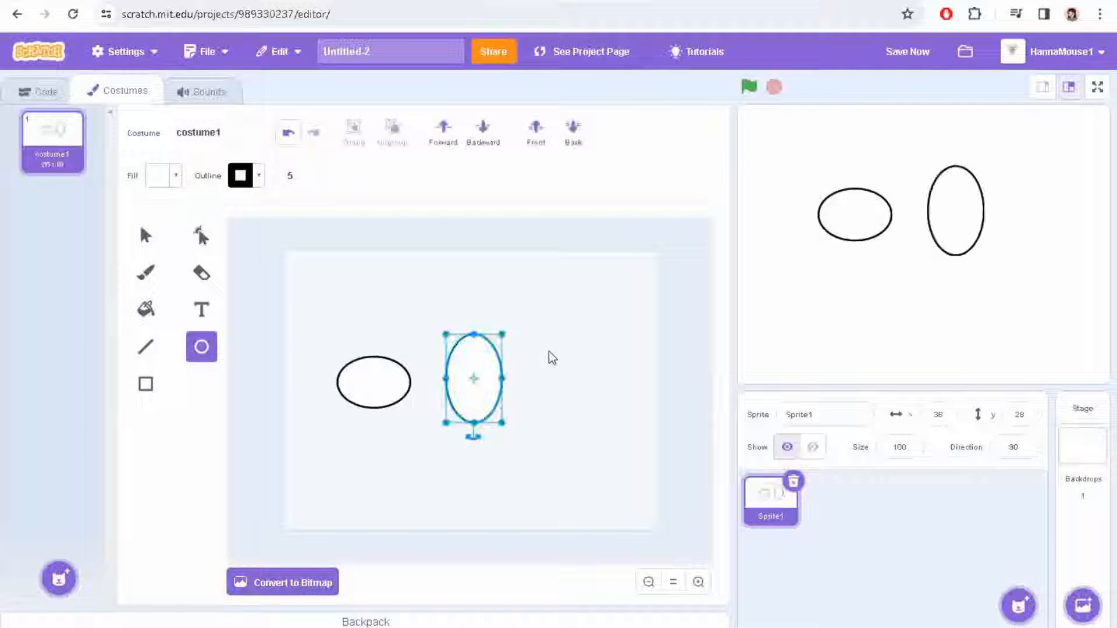
drag(542, 349, 609, 414)
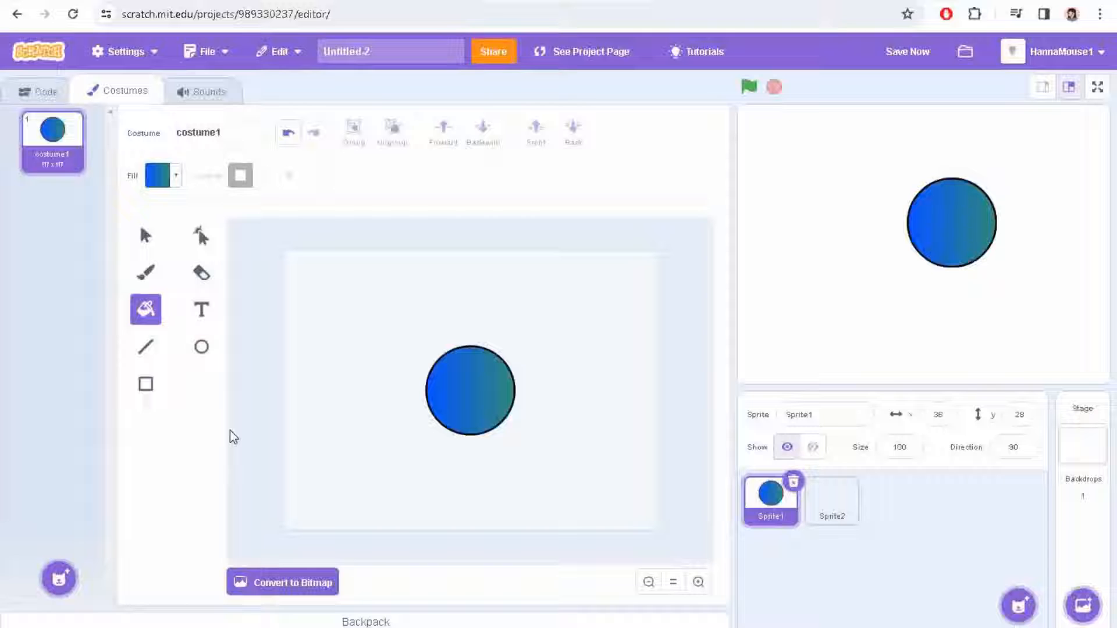
- Change the circle's fill to a radial gradient with a dark red inner colour
click(159, 176)
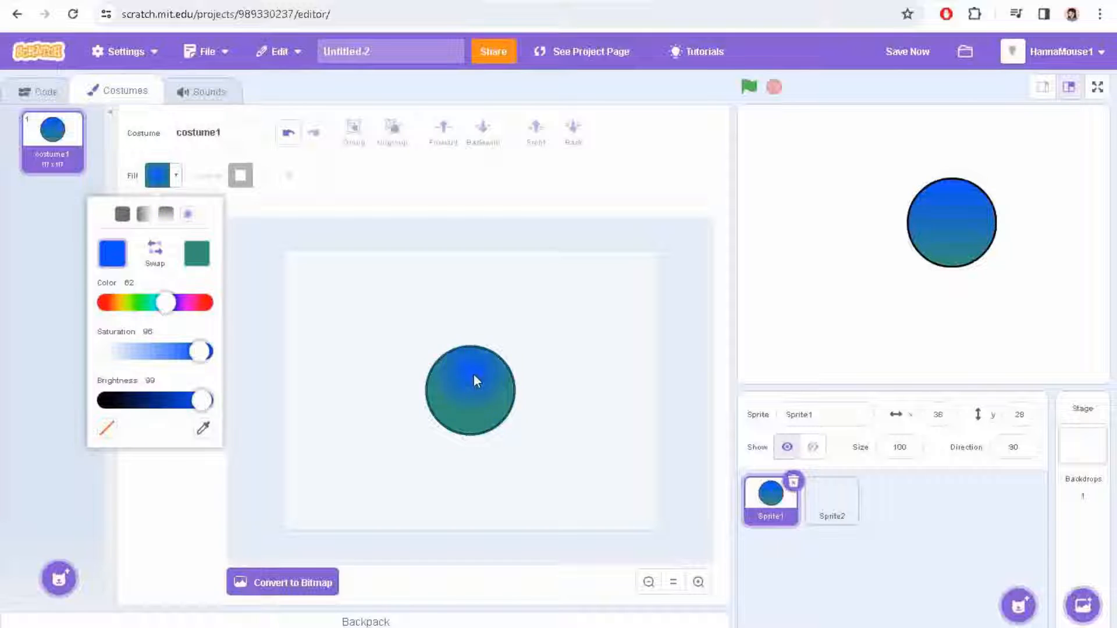
click(153, 252)
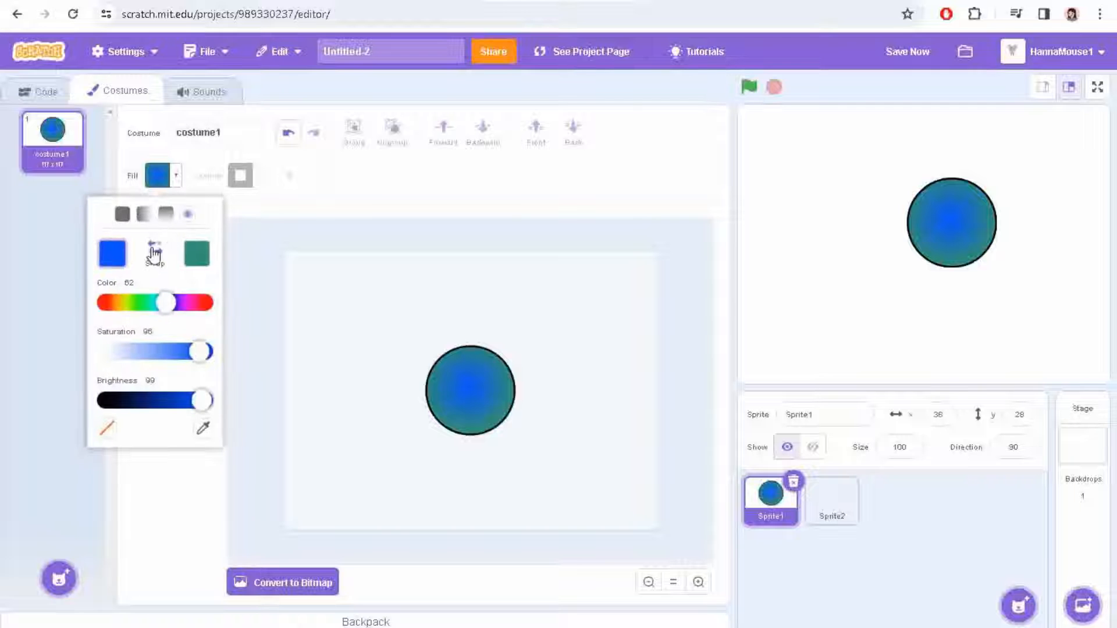
drag(164, 302, 191, 302)
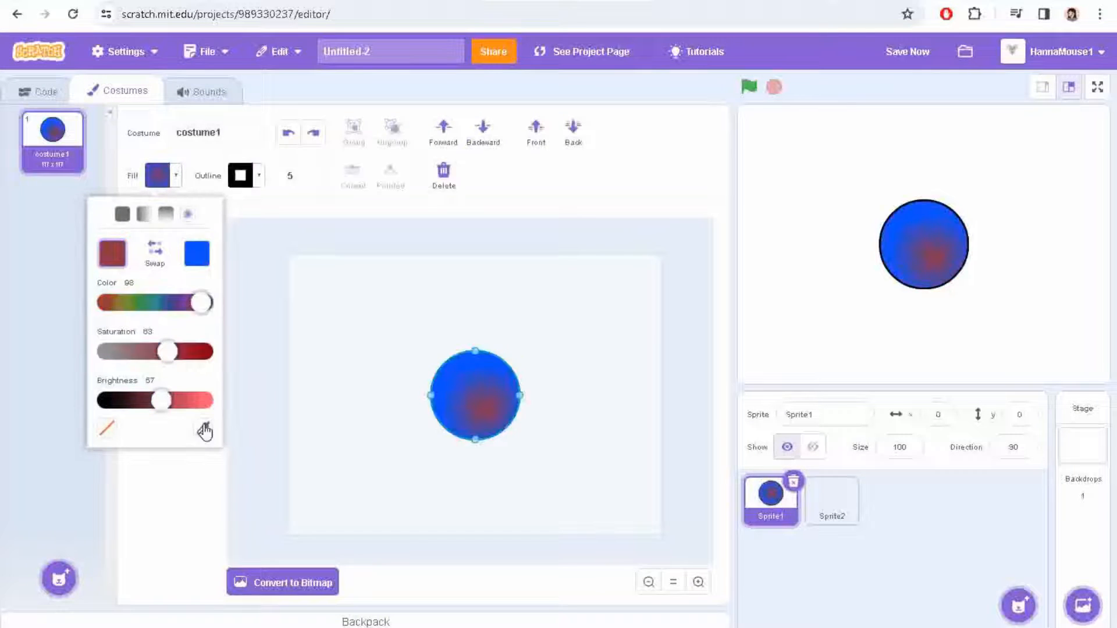
drag(166, 400, 198, 400)
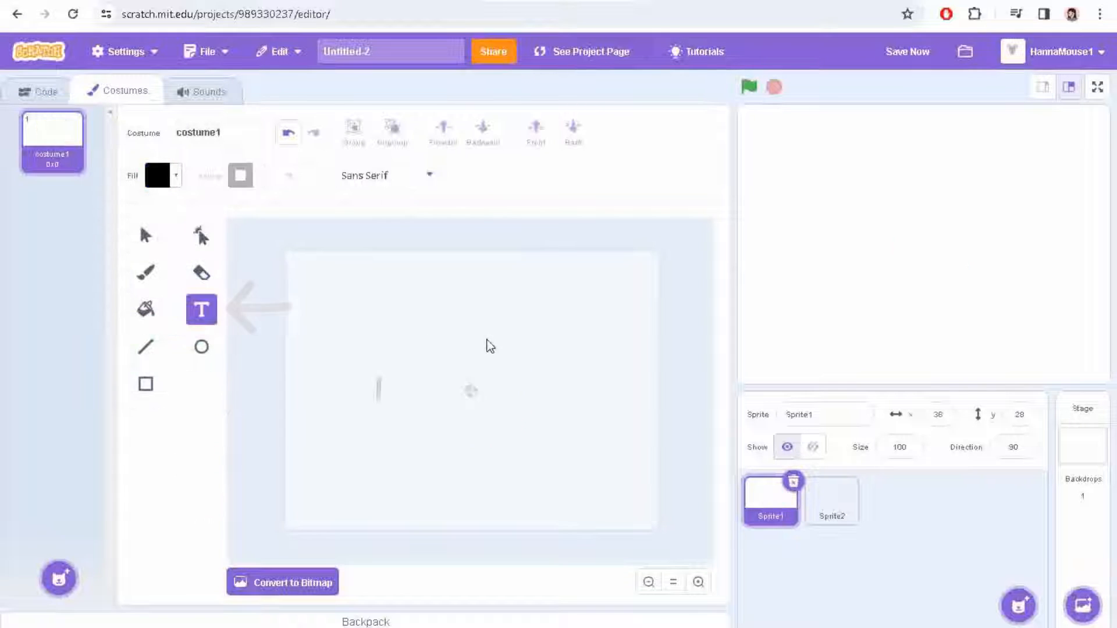
- Type 'Hey Guys! HannaMouse1 Here' on the costume, then switch to the three-circle costume
text(Hey Guys! HannaMouse1 Here)
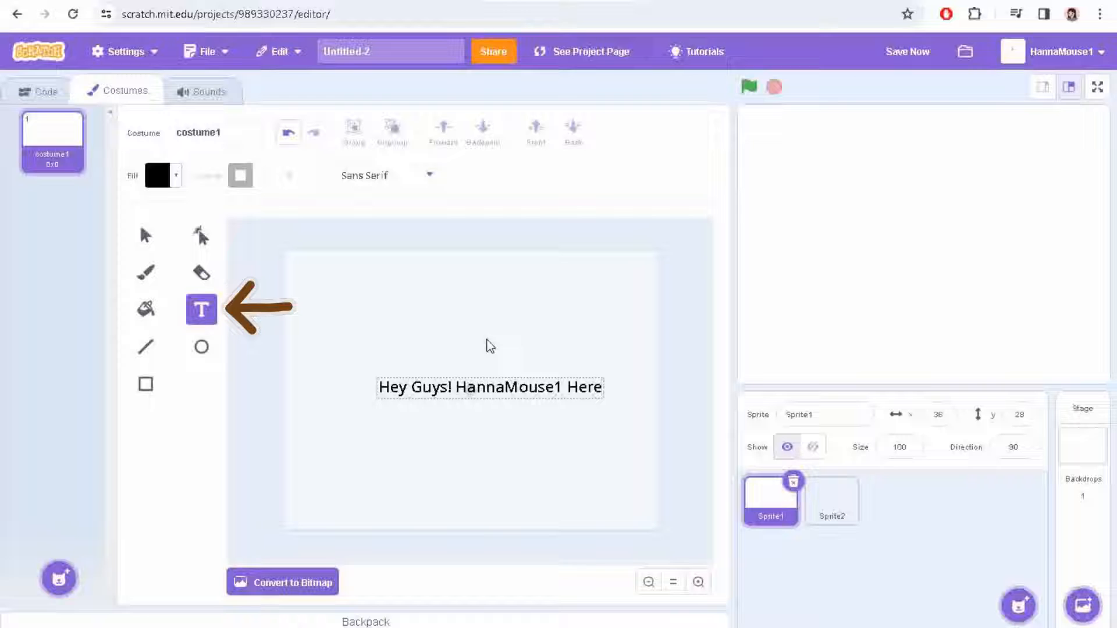
click(386, 175)
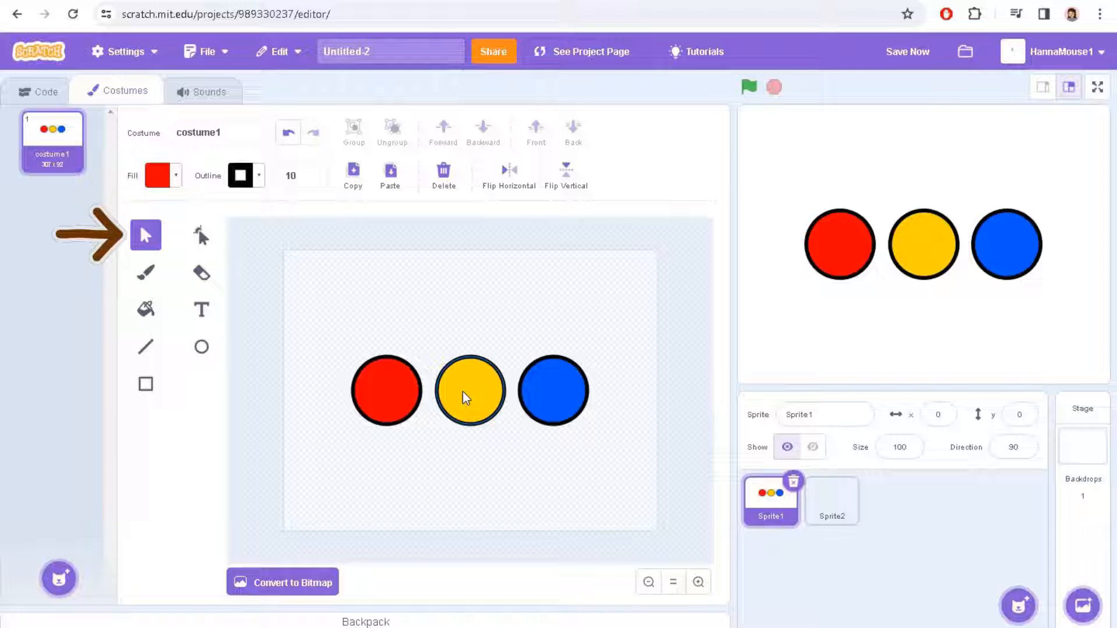
- Move the yellow circle around, return it between red and blue, and select it
drag(469, 391, 508, 311)
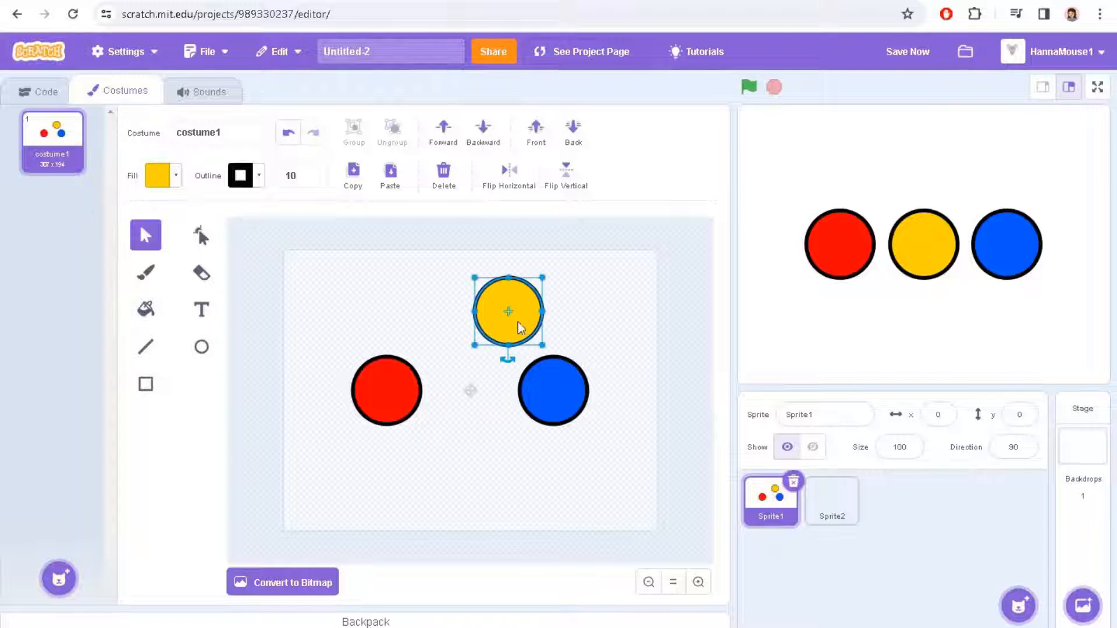
drag(508, 311, 435, 428)
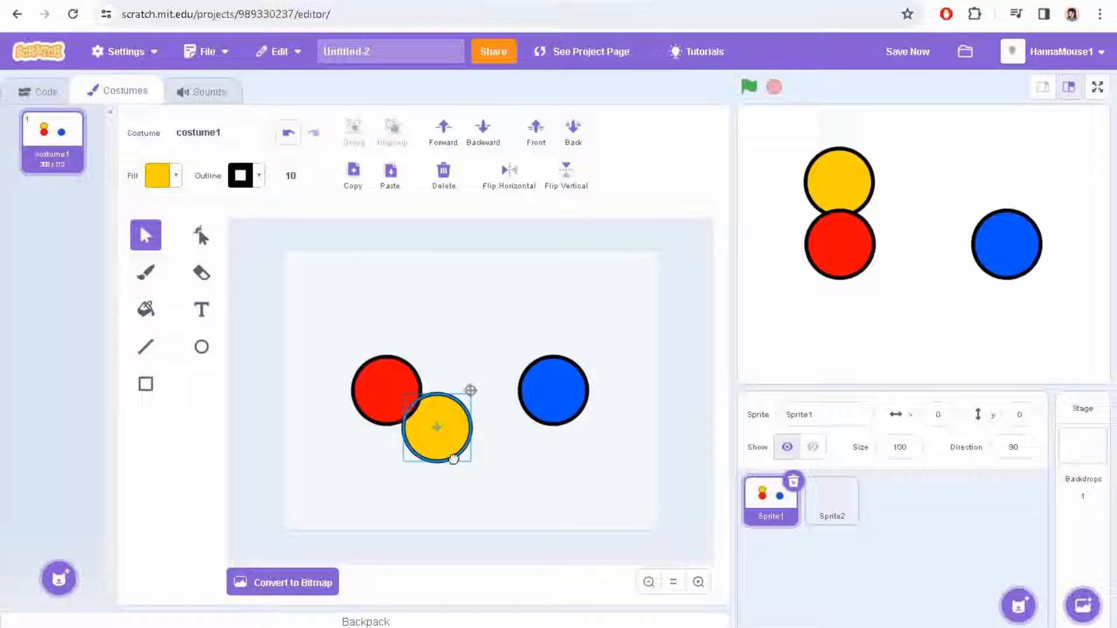
drag(436, 426, 446, 458)
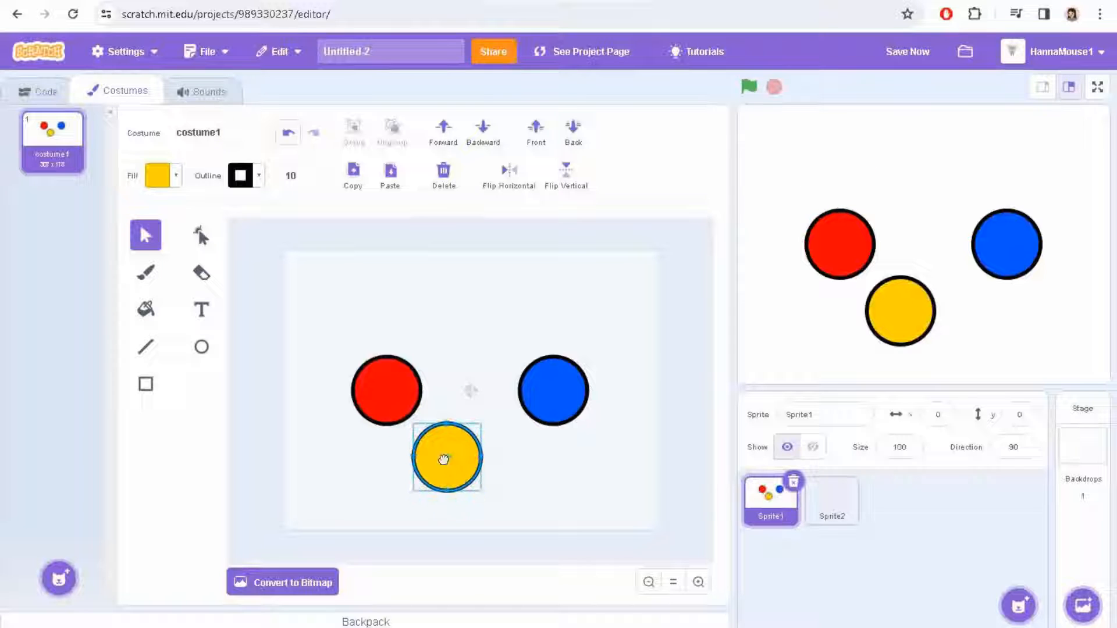
drag(442, 457, 469, 390)
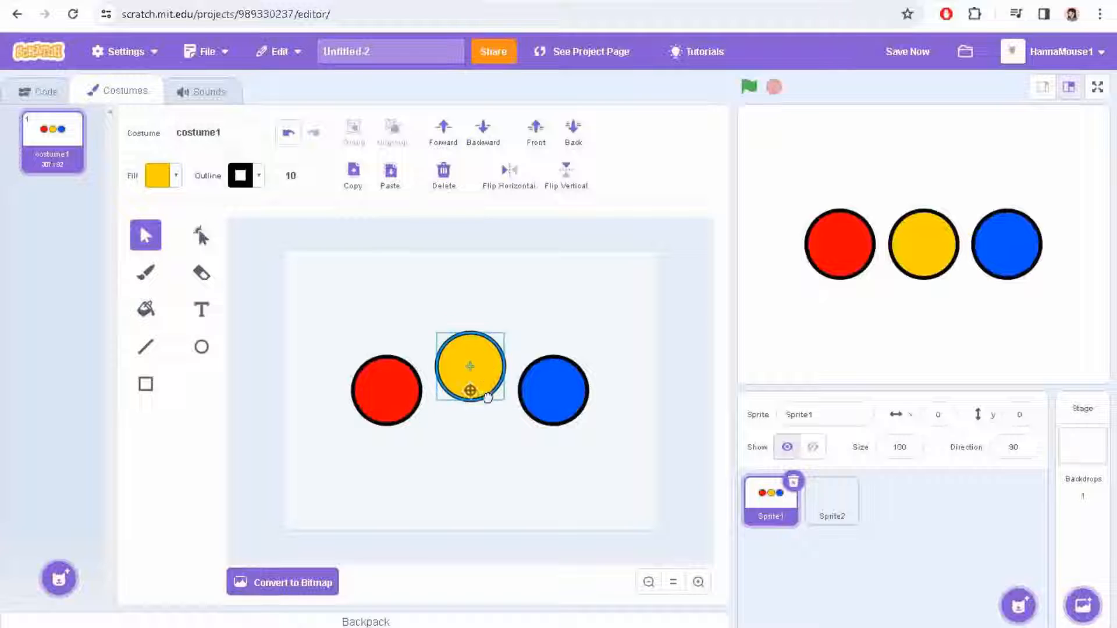
drag(470, 368, 481, 400)
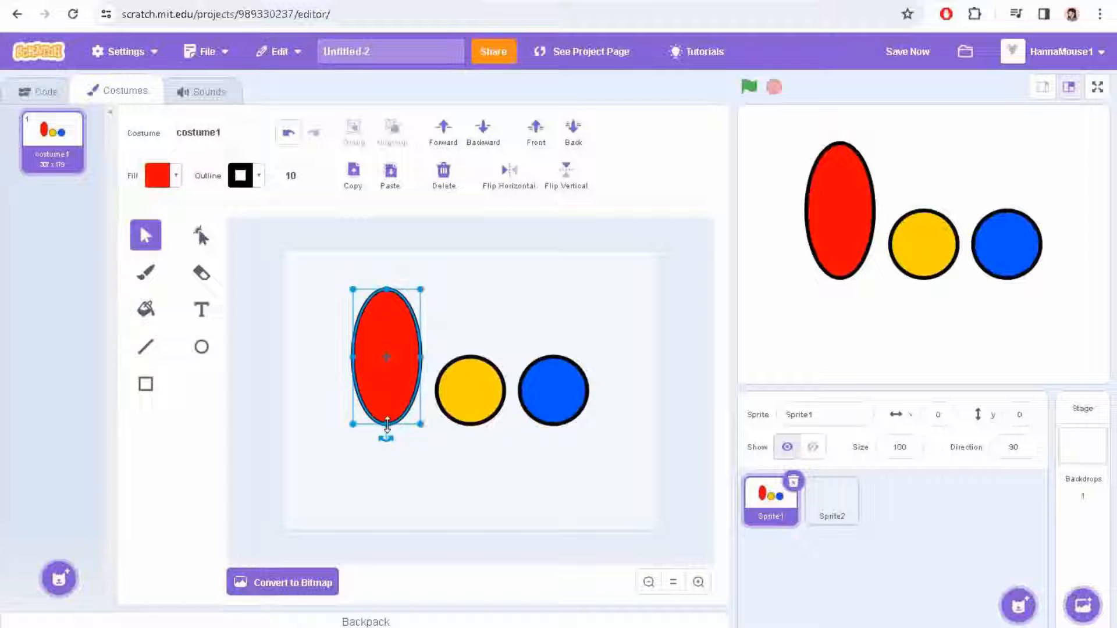
click(470, 391)
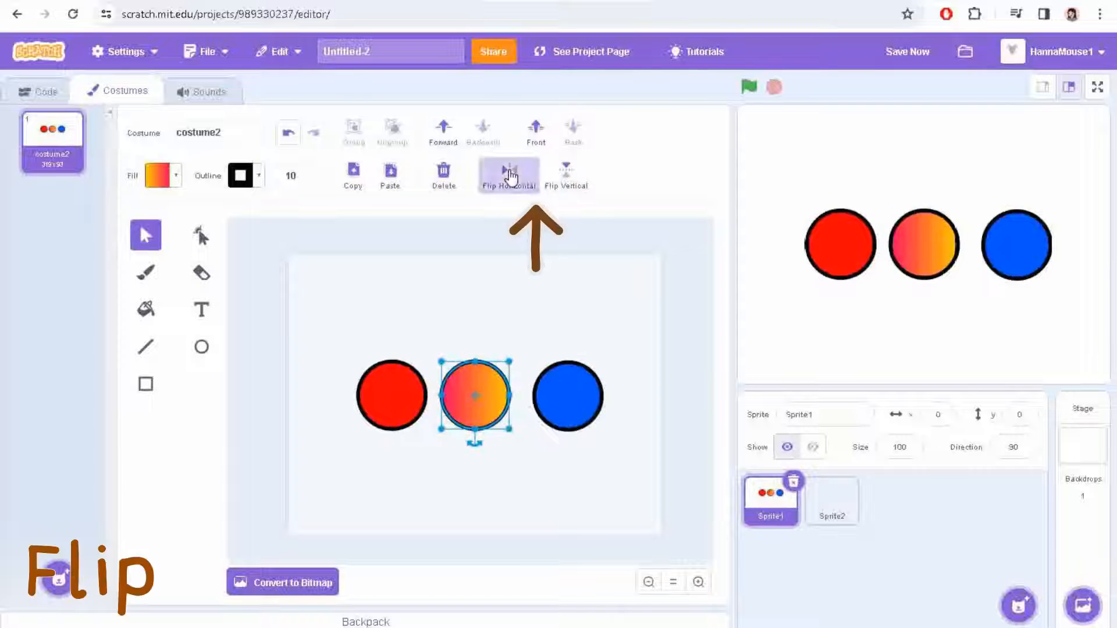
- Flip the gradient circle, paste a duplicate row, then ungroup the yellow and blue circles
click(567, 175)
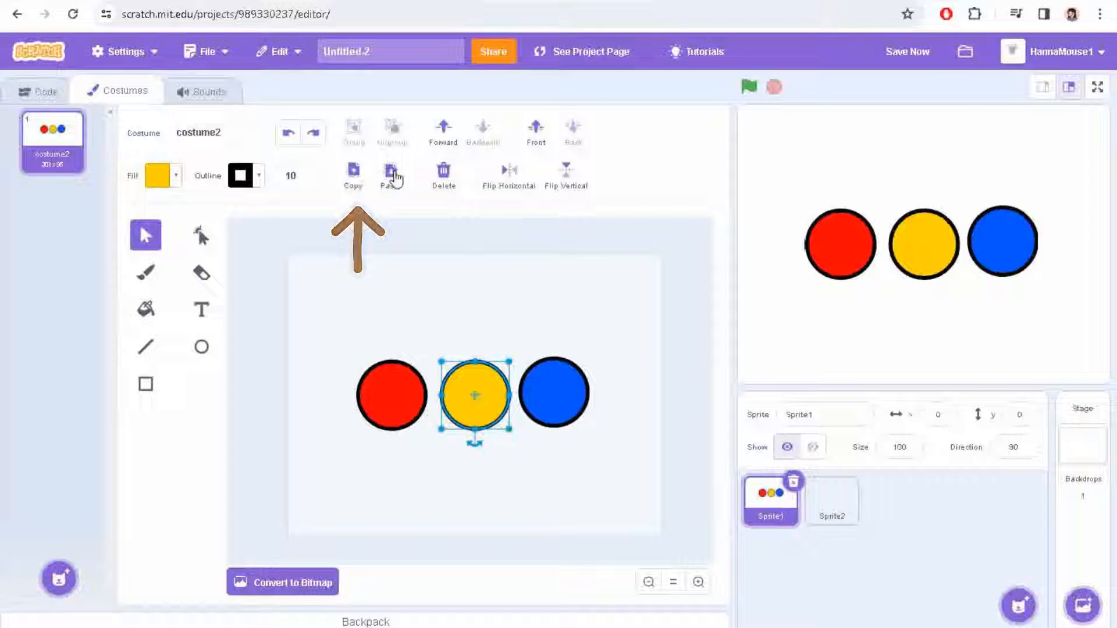
click(391, 174)
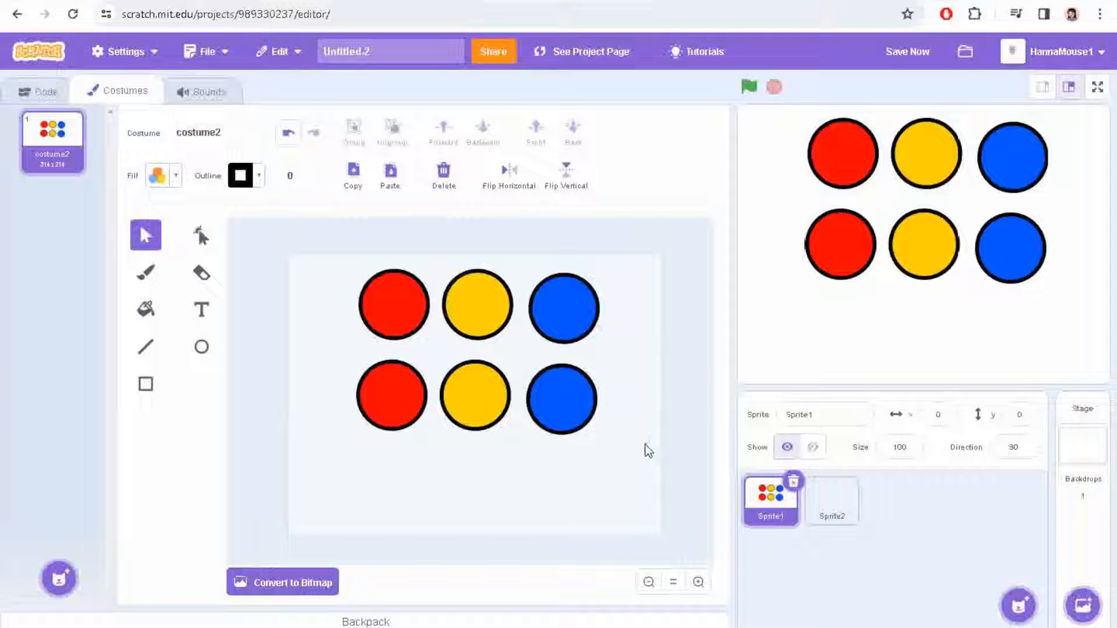
mouse_move(584, 176)
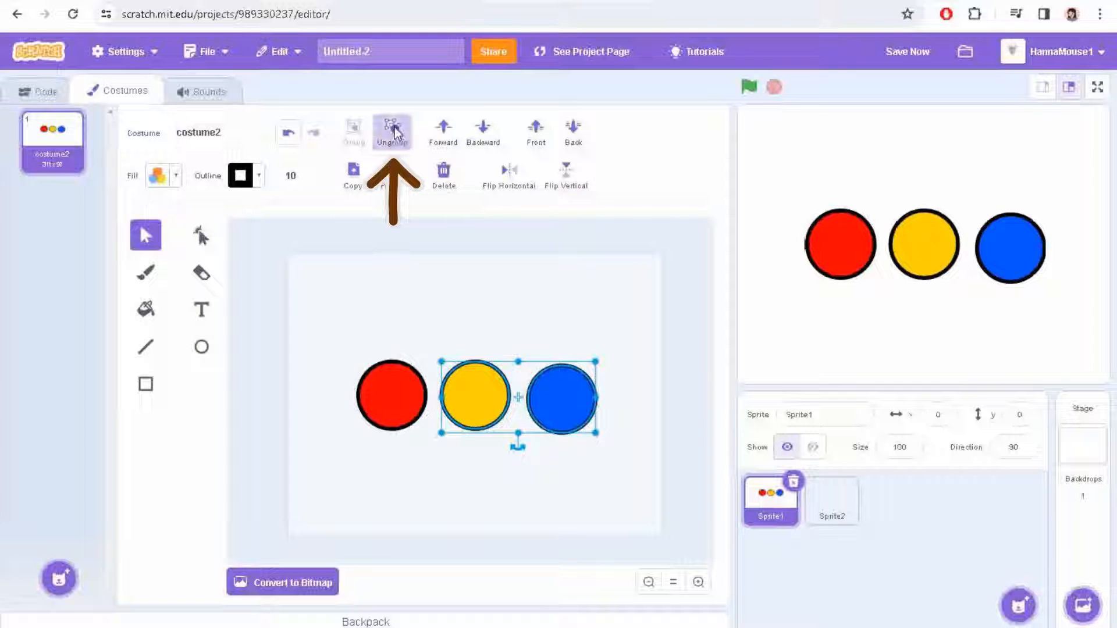
click(392, 131)
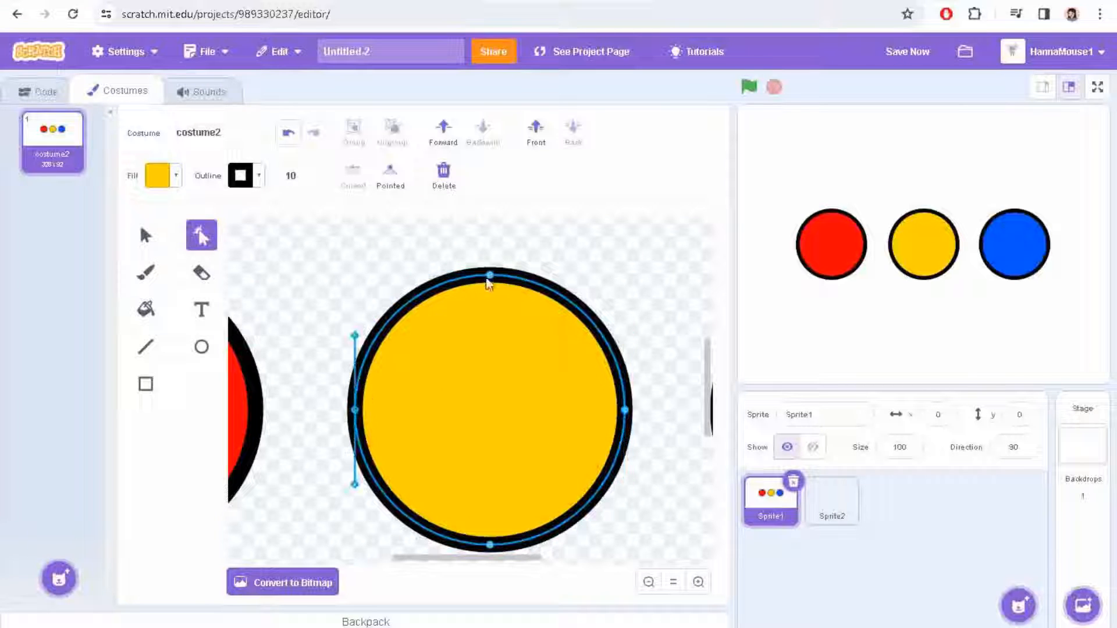
- Drag the yellow circle's points and curves into a pinched, lumpy peach blob
drag(488, 278, 623, 415)
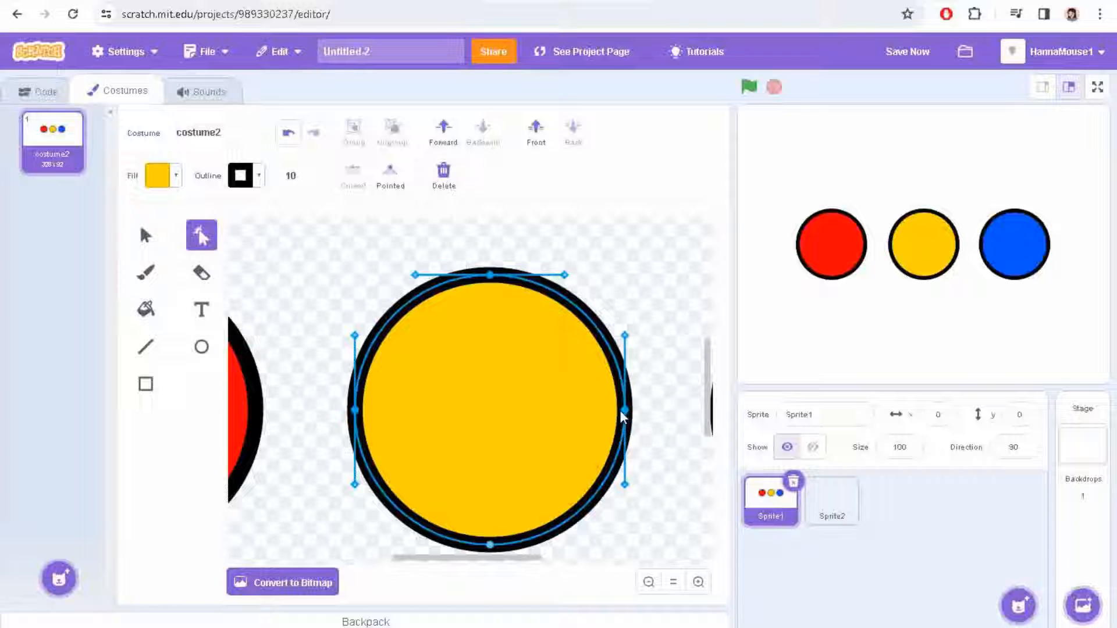
mouse_move(576, 341)
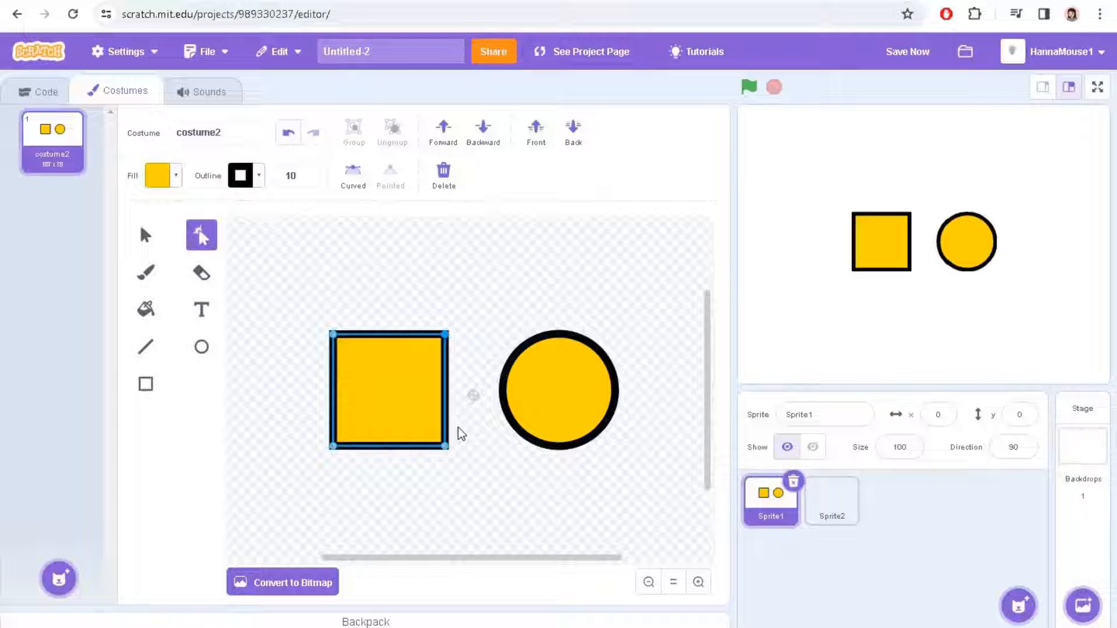
mouse_move(455, 344)
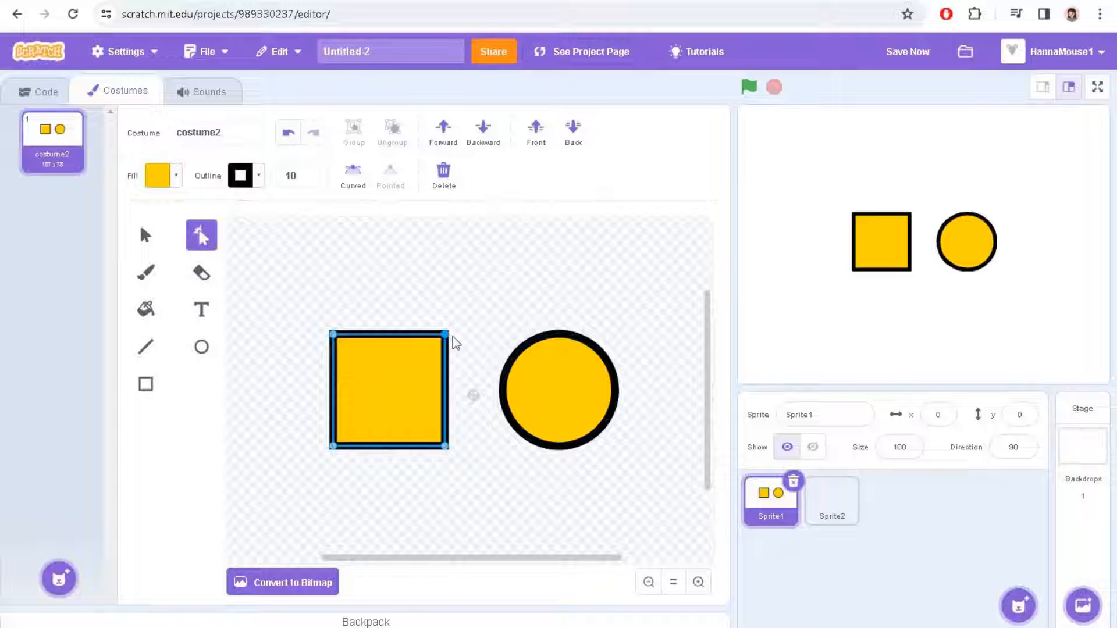
drag(450, 339, 365, 419)
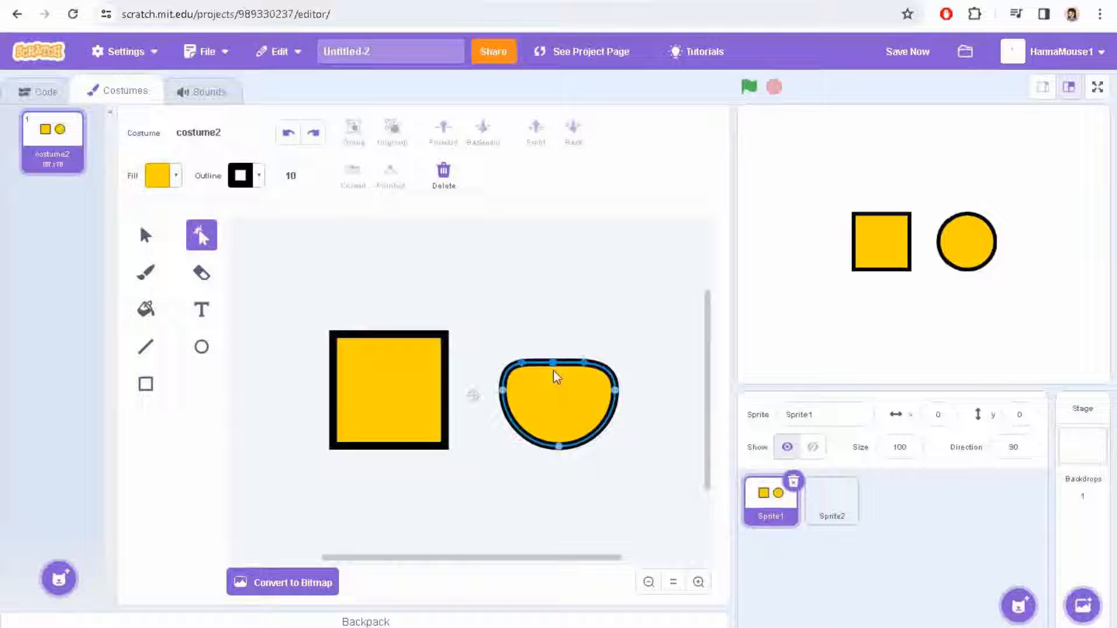
drag(558, 364, 558, 309)
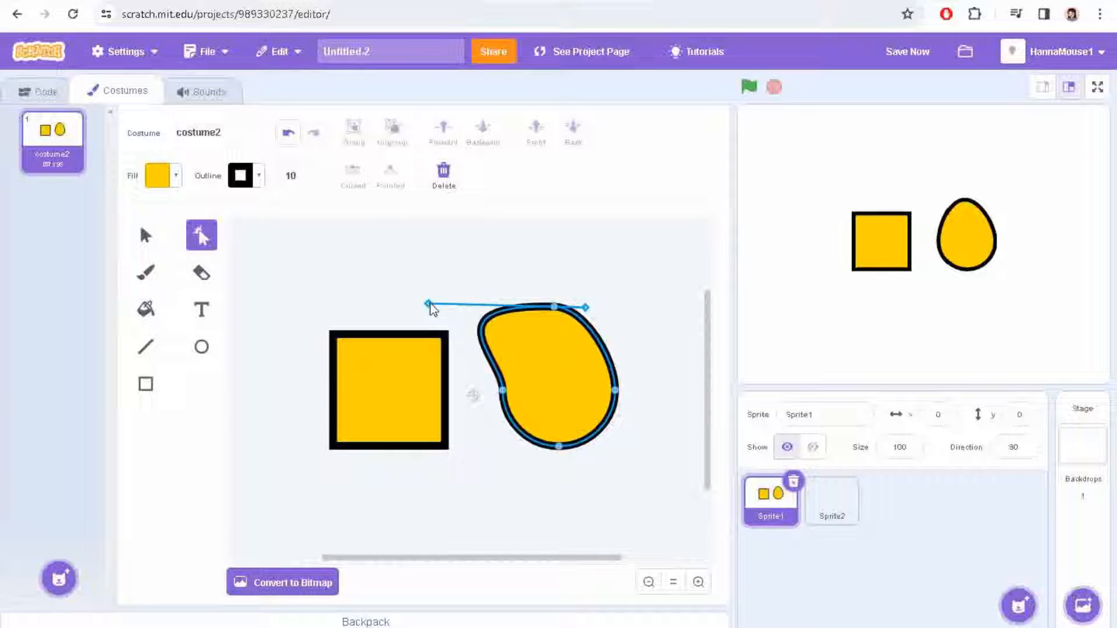
drag(587, 307, 669, 344)
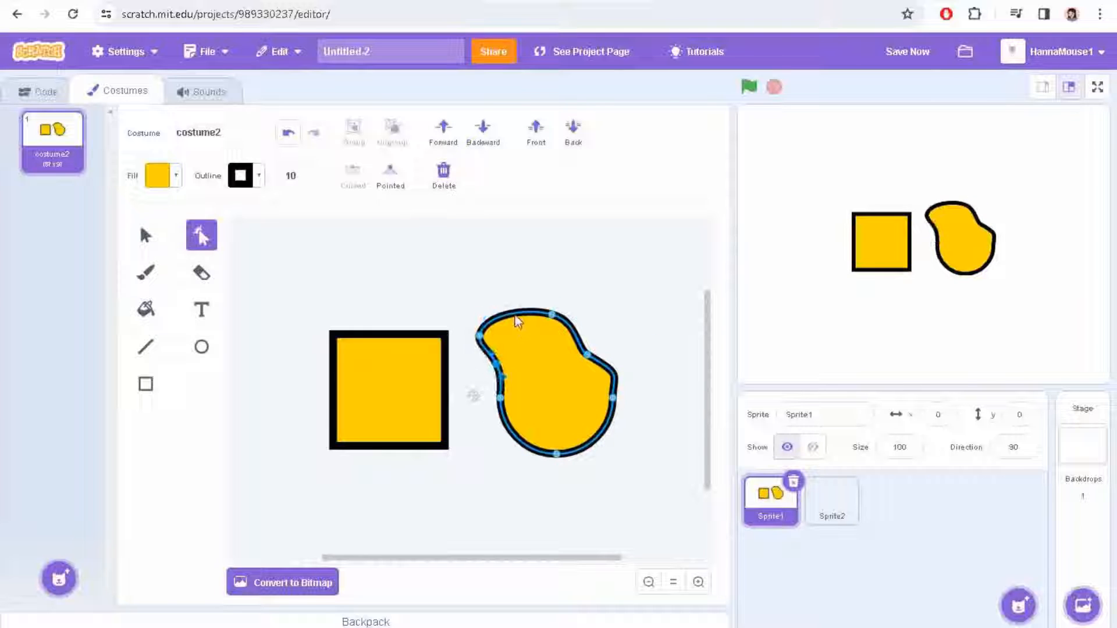
click(287, 132)
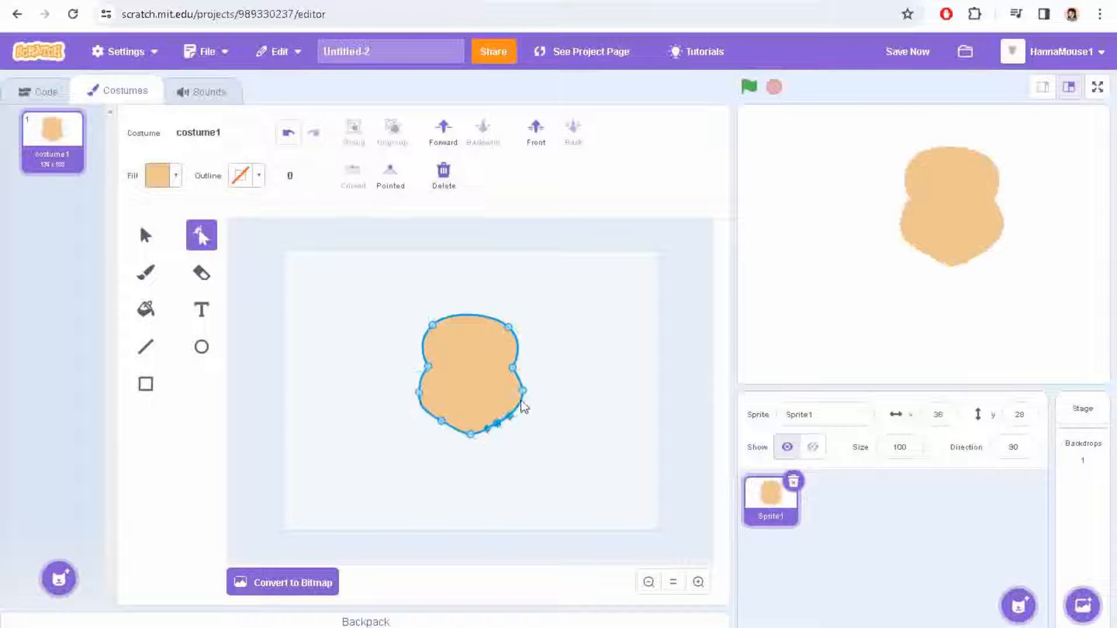
- Smooth the head blob's bottom and chin points
drag(499, 421, 470, 432)
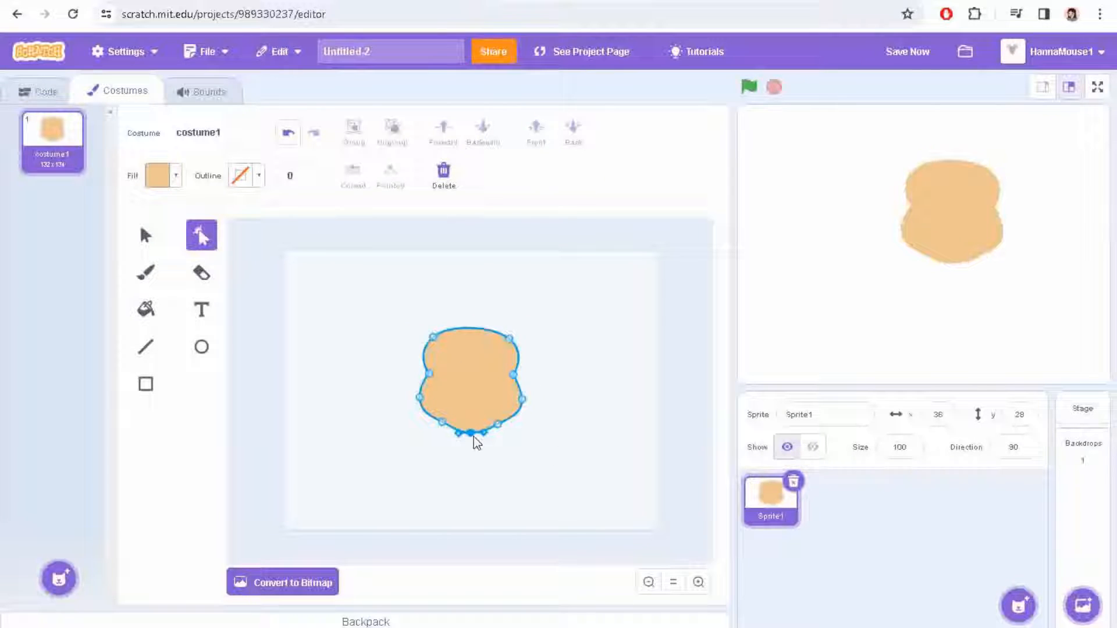
click(160, 175)
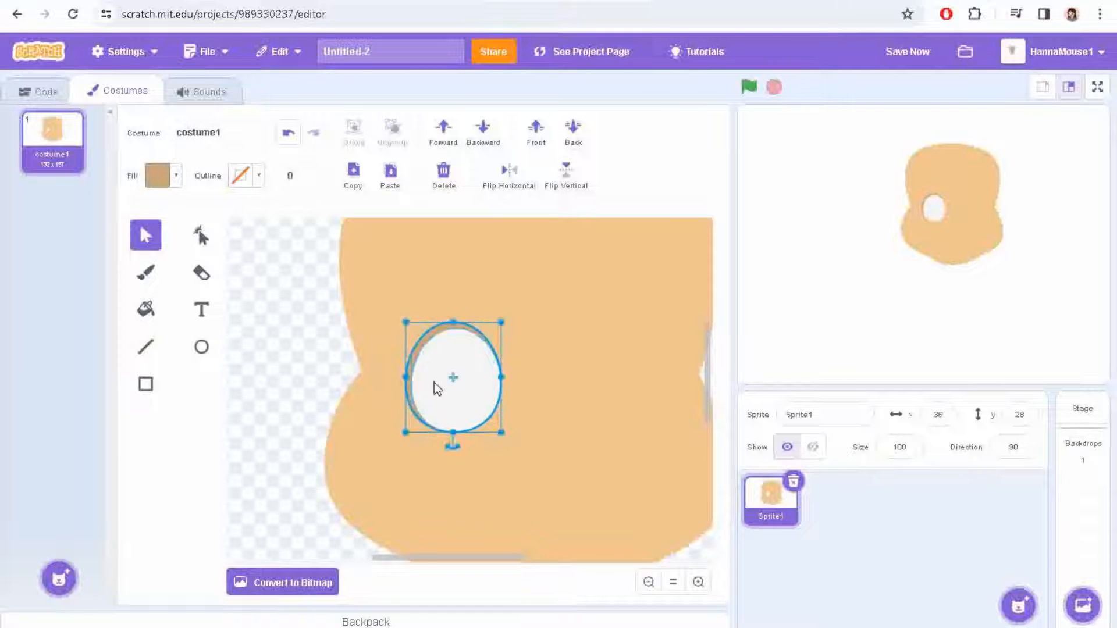
- Place a blue iris in the eye with darker radial shading and a lighter inner ring
click(159, 176)
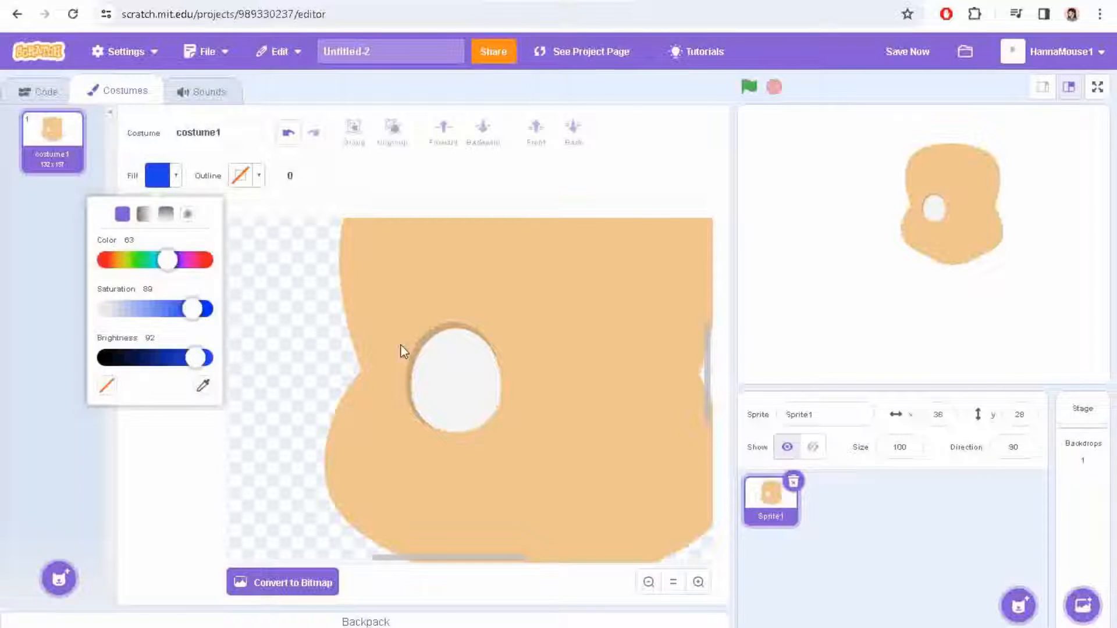
click(468, 385)
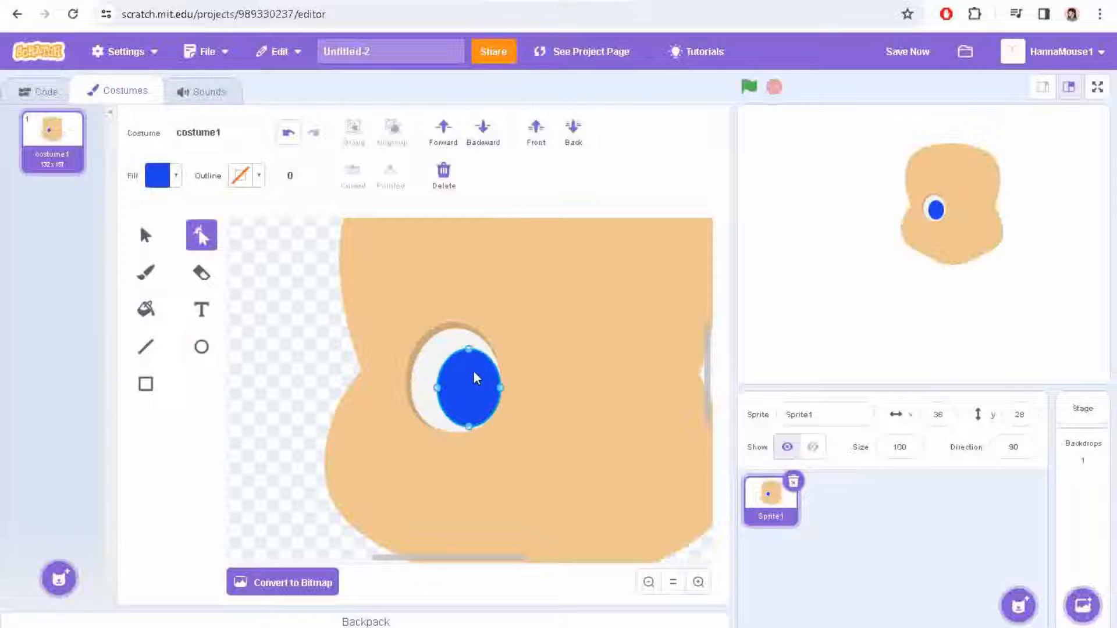
click(160, 176)
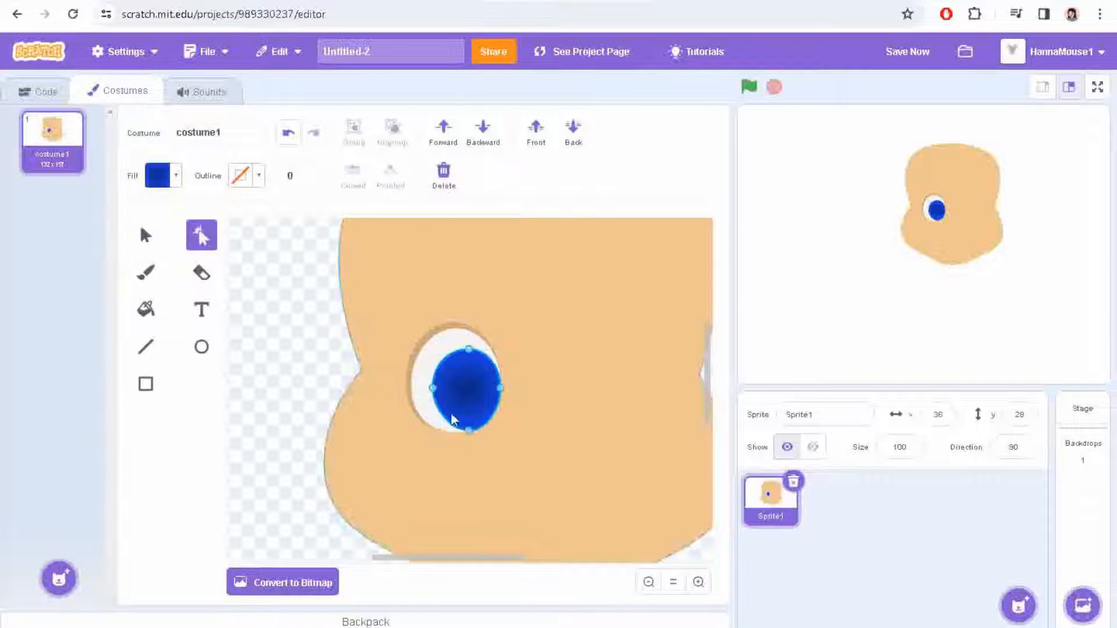
click(158, 176)
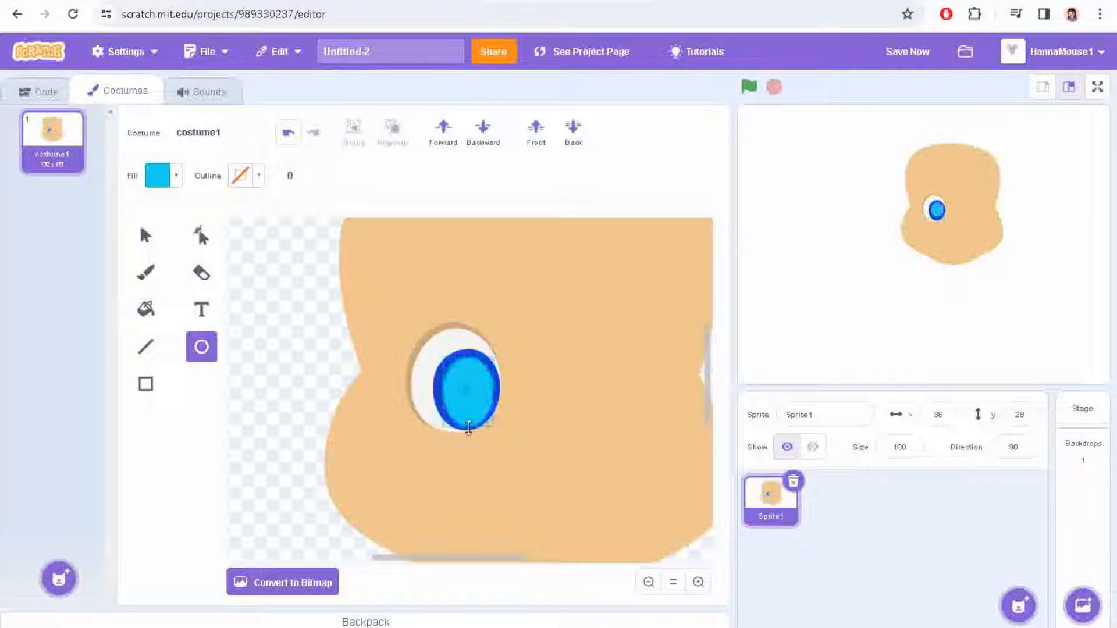
click(159, 175)
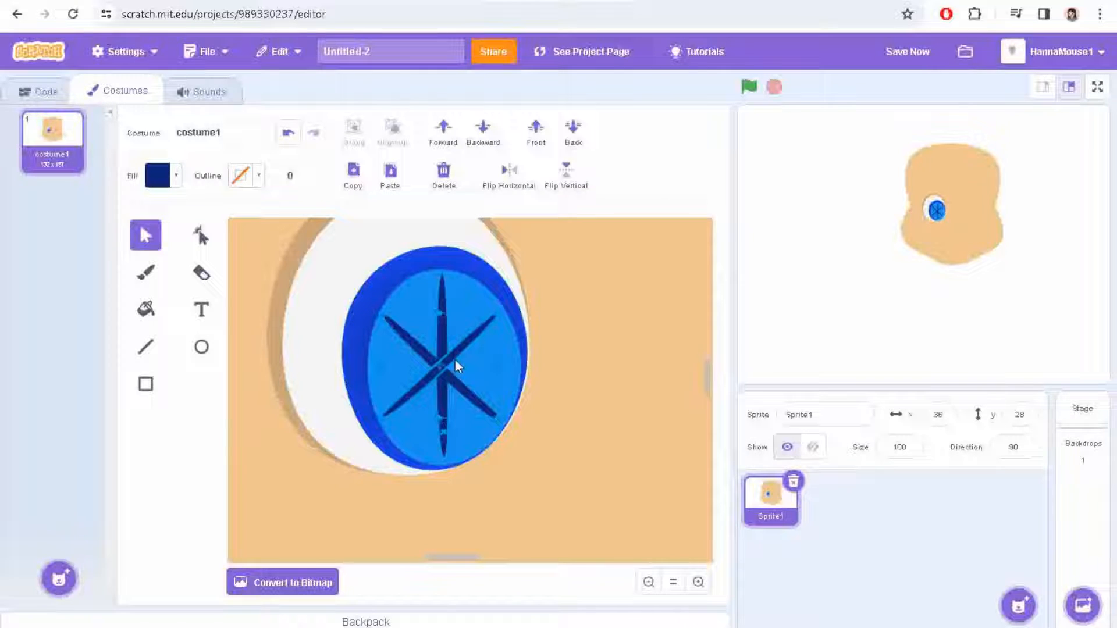
- Reshape dark radiating streaks across the iris and give the pupil a dark gradient fill
click(200, 235)
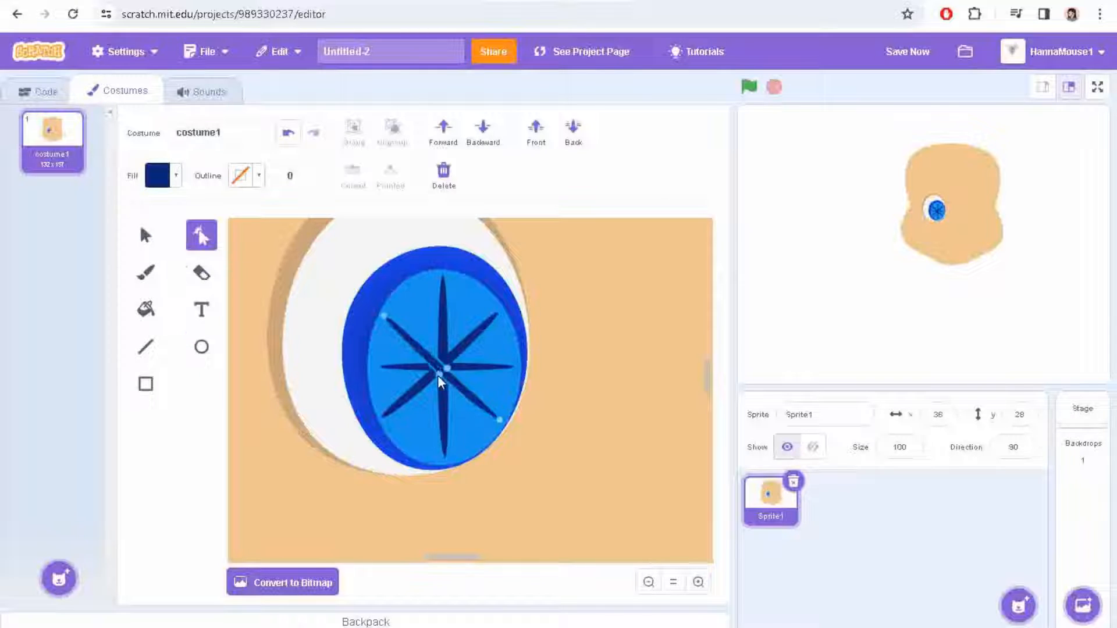
click(201, 348)
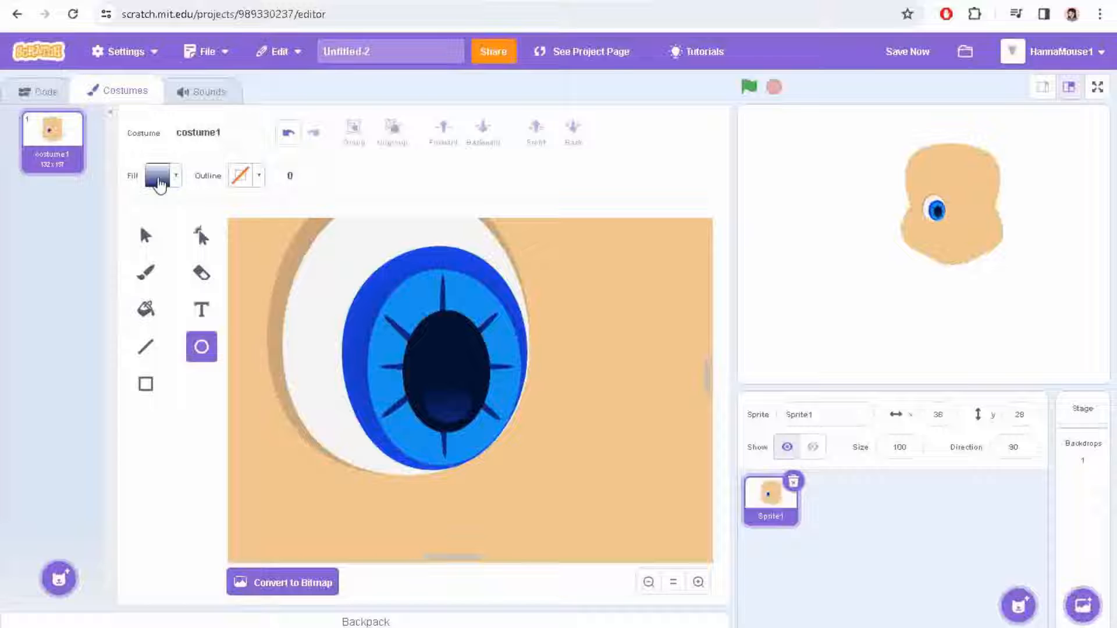
click(155, 175)
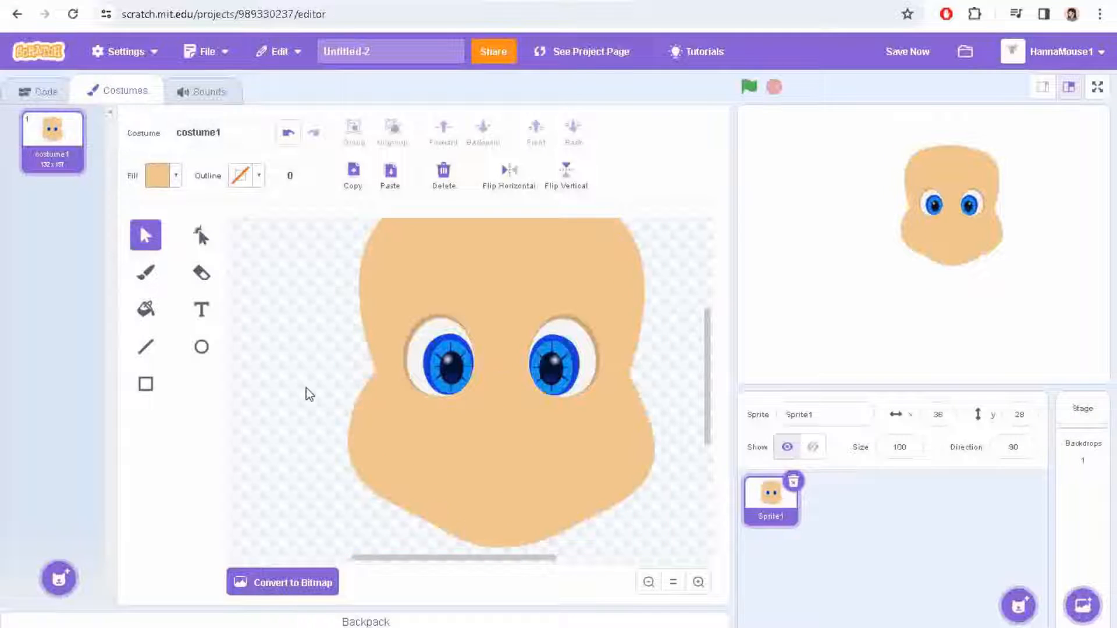
- Draw a rounded nose between the eyes with a lighter skin-coloured radial gradient
click(563, 365)
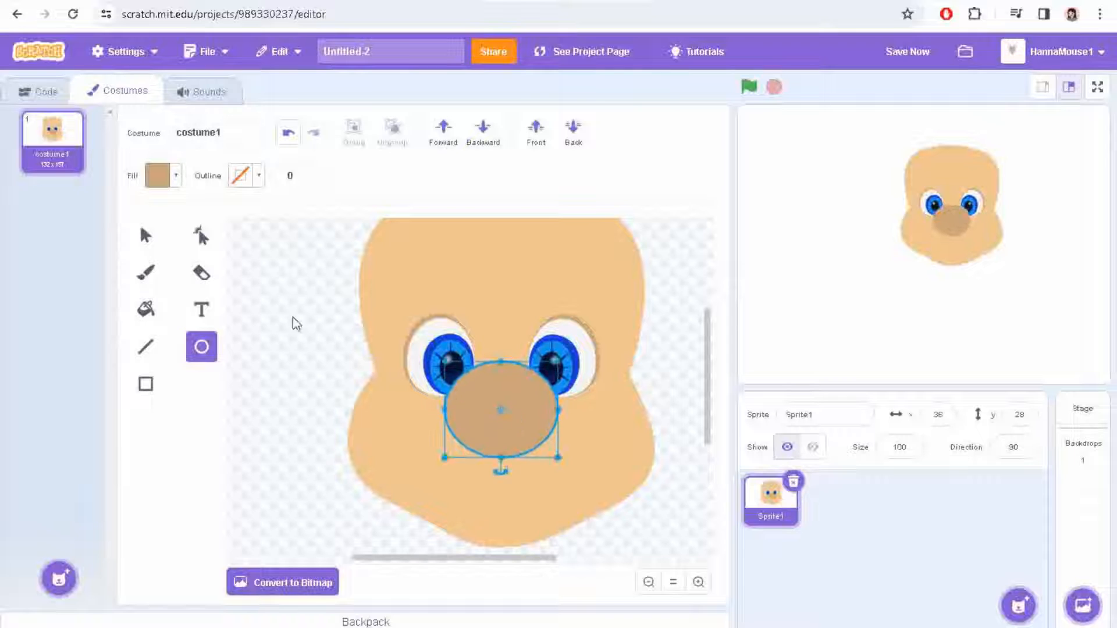
click(264, 295)
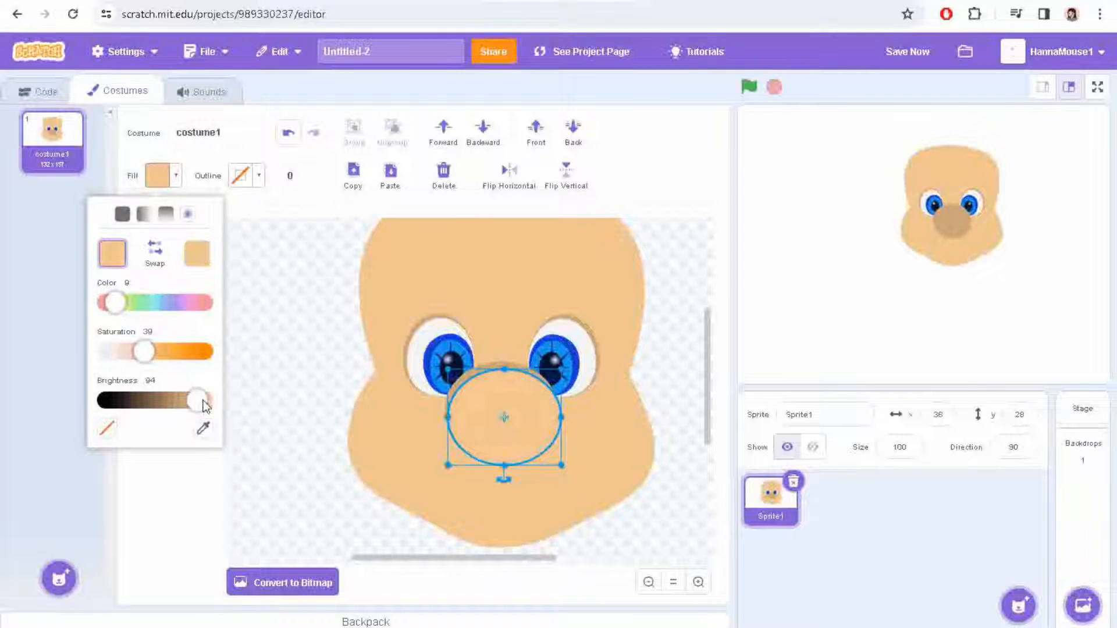
drag(199, 400, 204, 400)
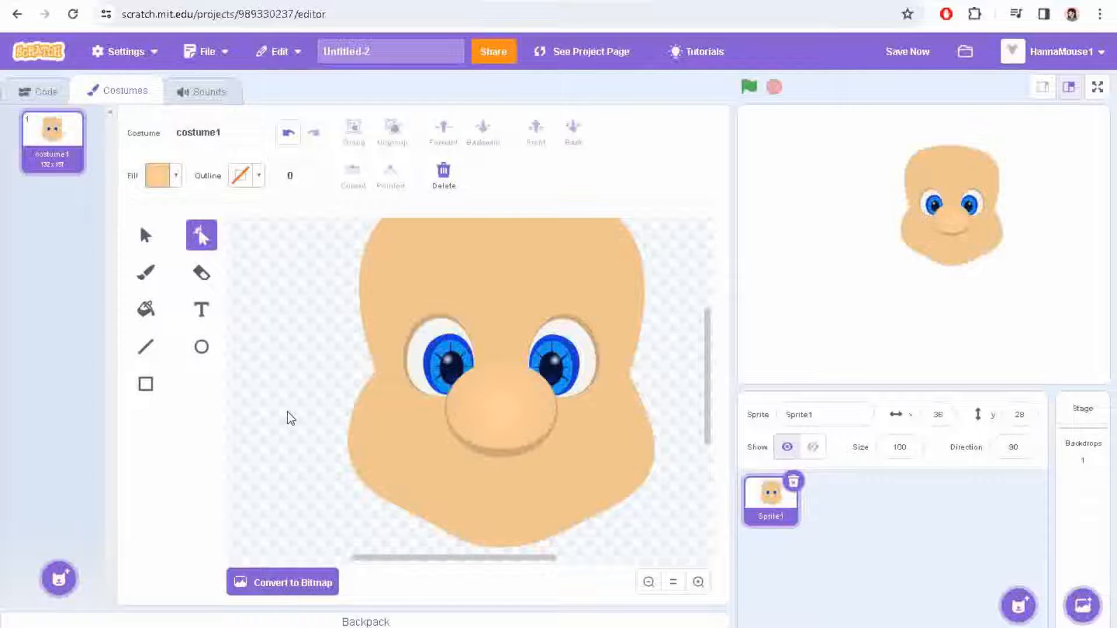
- Drag the mustache's points to raise its tip and make a bumpy, scalloped edge
click(159, 175)
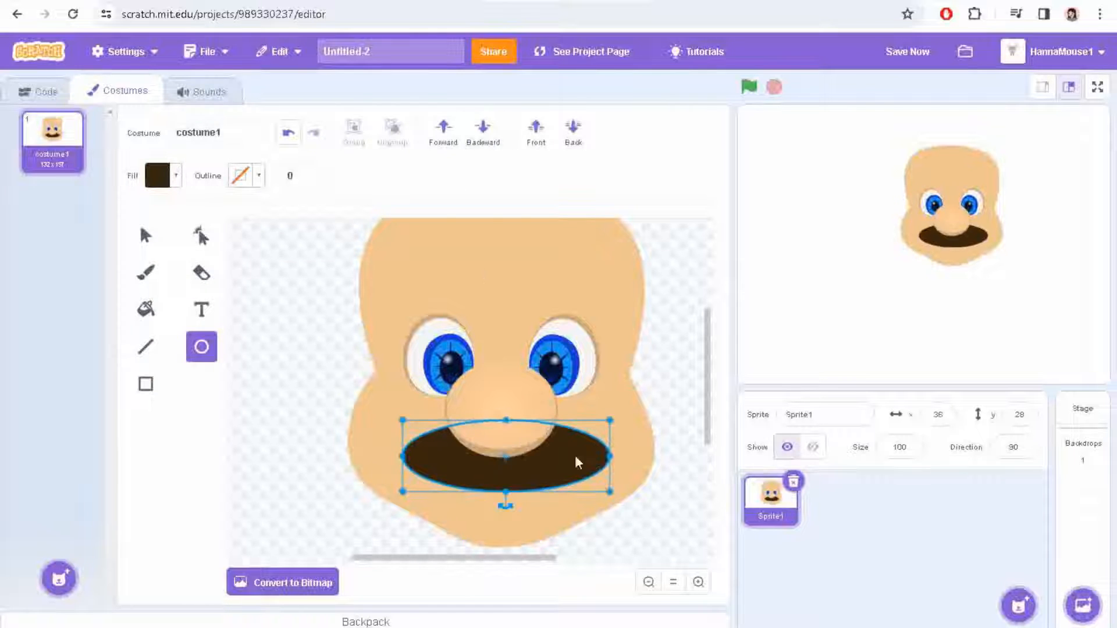
click(201, 235)
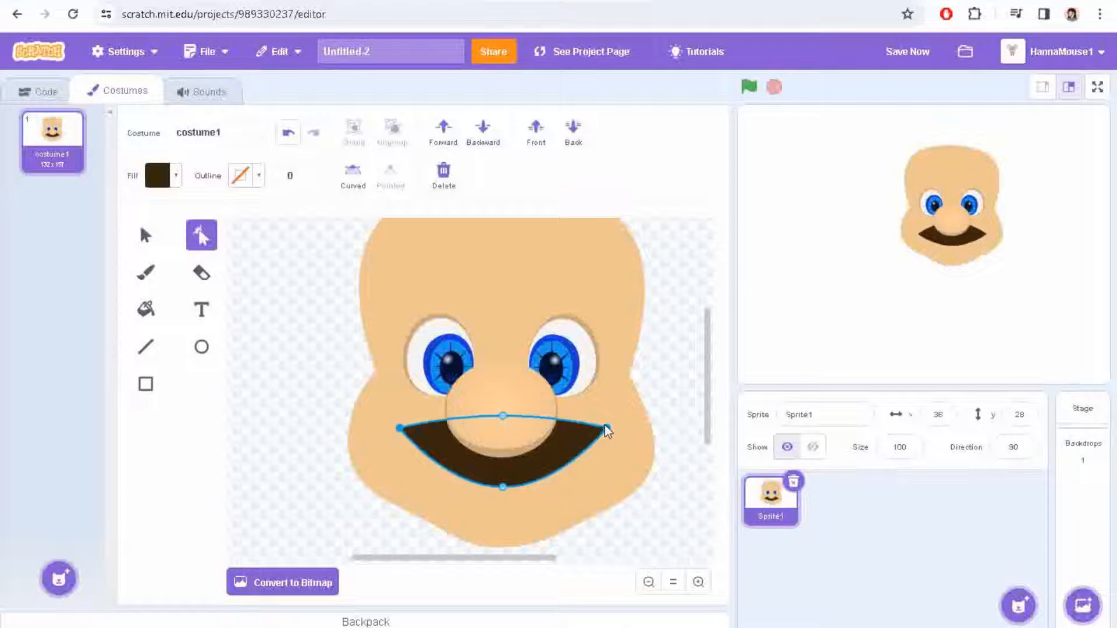
drag(606, 432, 604, 415)
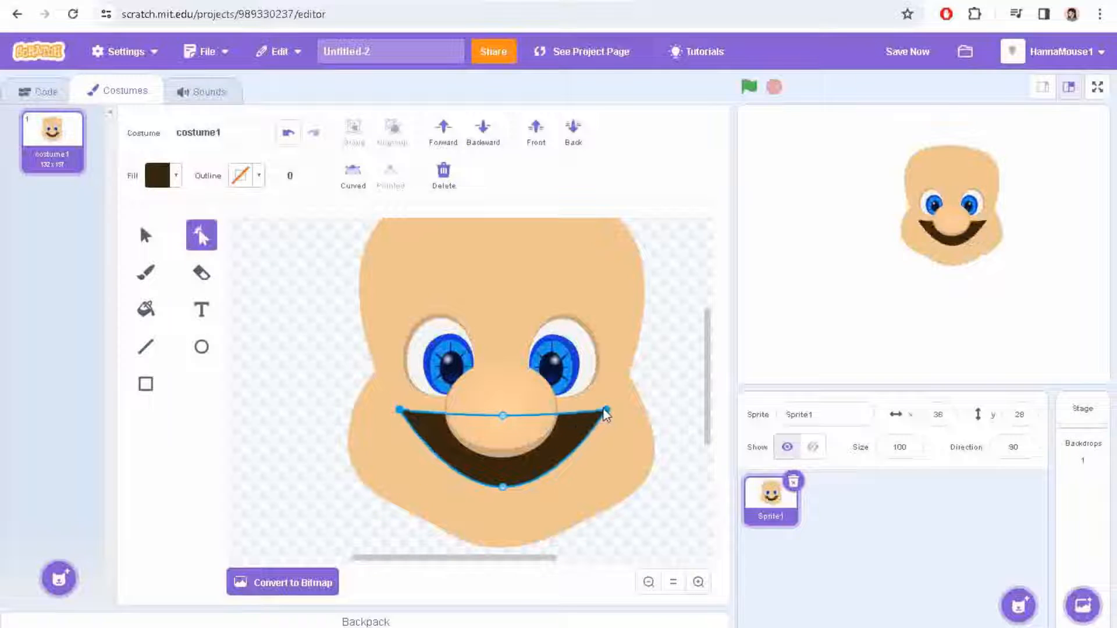
drag(606, 415, 504, 494)
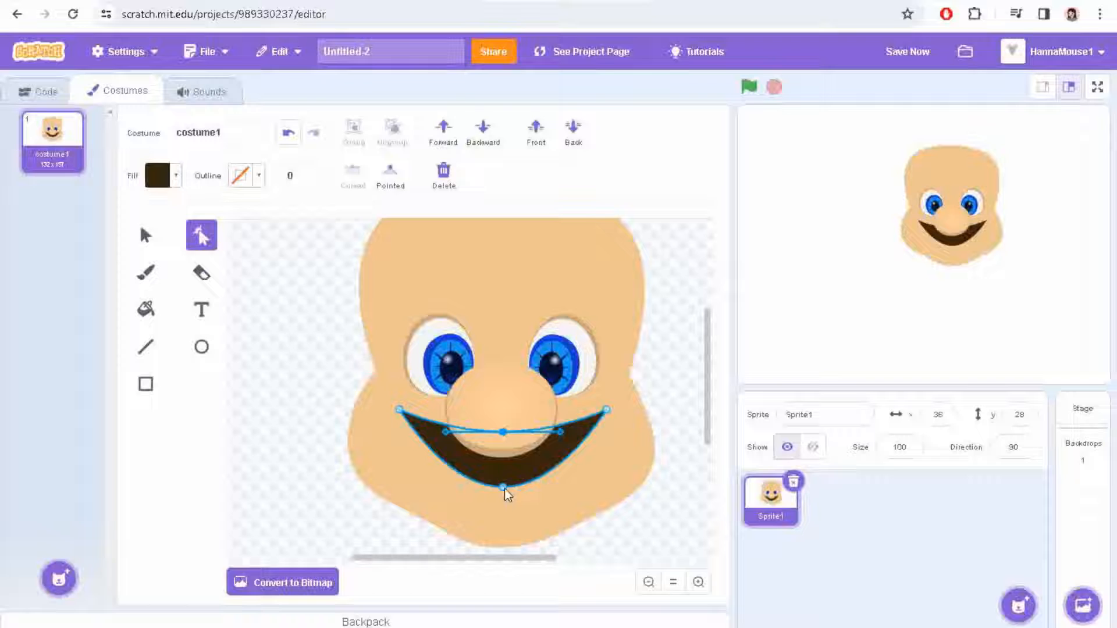
drag(505, 495, 586, 449)
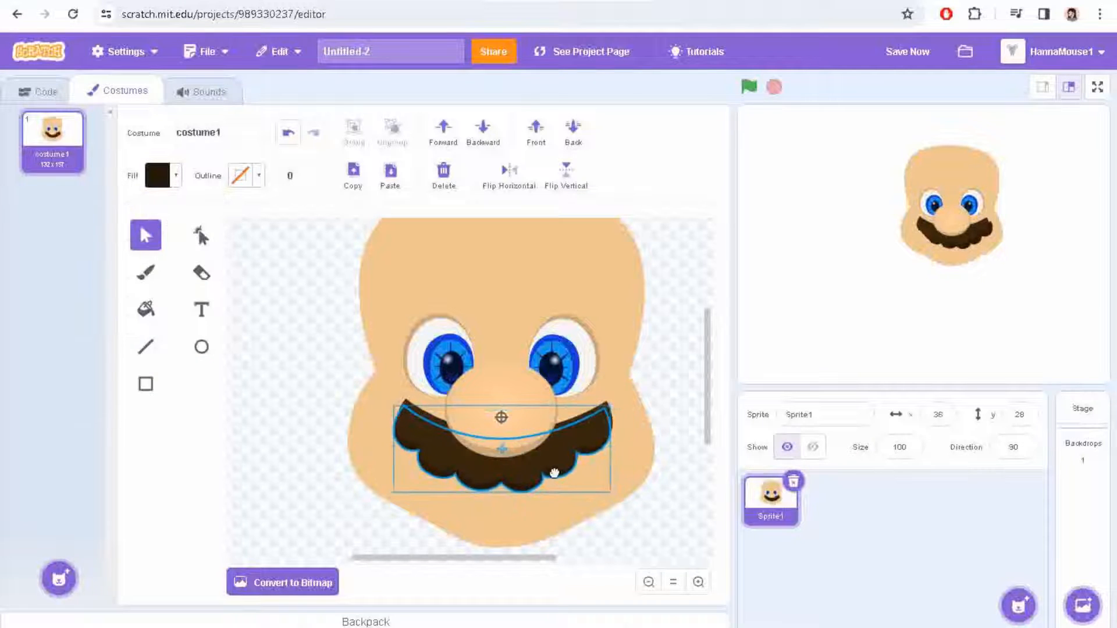
- Give the mustache a radial gradient fill of browns
click(201, 235)
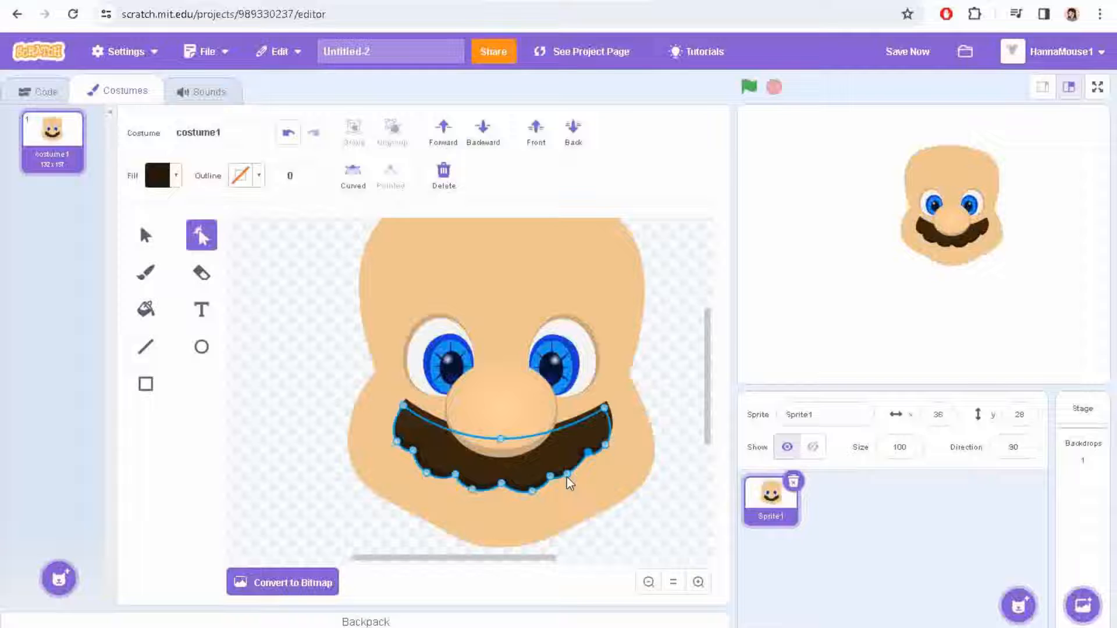
click(157, 176)
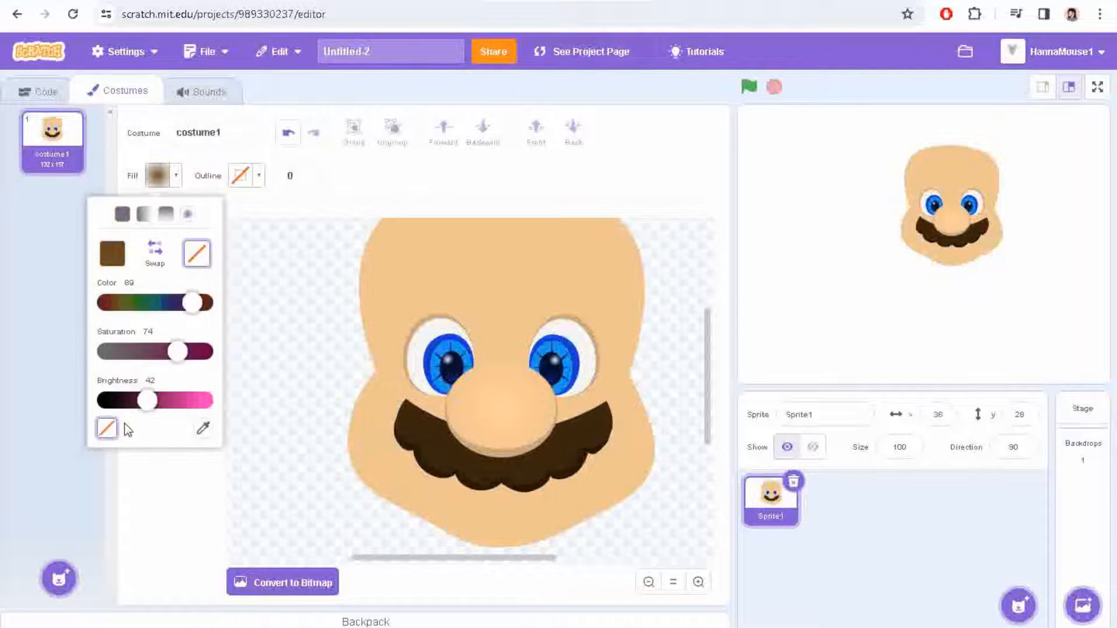
click(447, 467)
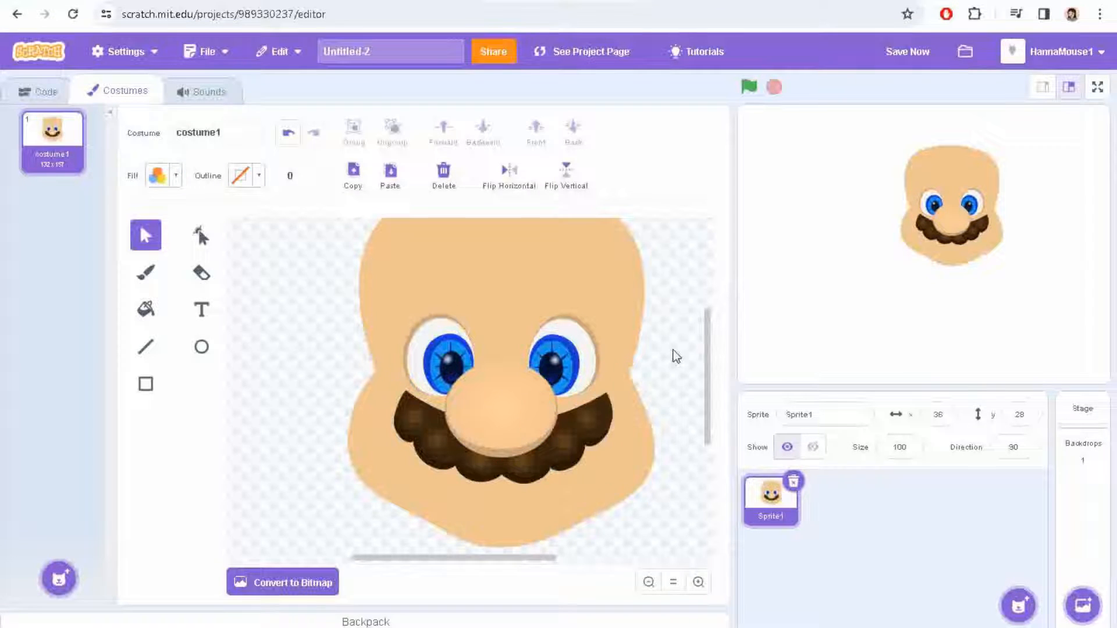
- Draw an ellipse under the mustache, reshape it into a thin lower lip, and deselect
click(564, 359)
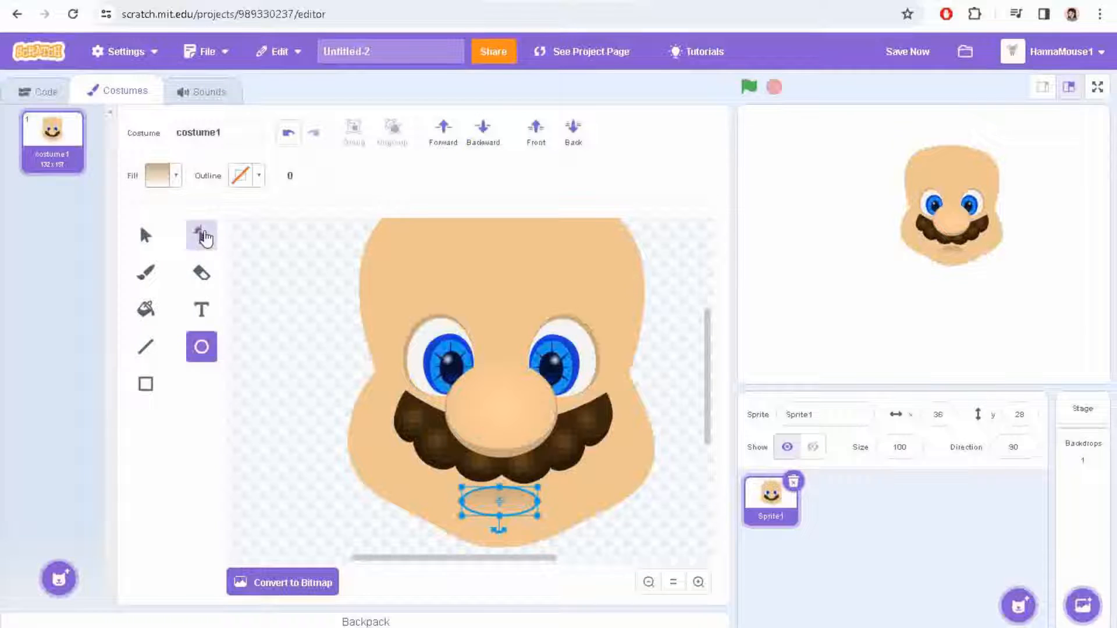
click(201, 236)
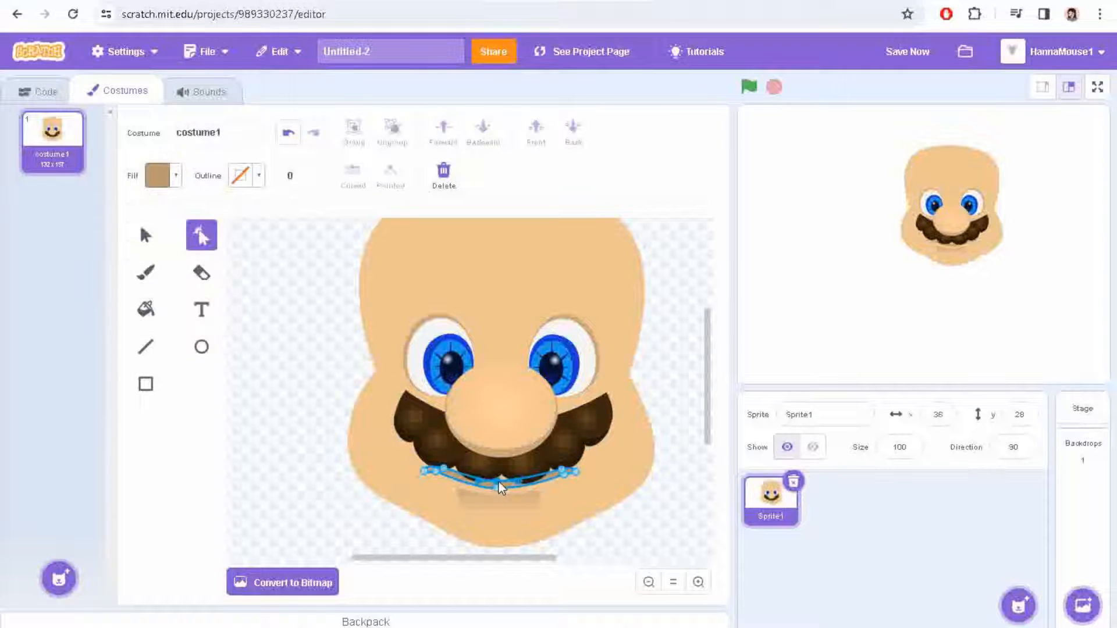
click(146, 235)
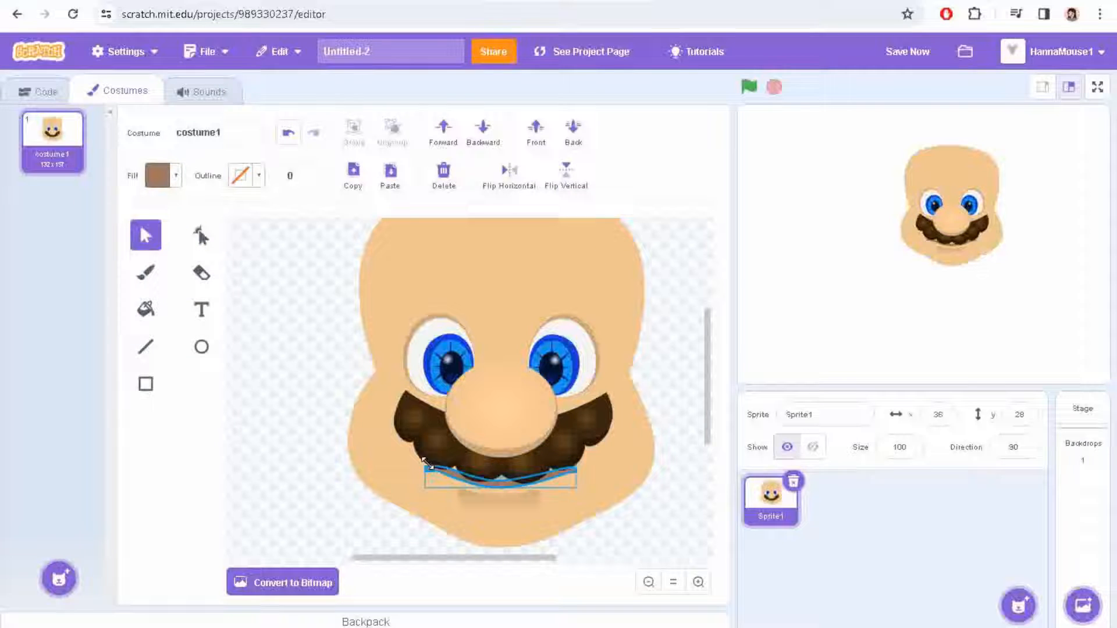
click(200, 235)
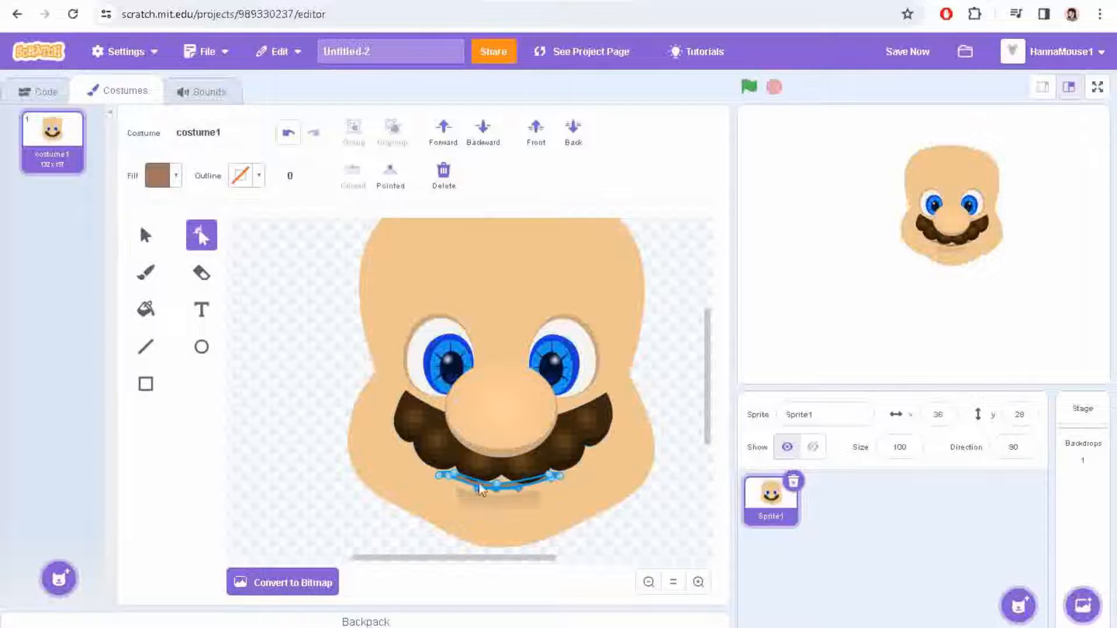
click(288, 430)
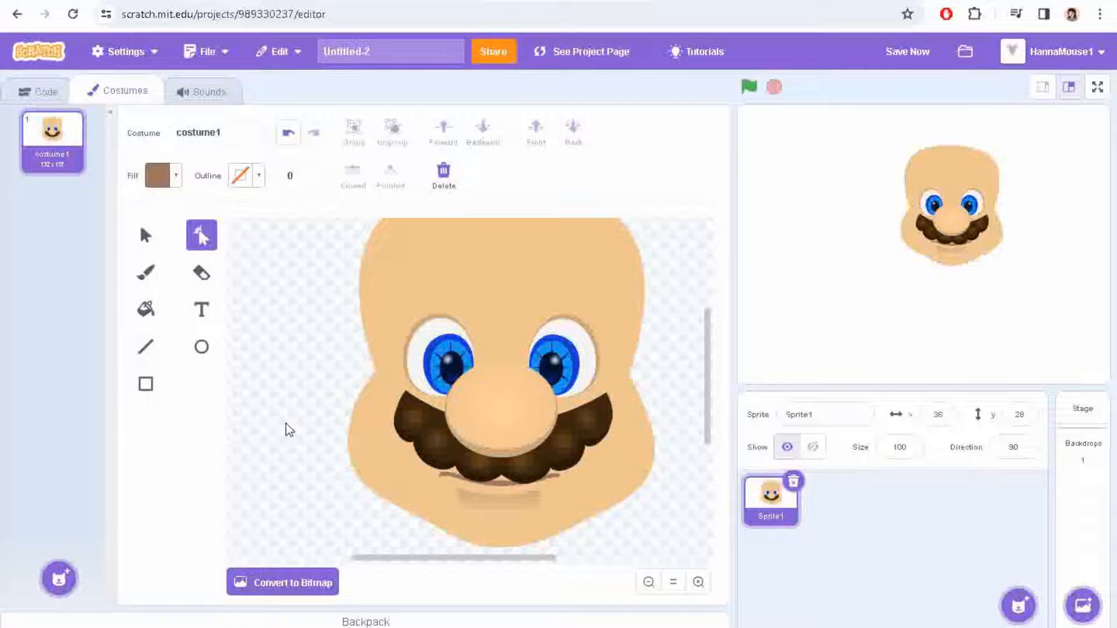
drag(404, 270, 479, 343)
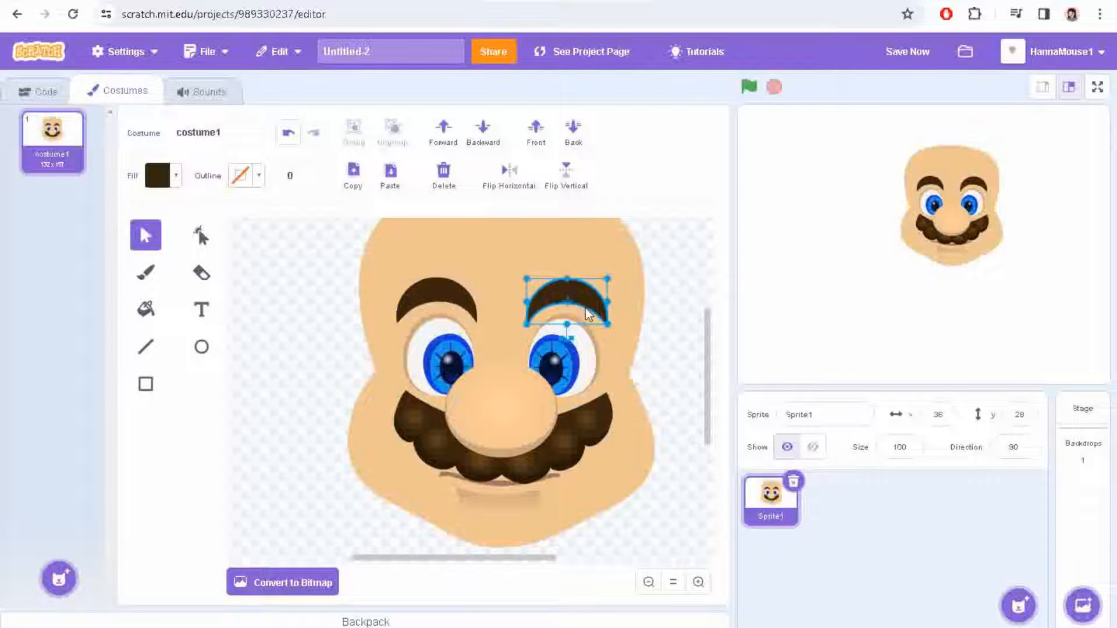
- Deselect the finished right eyebrow and switch to the Circle tool
click(201, 347)
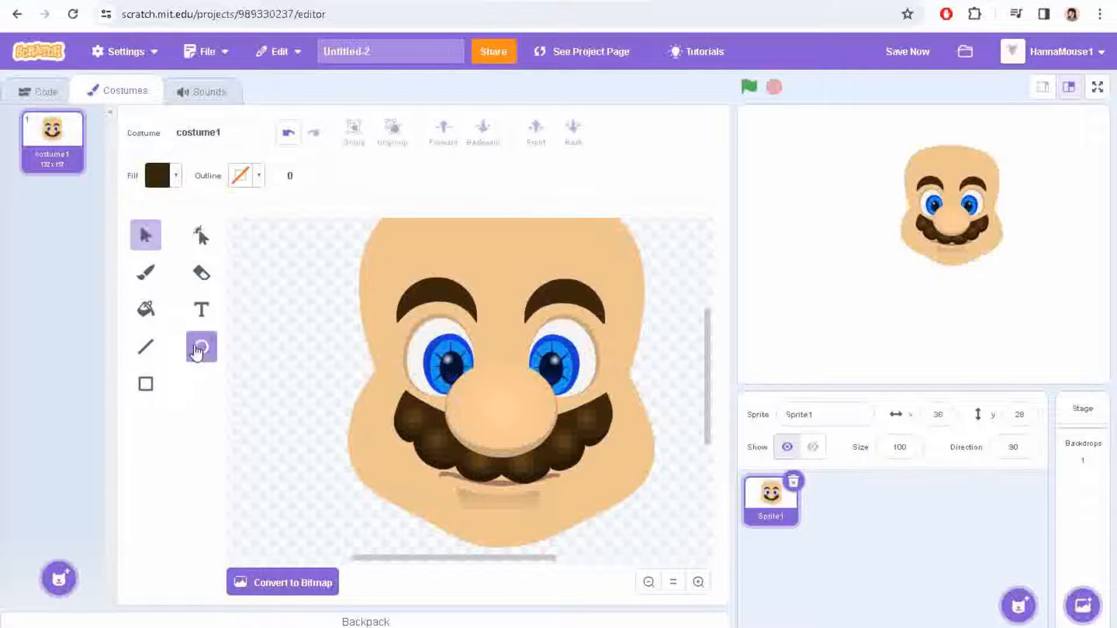
click(155, 176)
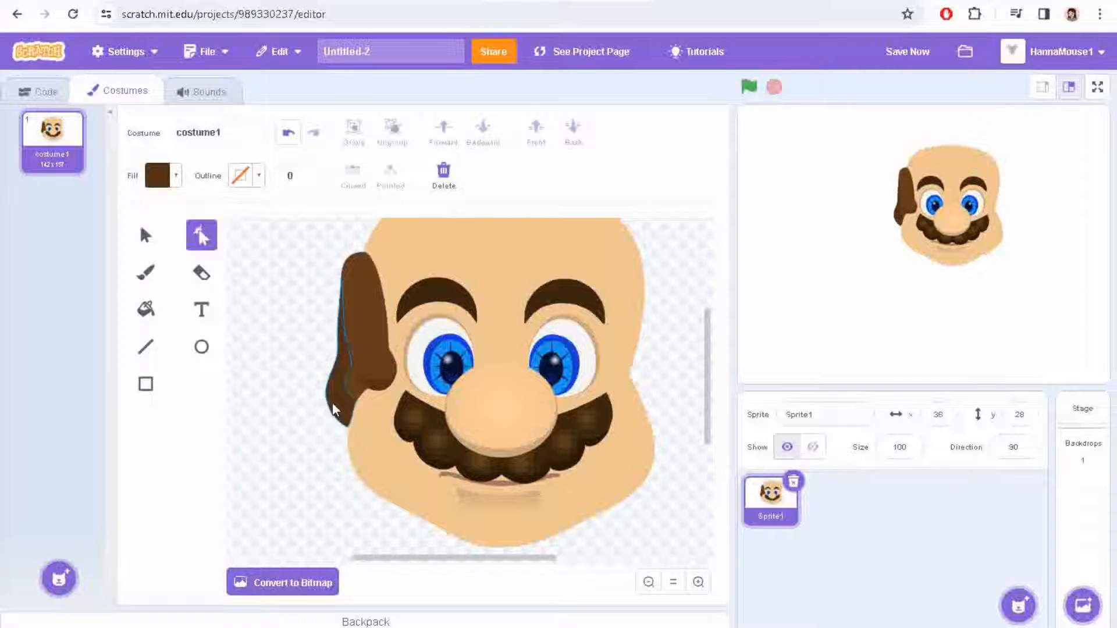
- Draw and reshape a skin-coloured ear, sending it behind the brown sideburn
click(201, 347)
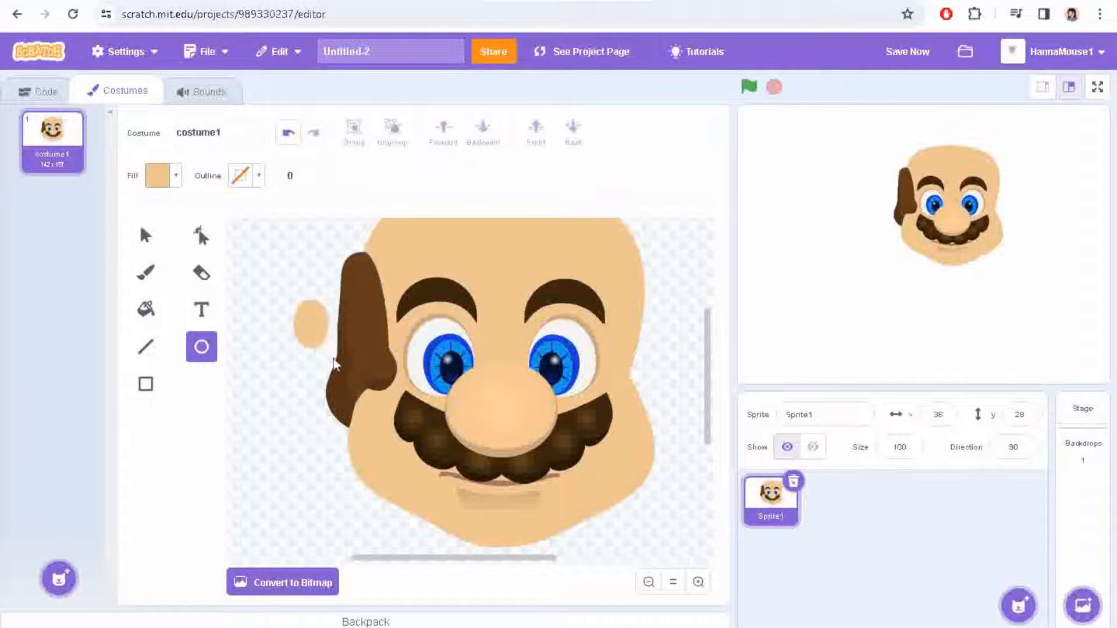
click(144, 235)
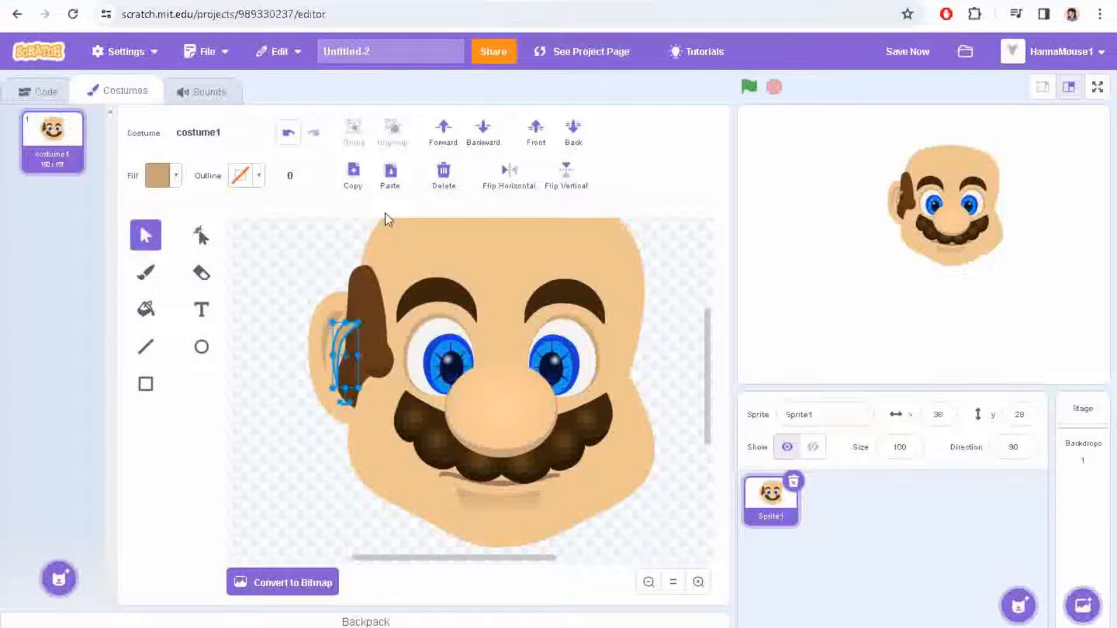
click(338, 426)
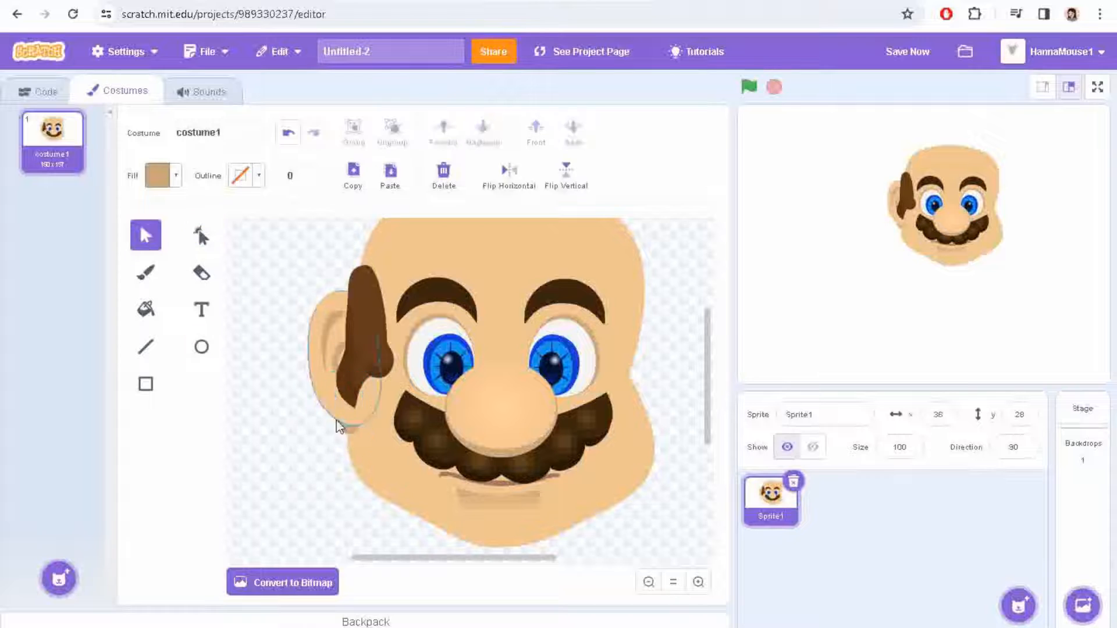
click(202, 235)
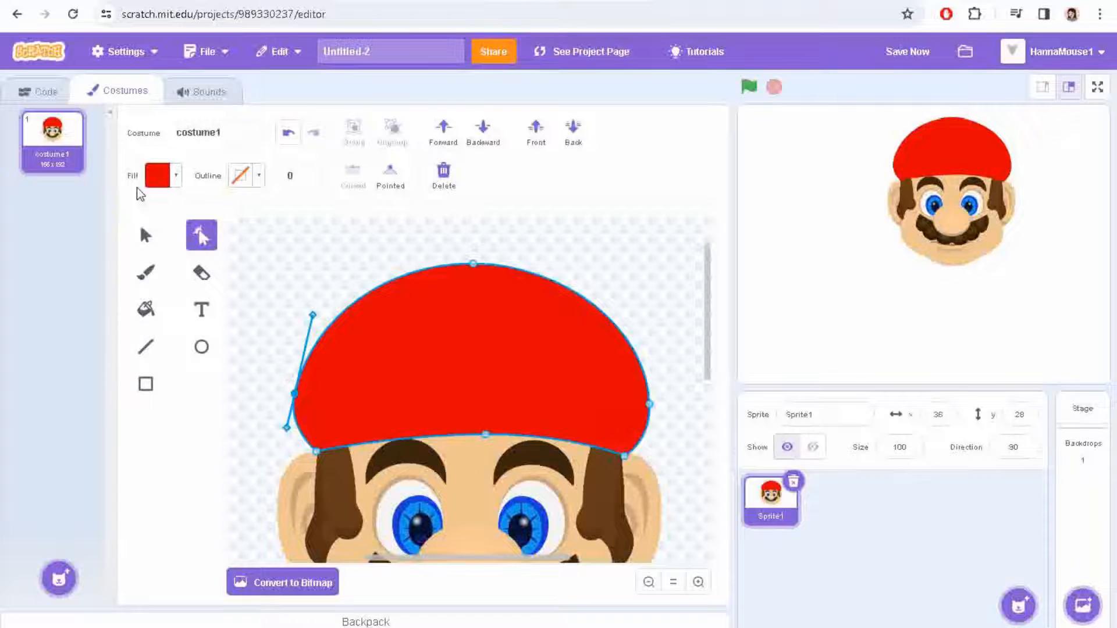
- Shade the red cap dome and bend the darker brim band to follow it
click(158, 176)
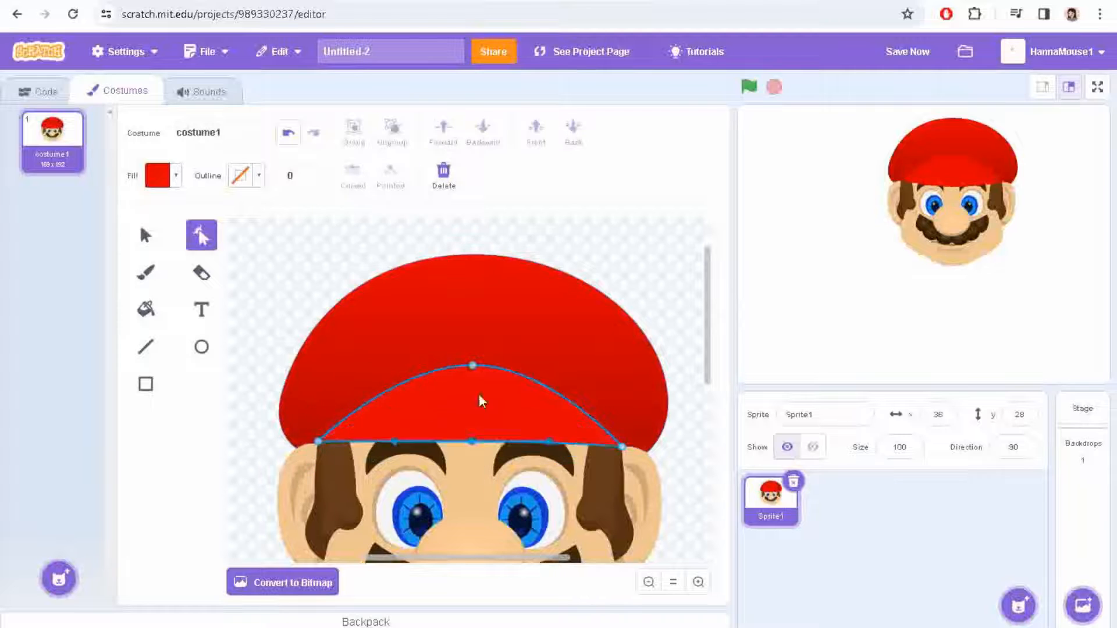
drag(472, 366, 472, 385)
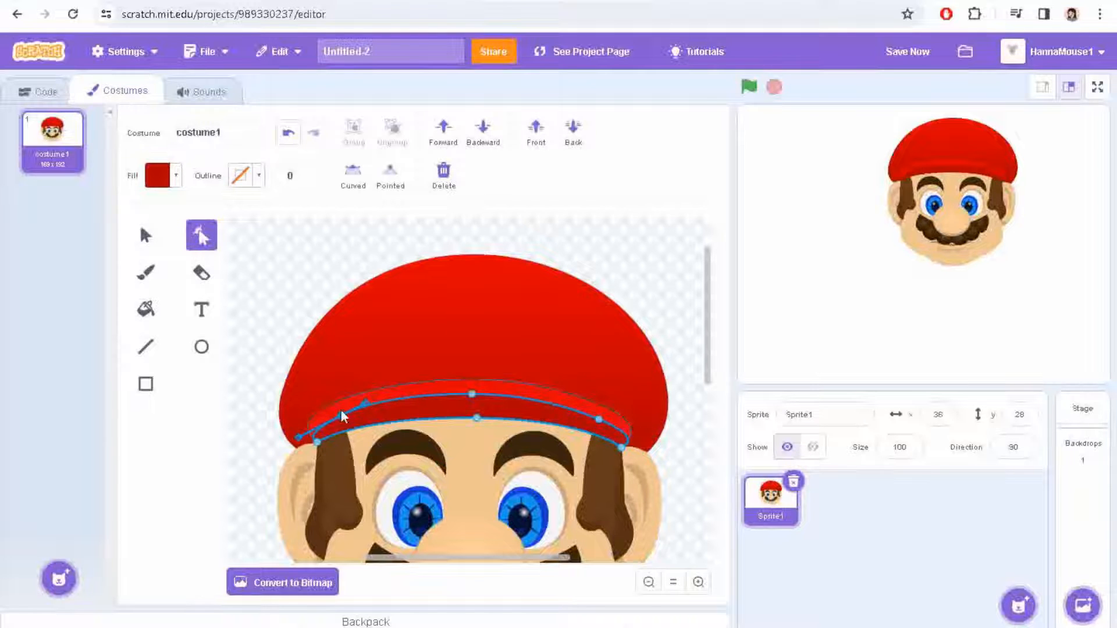
- Place a white oval on the cap, zoom in, and shape the red M
click(162, 176)
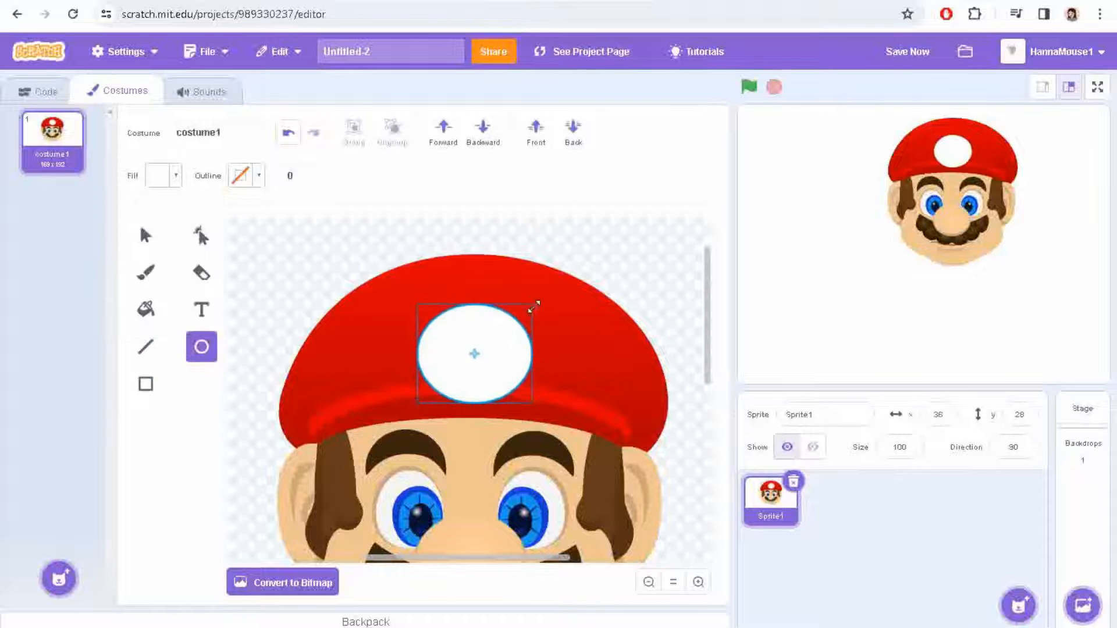
click(201, 236)
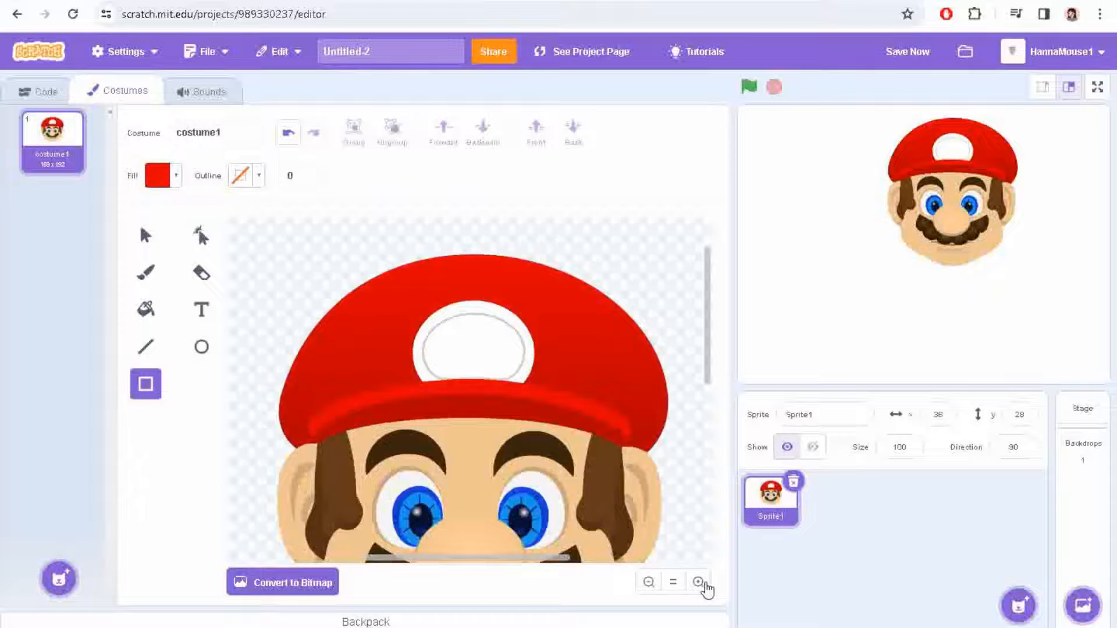
click(698, 581)
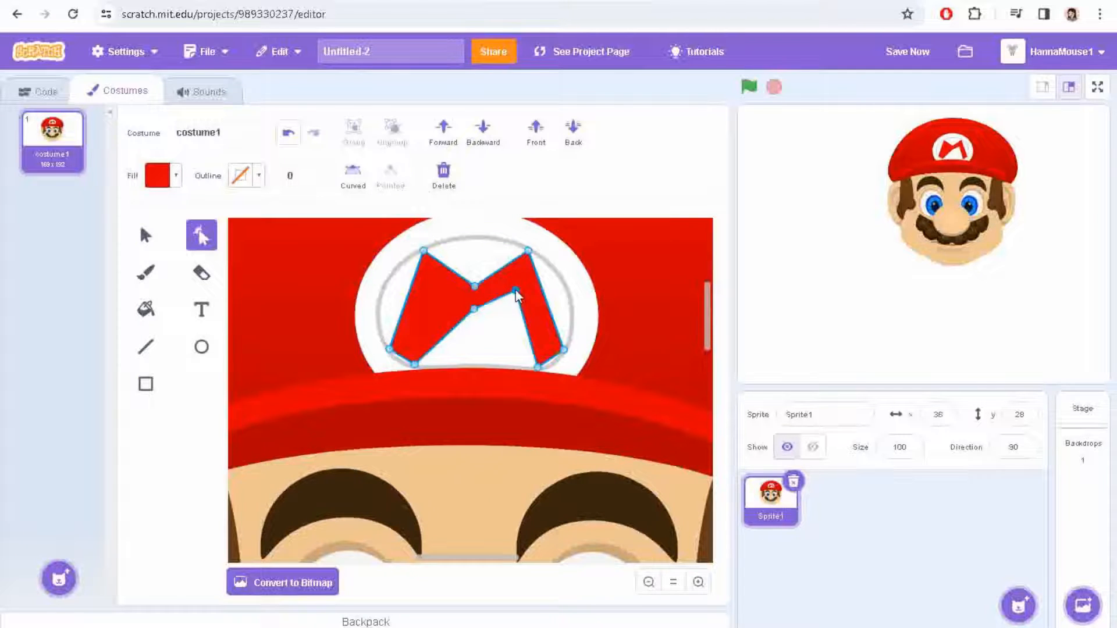
click(155, 176)
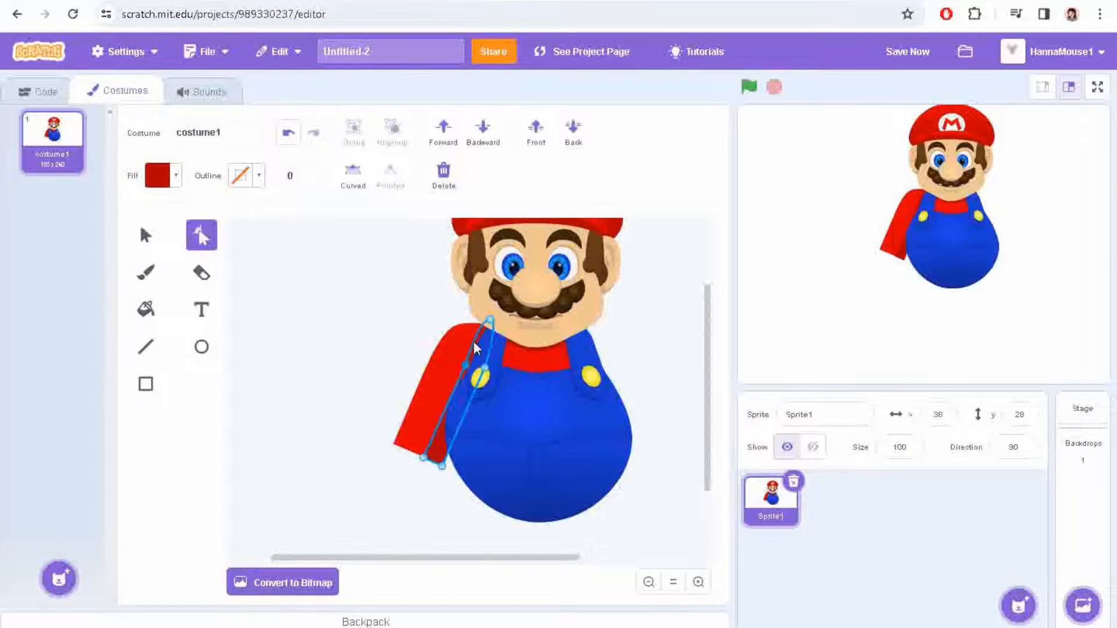
- Finish reshaping Mario's red arm
click(146, 384)
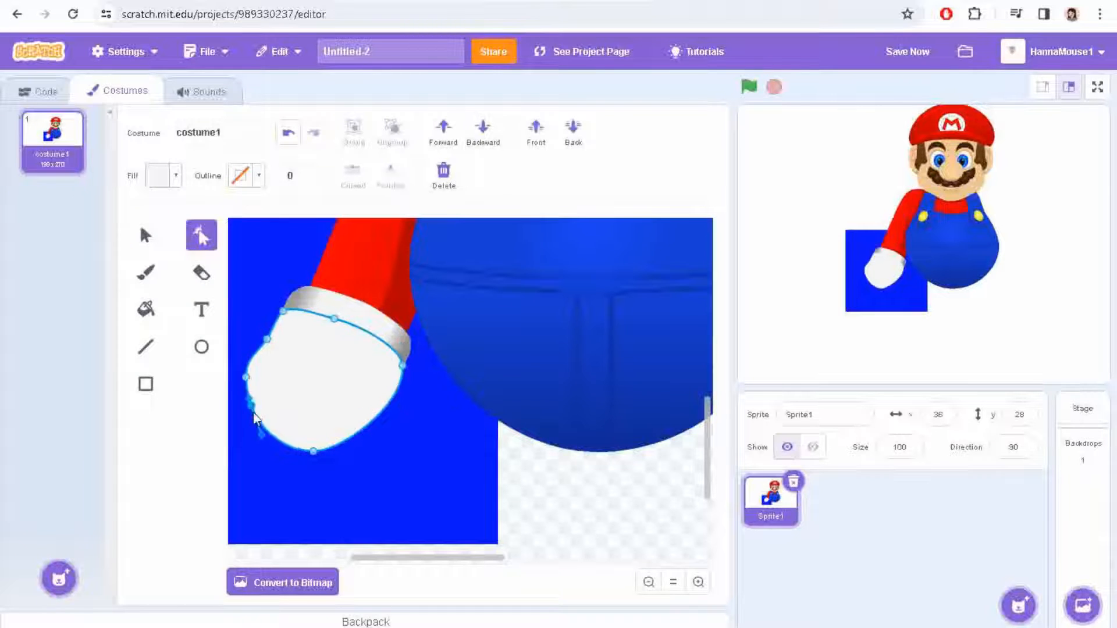
- Adjust the glove's cuff and shading curve points, then deselect the glove
click(201, 346)
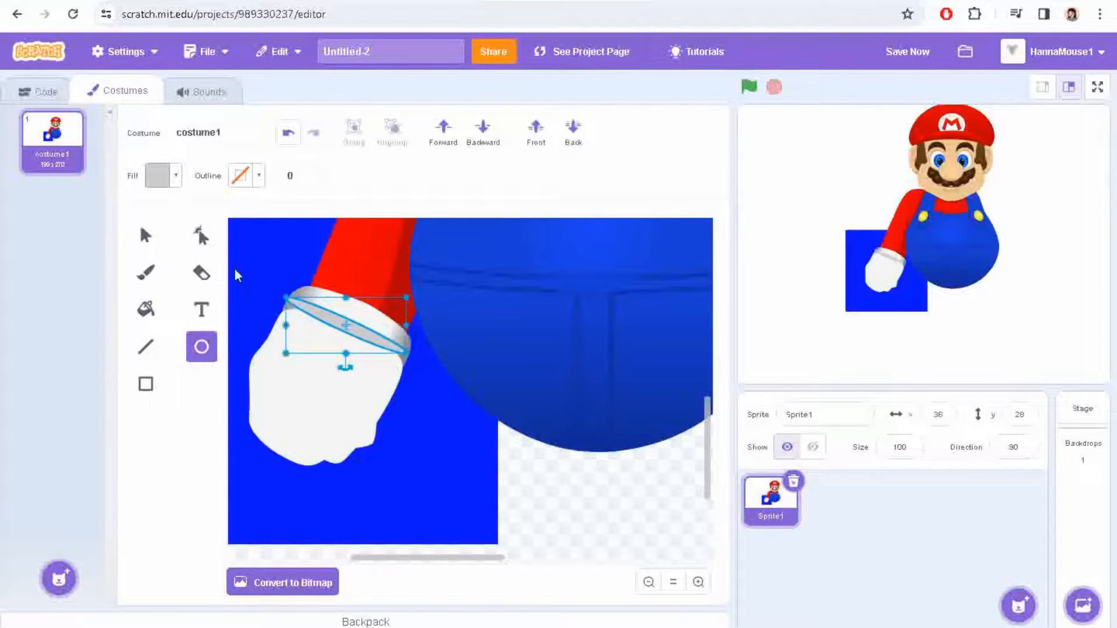
click(201, 235)
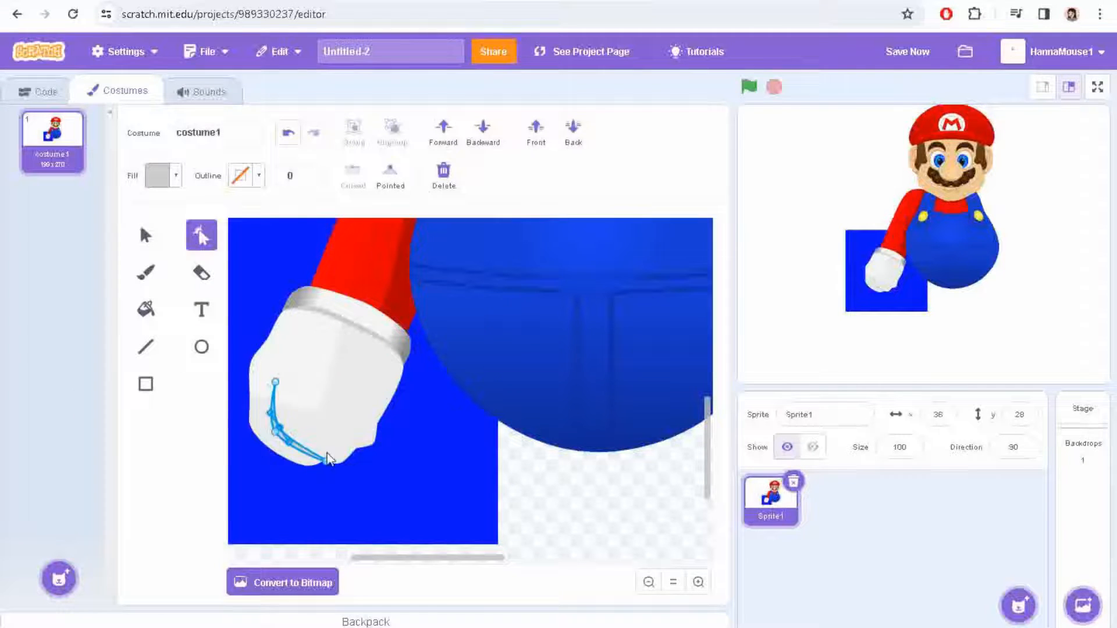
click(201, 347)
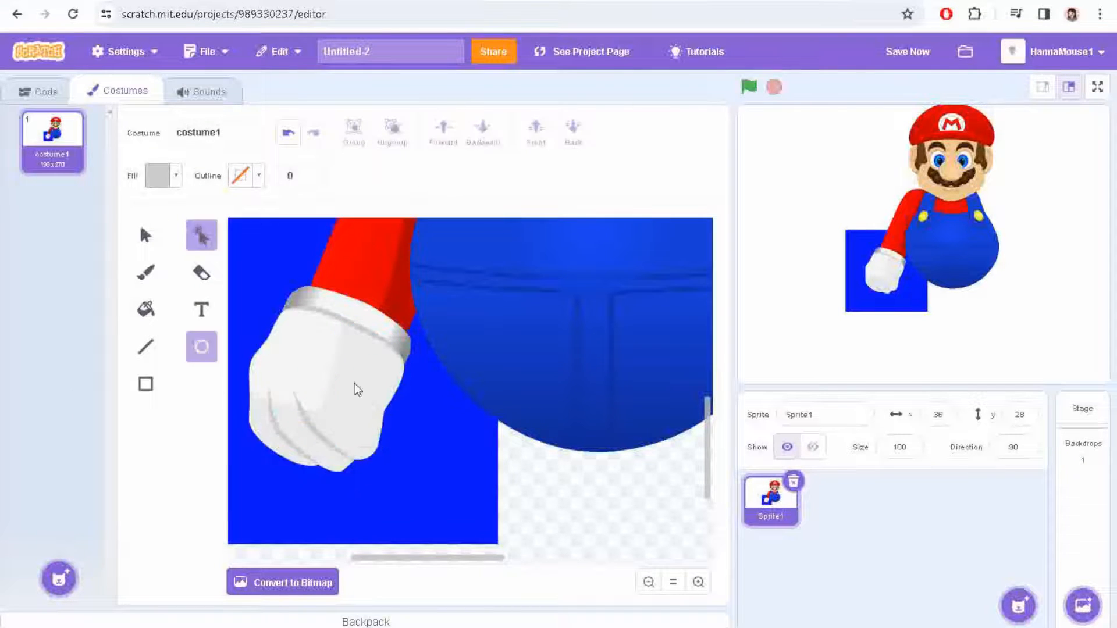
click(354, 396)
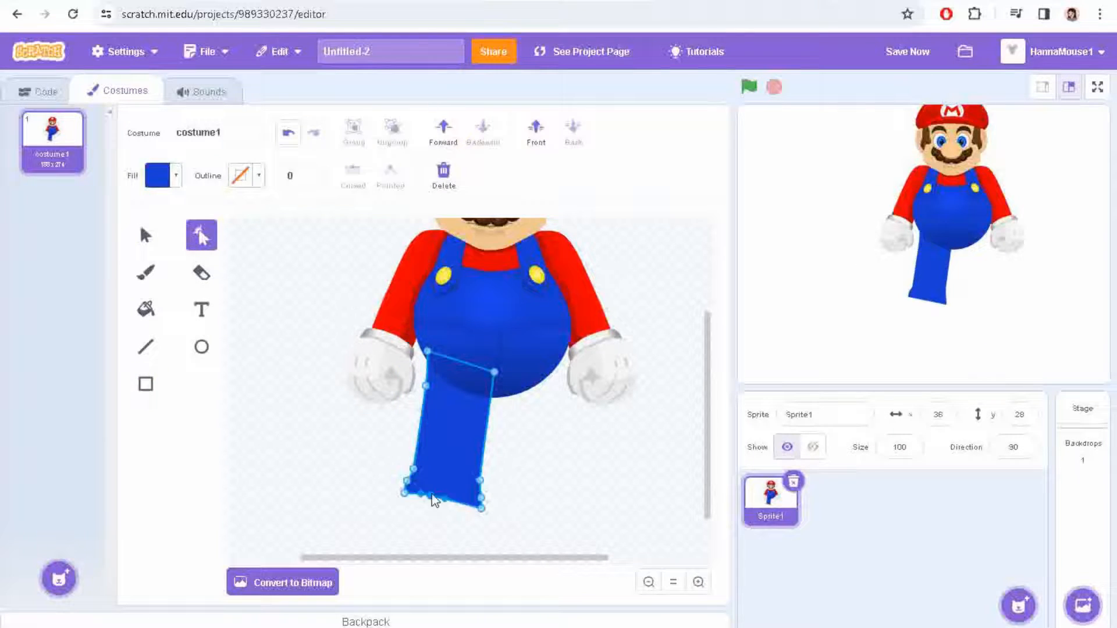
- Draw a blue rectangle leg under Mario's belly and send it backward a layer
click(146, 384)
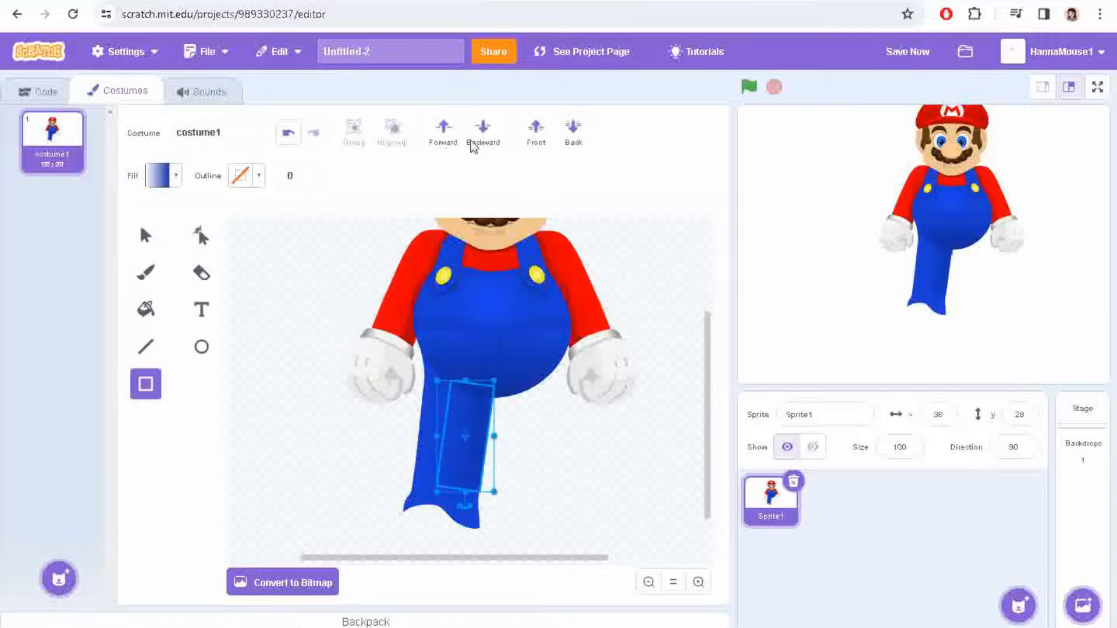
click(201, 235)
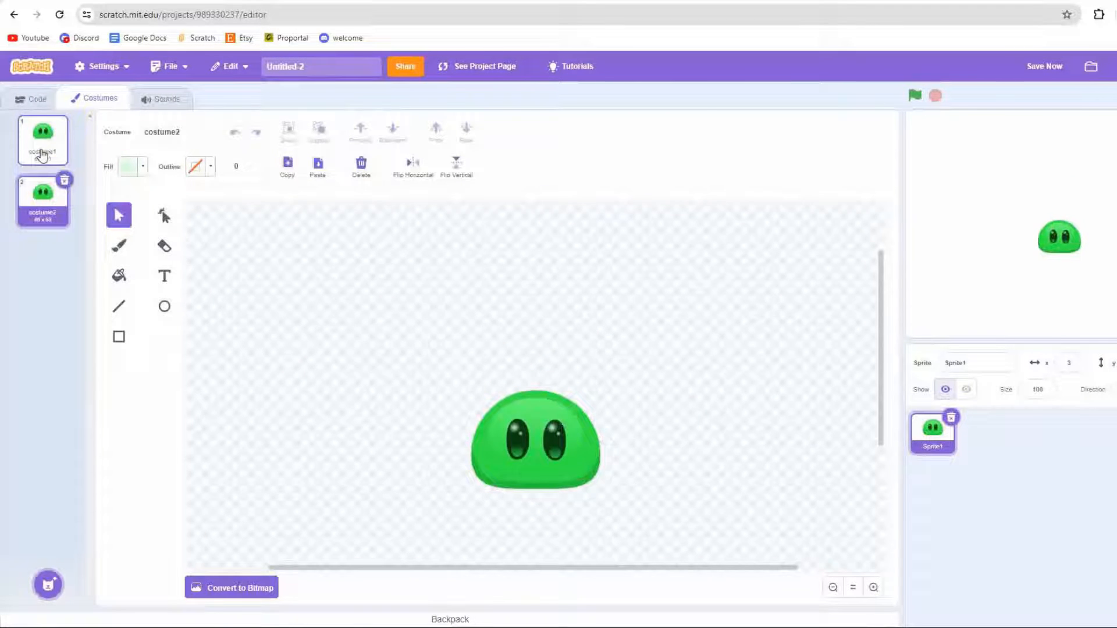
- Rename costume1 to 'idle' and reshape the Jump2 costume into a tall teardrop
text(idle)
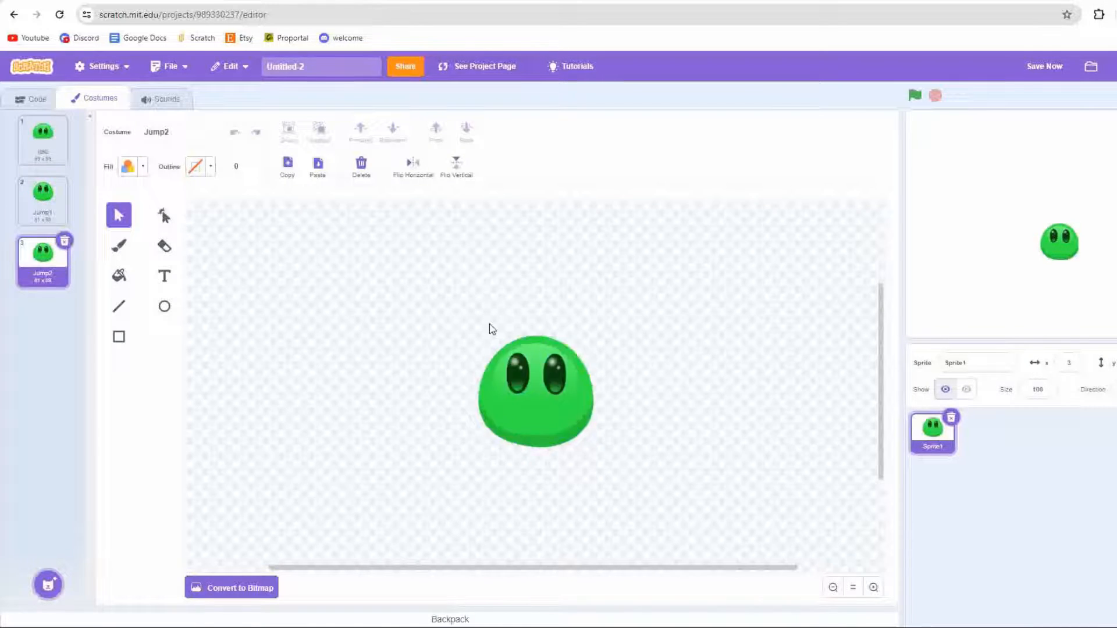
click(165, 216)
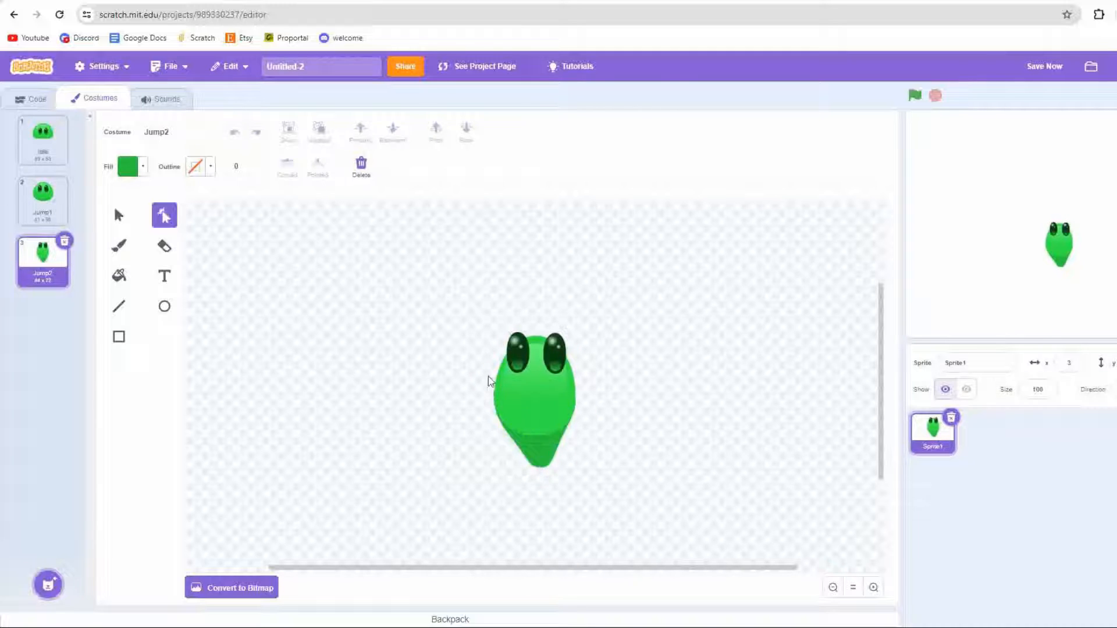
click(536, 385)
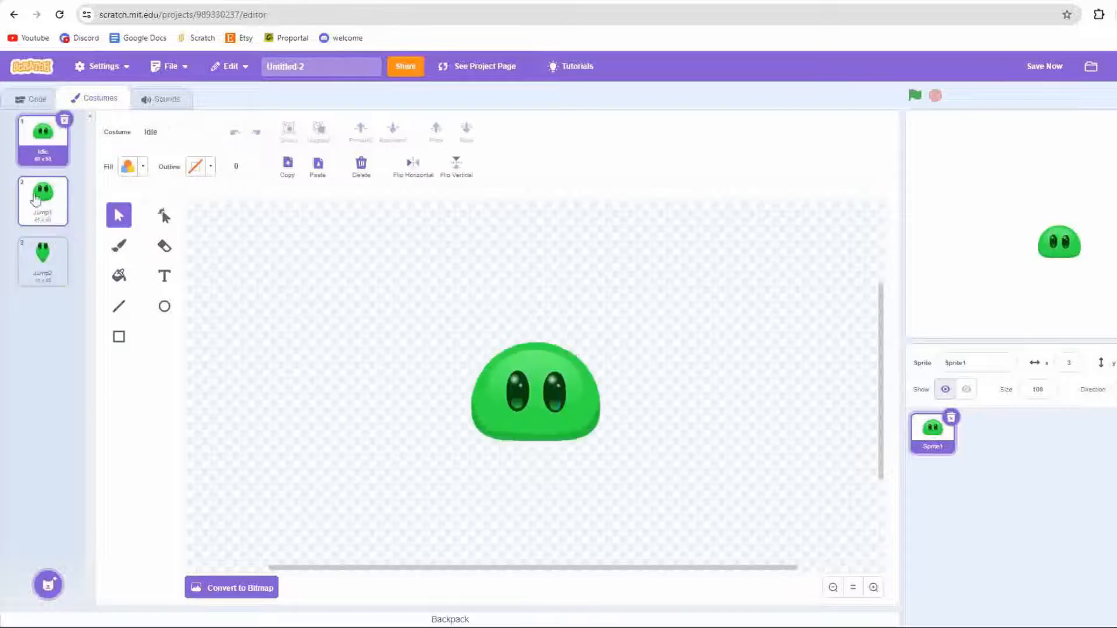
- Stretch the duplicated Jump3 slime thinner with the Select tool
click(43, 261)
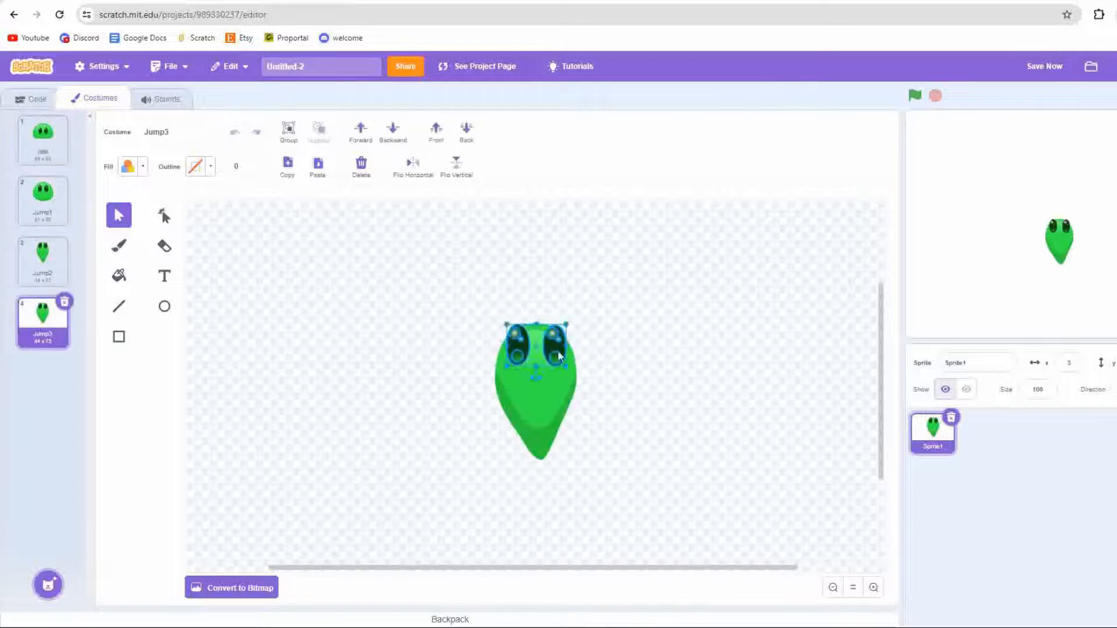
click(164, 215)
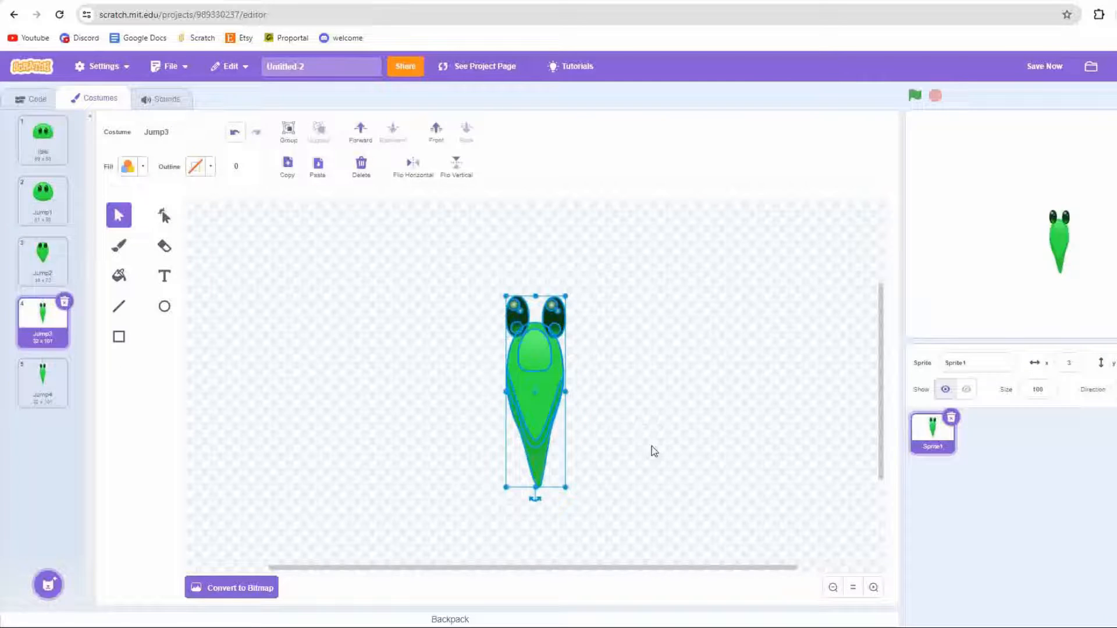
click(43, 383)
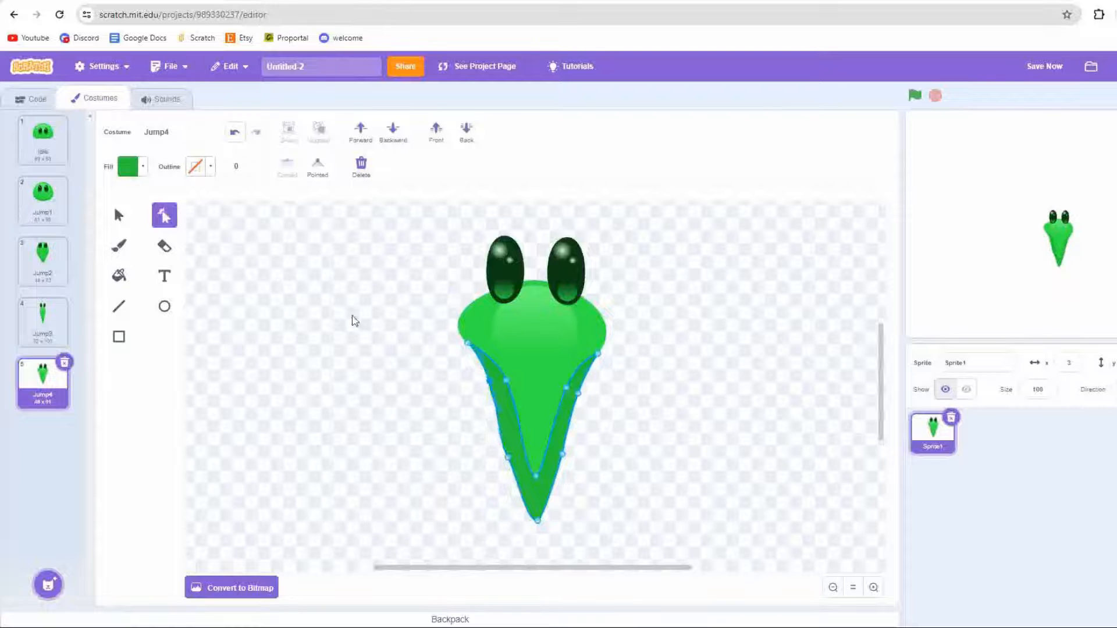
- Reshape Jump4 through Jump6, pulling Jump6's outline into a wide, squat blob
click(42, 323)
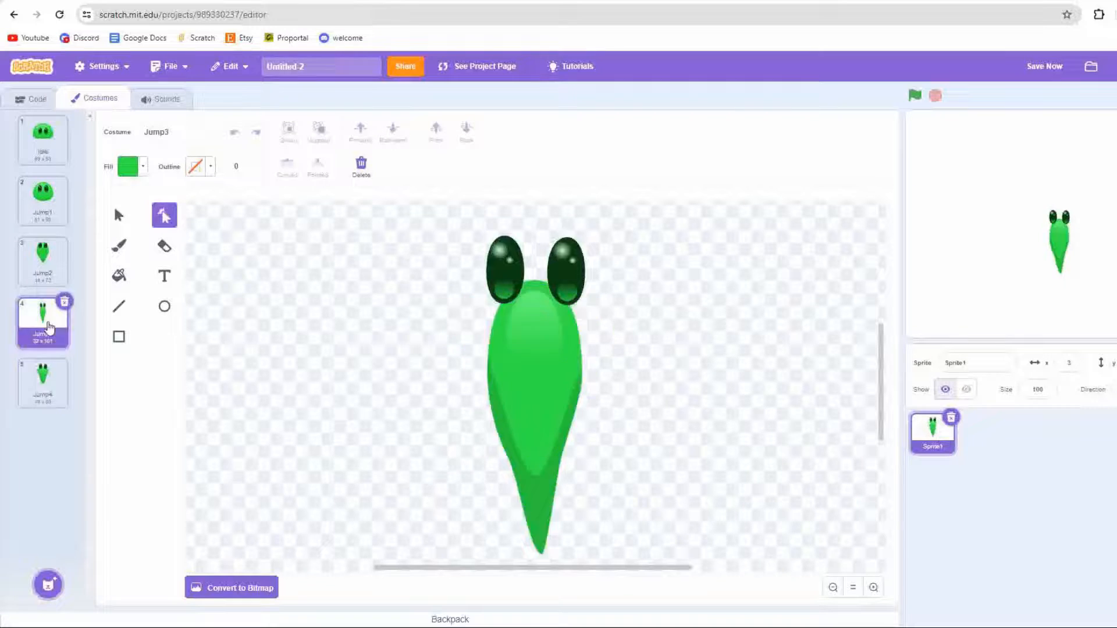
click(43, 383)
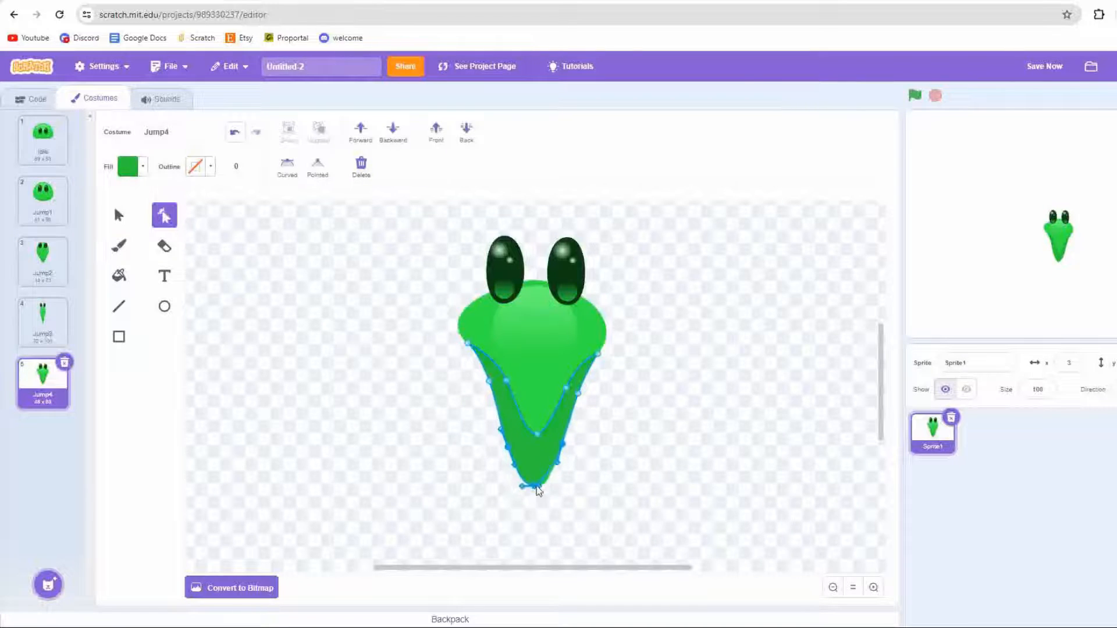
click(43, 322)
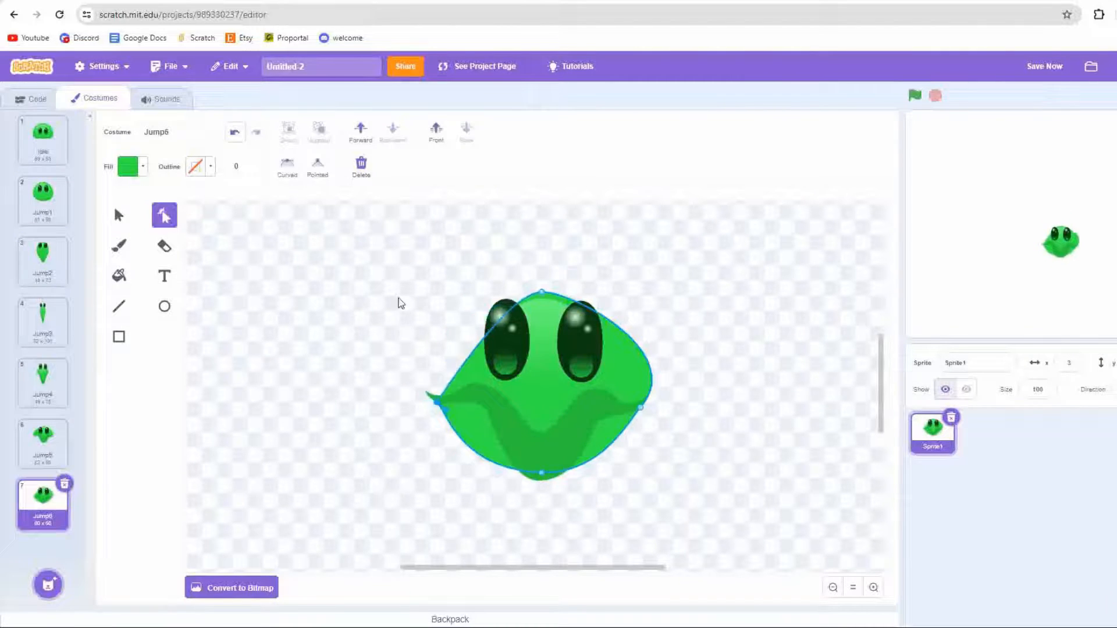
drag(542, 474, 542, 458)
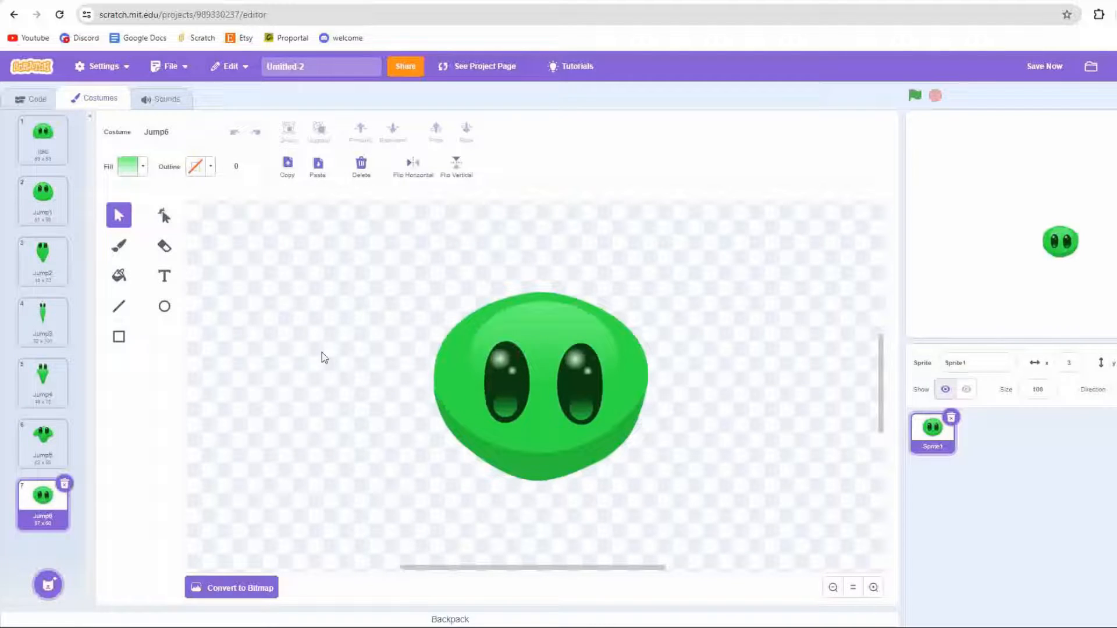
- Reshape the top of Jump6 into a peak
click(164, 215)
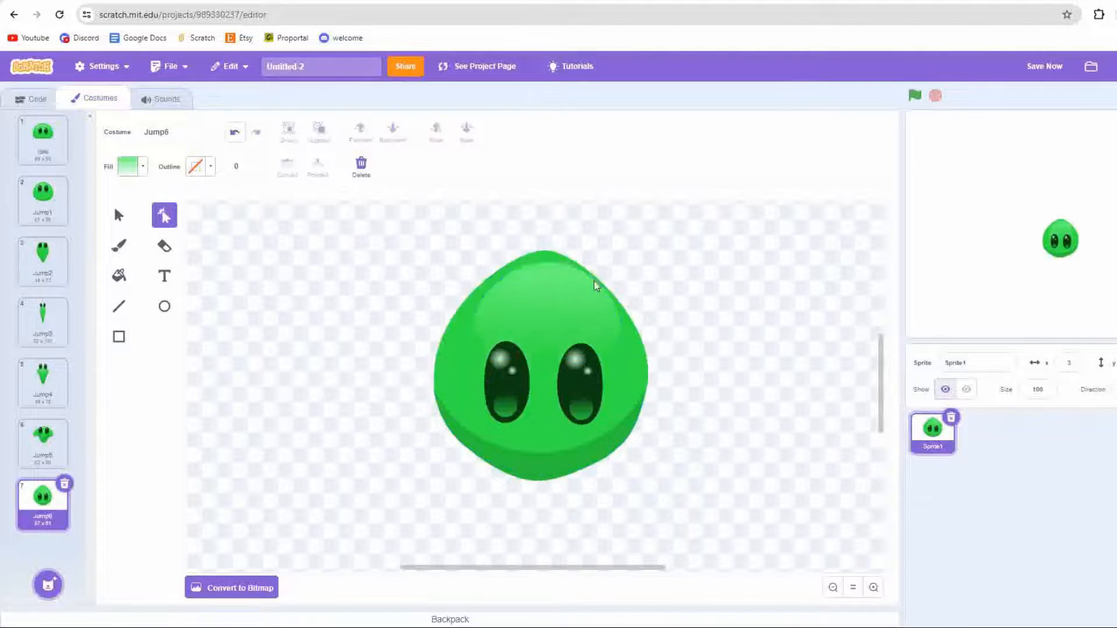
click(43, 382)
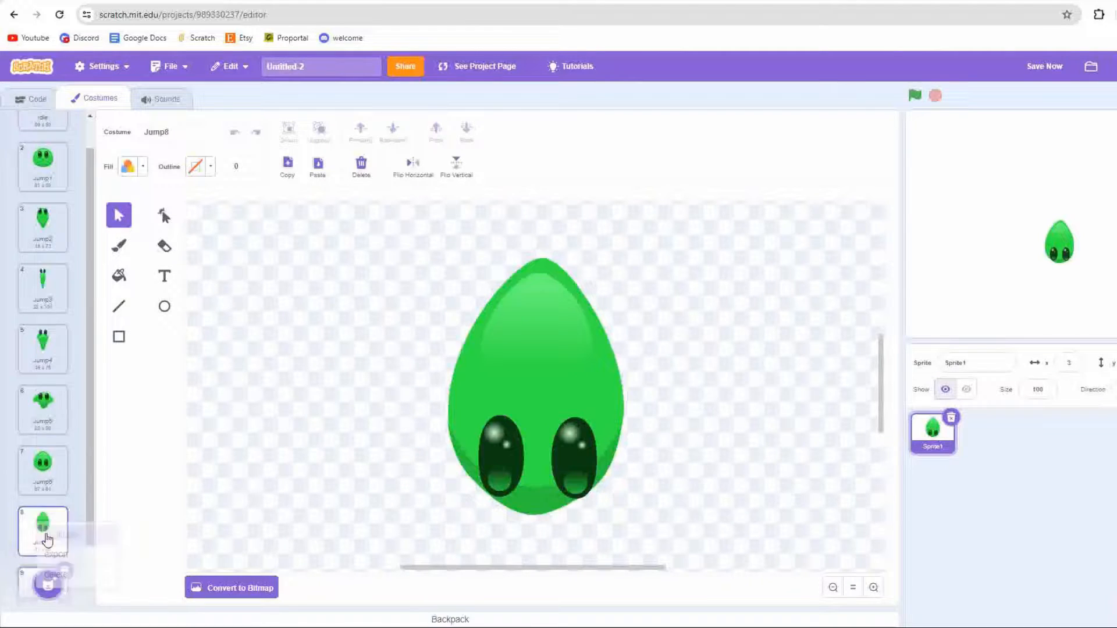
click(164, 215)
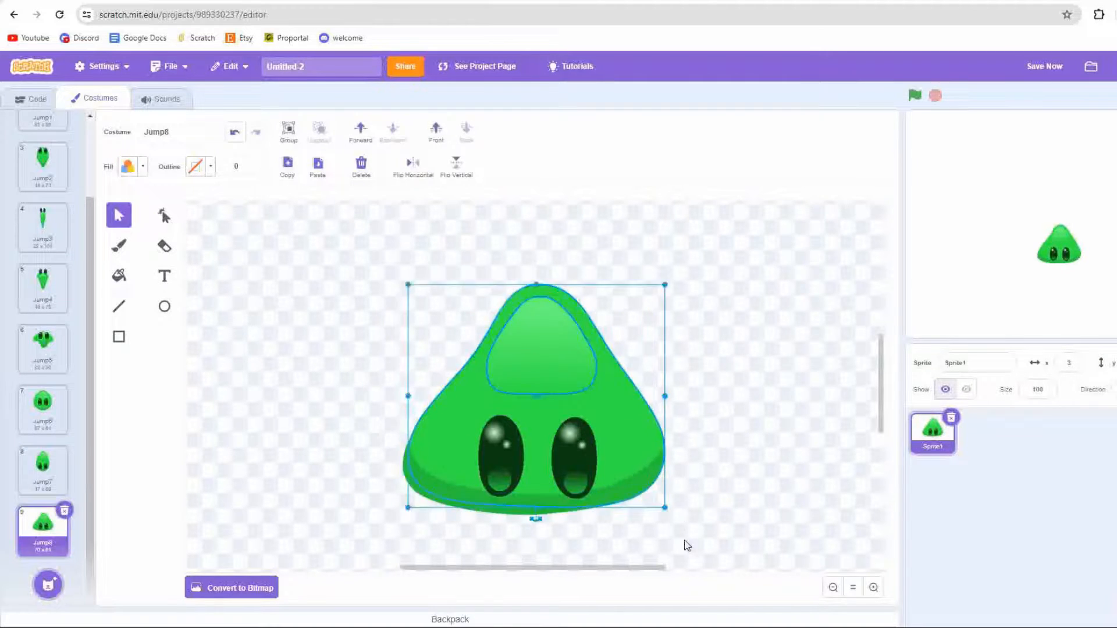
- Duplicate costumes into Jump7–Jump10, flattening each slime further into a wide puddle
right_click(41, 530)
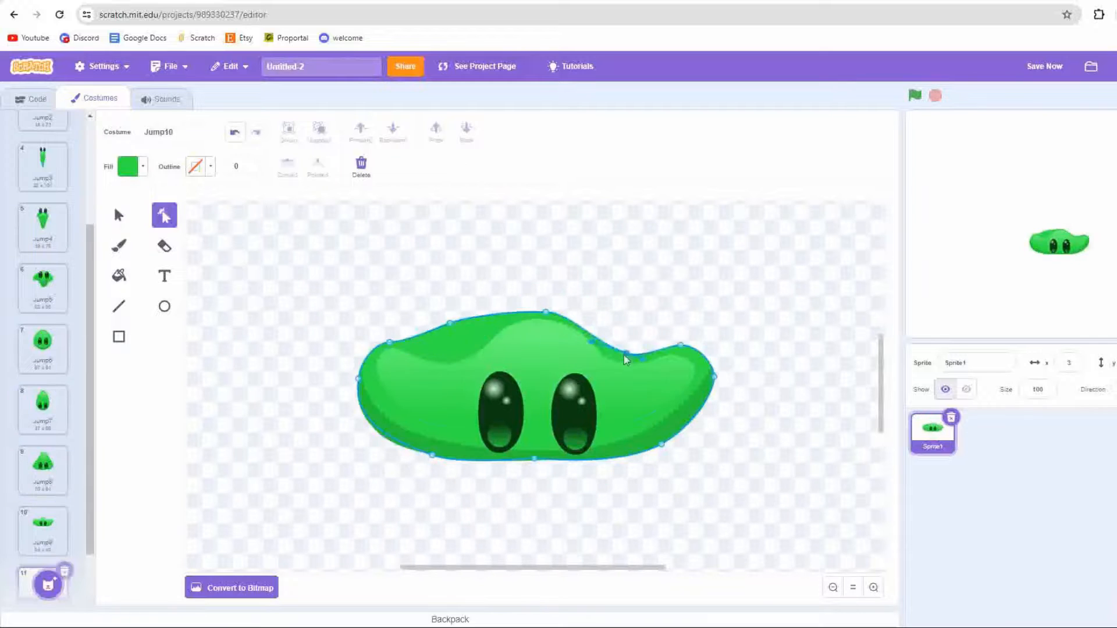
click(38, 261)
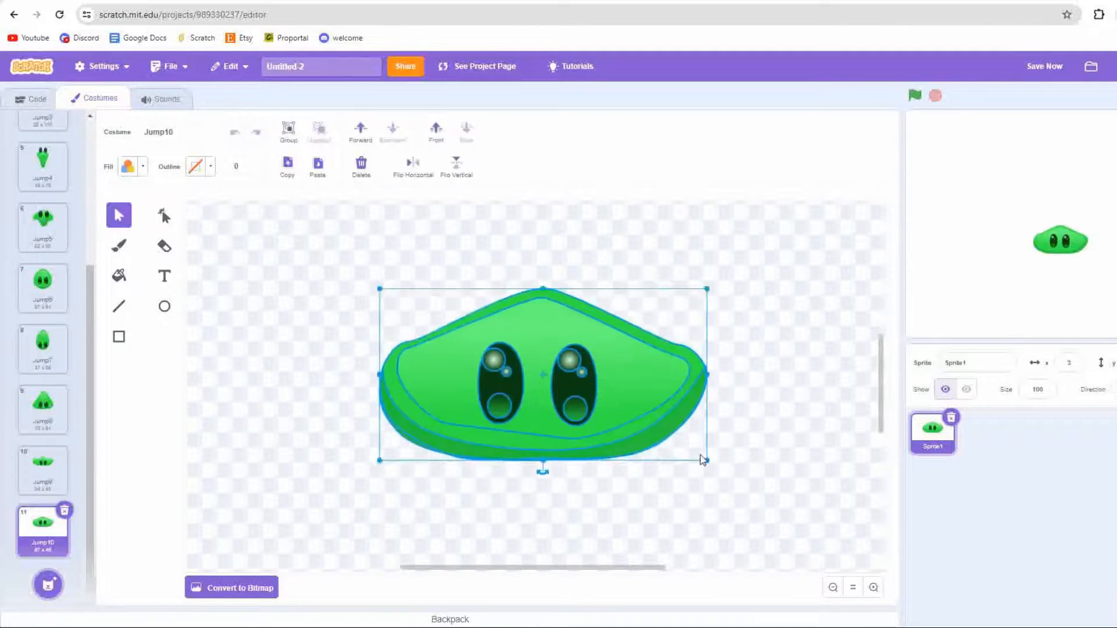
click(40, 502)
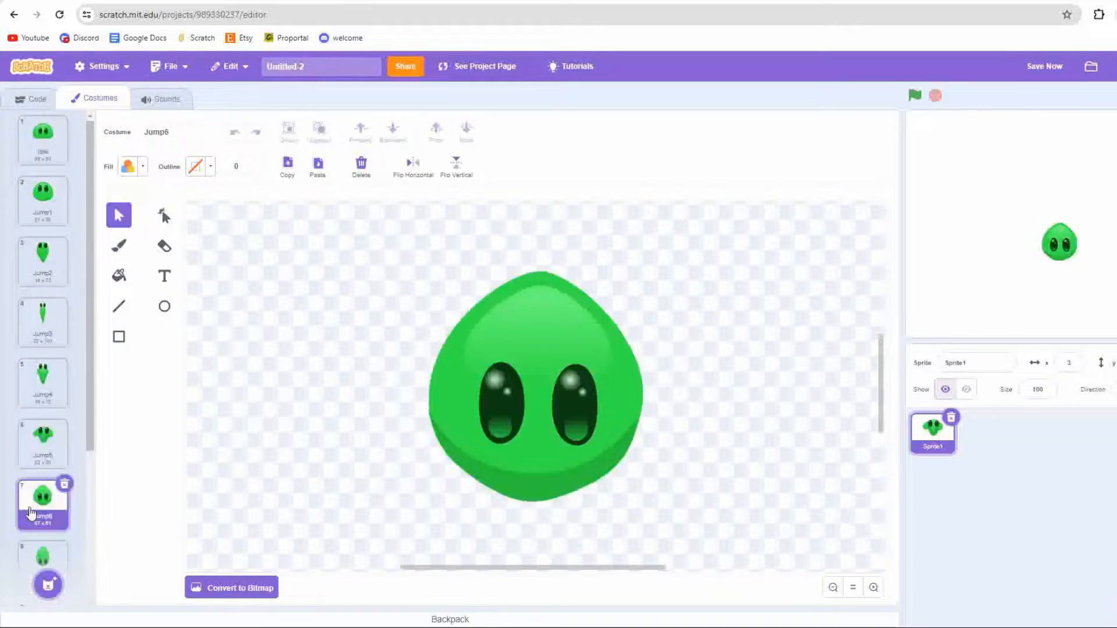
click(36, 99)
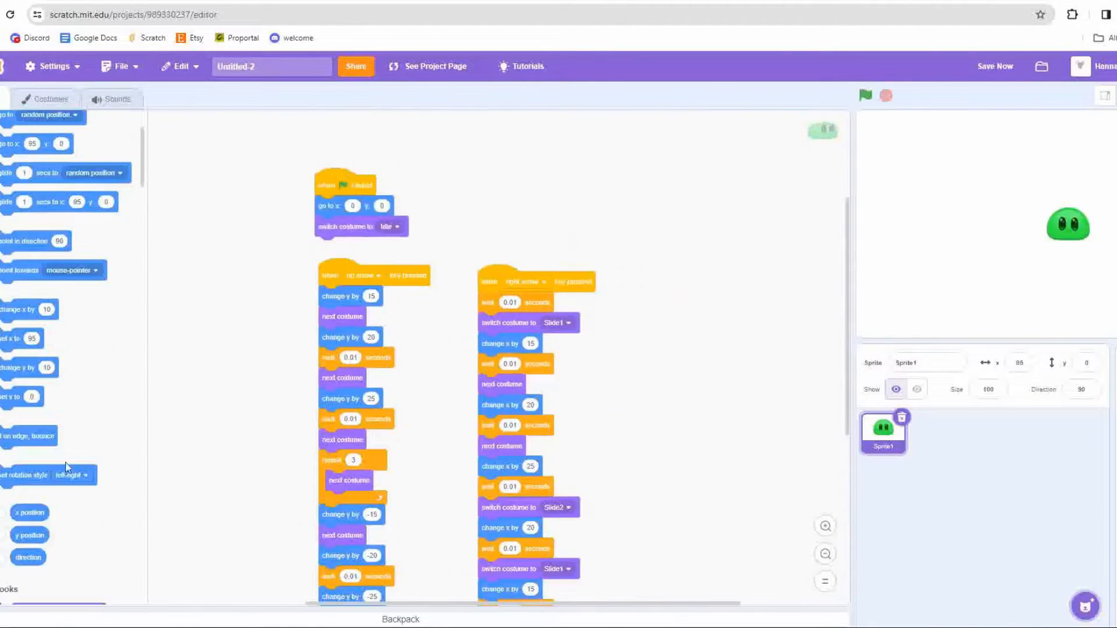
- Build green-flag reset-to-idle and up/right arrow jump scripts with go to, costume and wait blocks
click(45, 99)
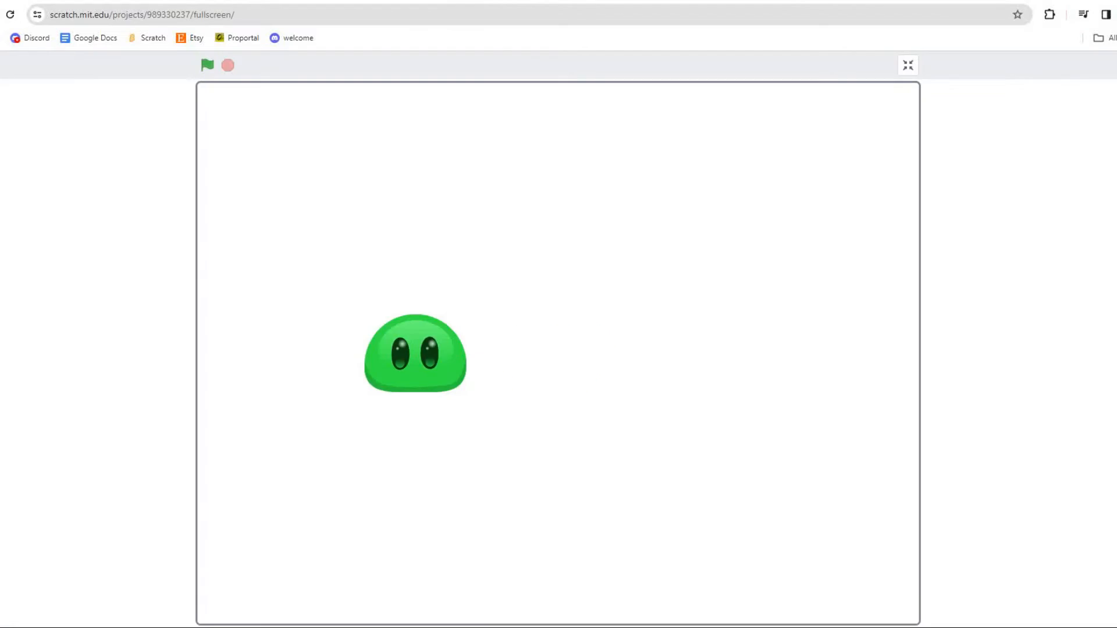
- Start and restart the slime project with the green flag in full-screen view
click(208, 66)
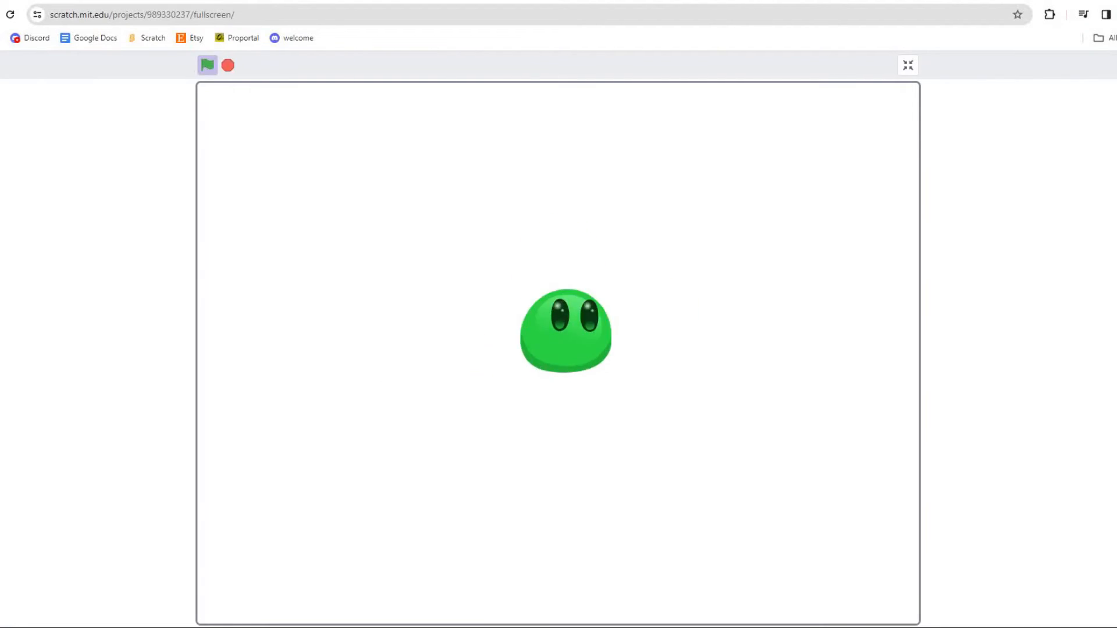
click(207, 66)
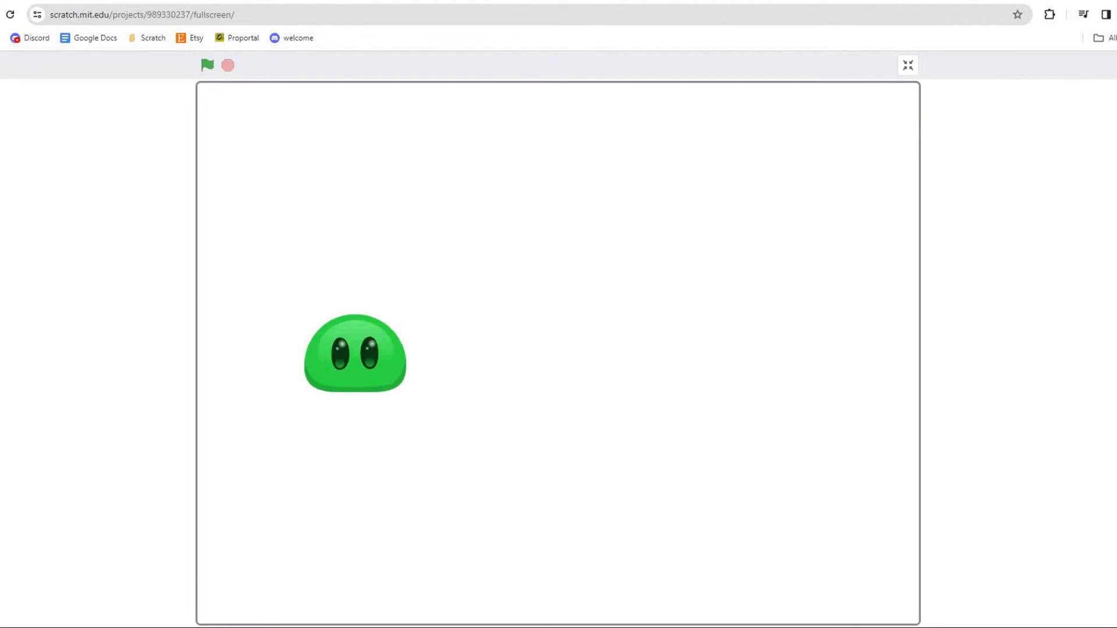
click(206, 66)
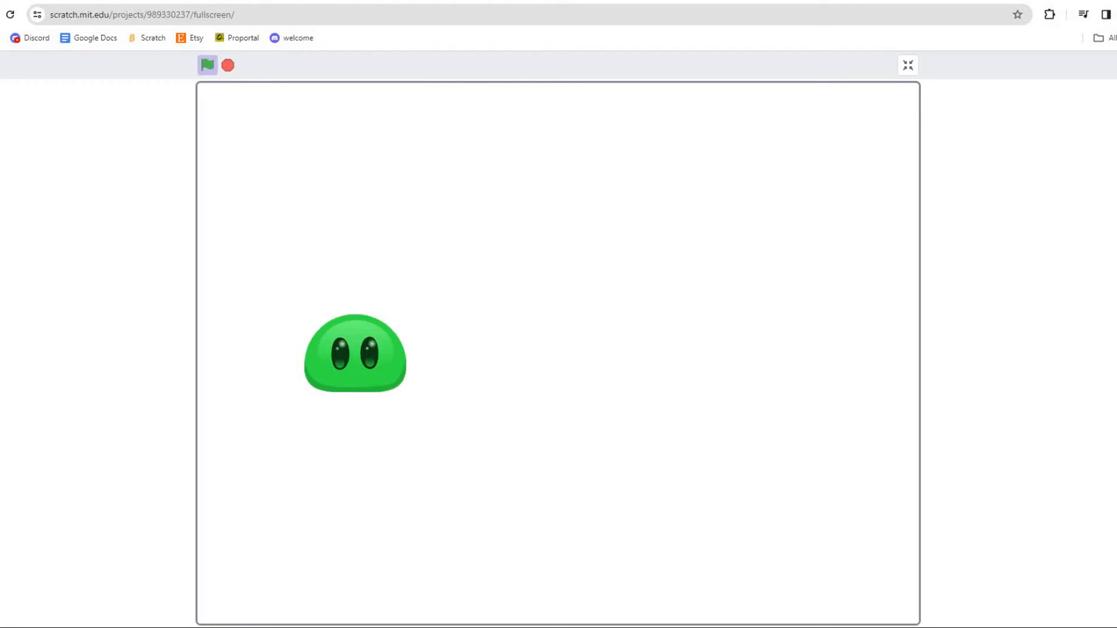